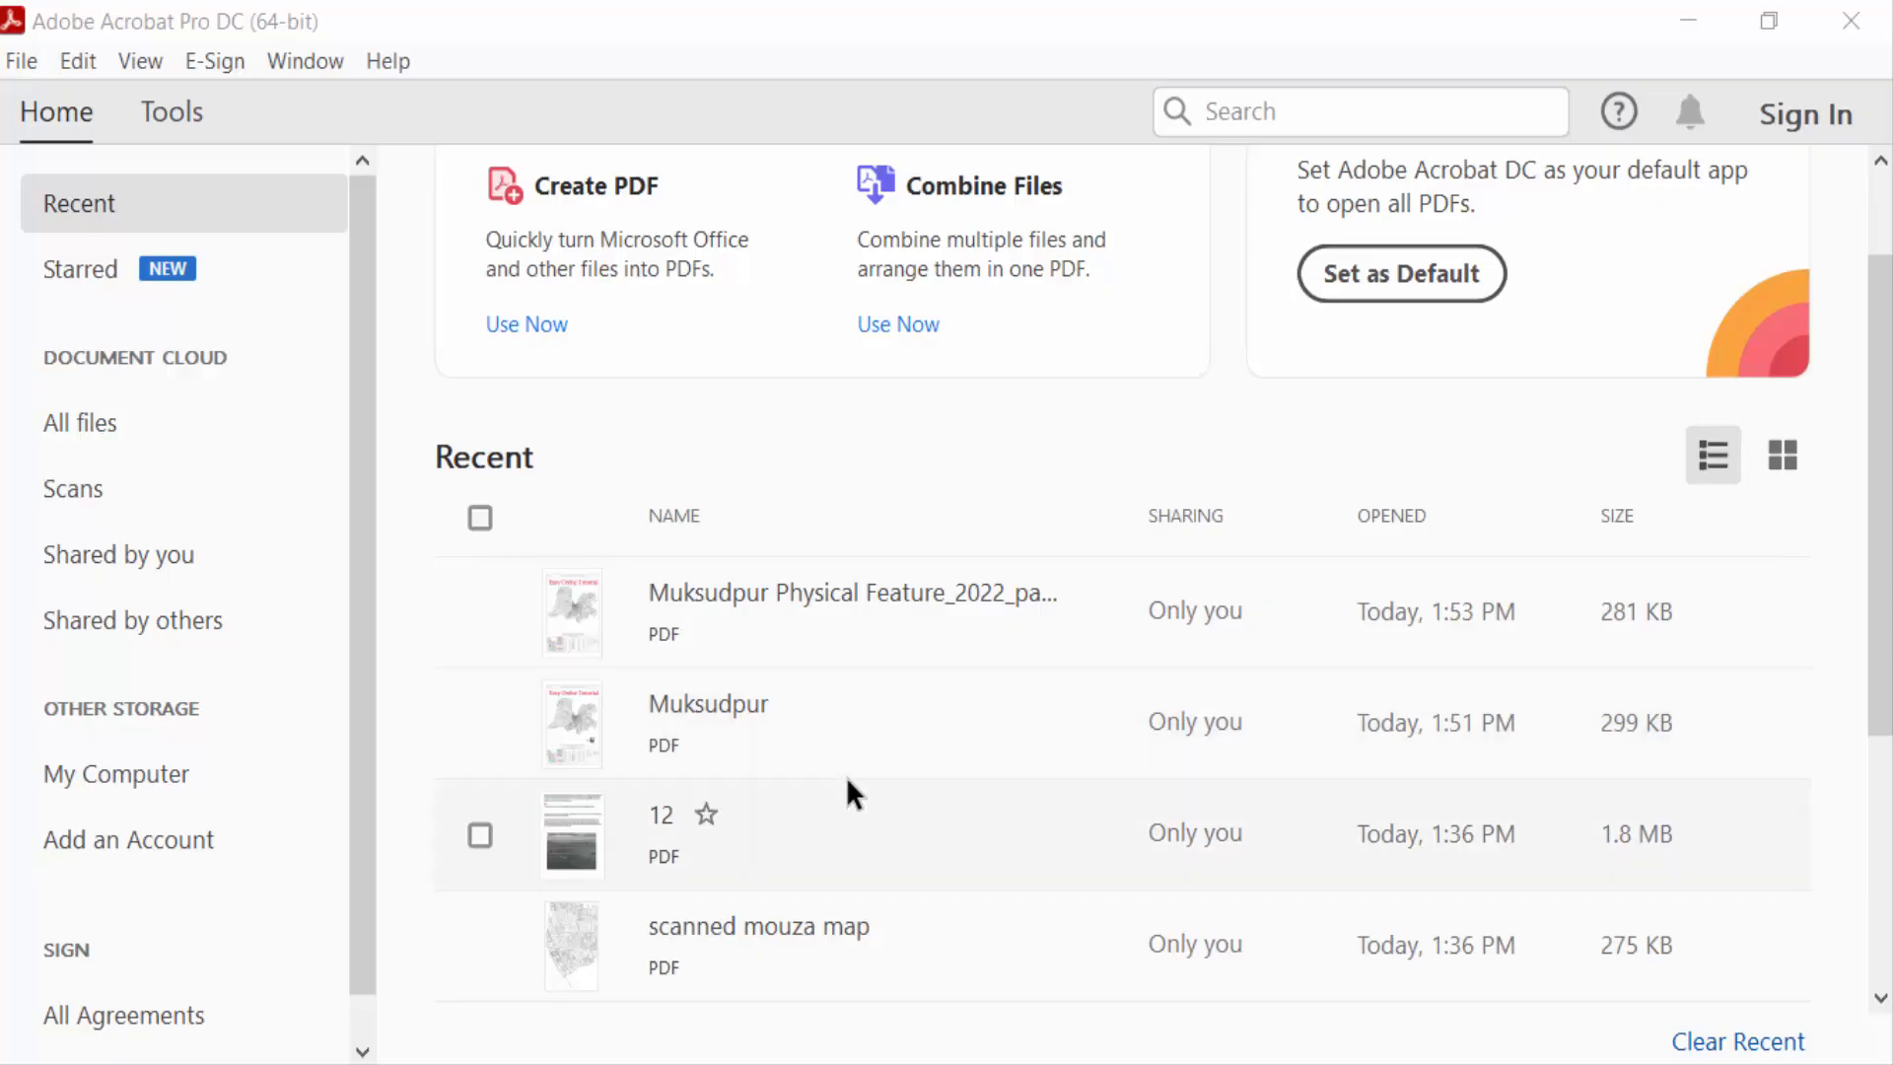
mouse_move(763, 646)
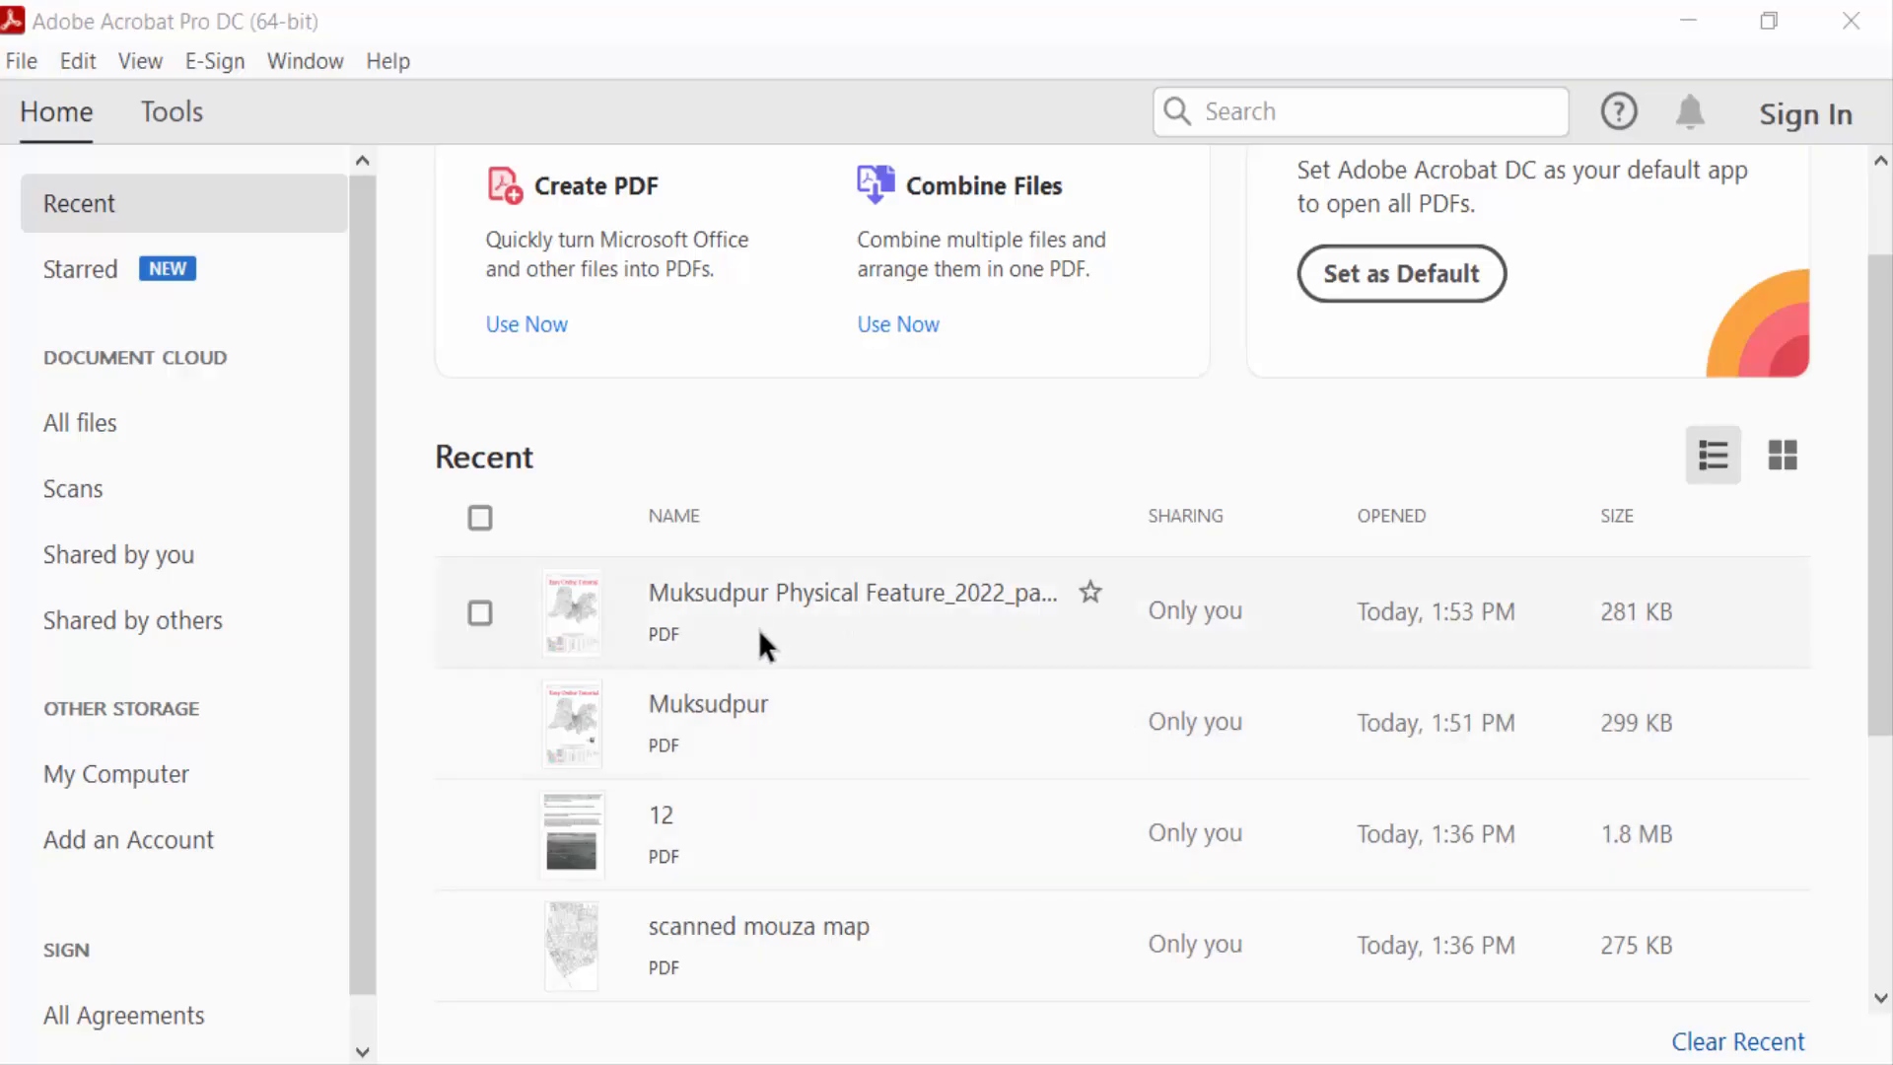
Open the Muksudpur Physical Feature map PDF from Recent files and scroll up the map
double_click(851, 609)
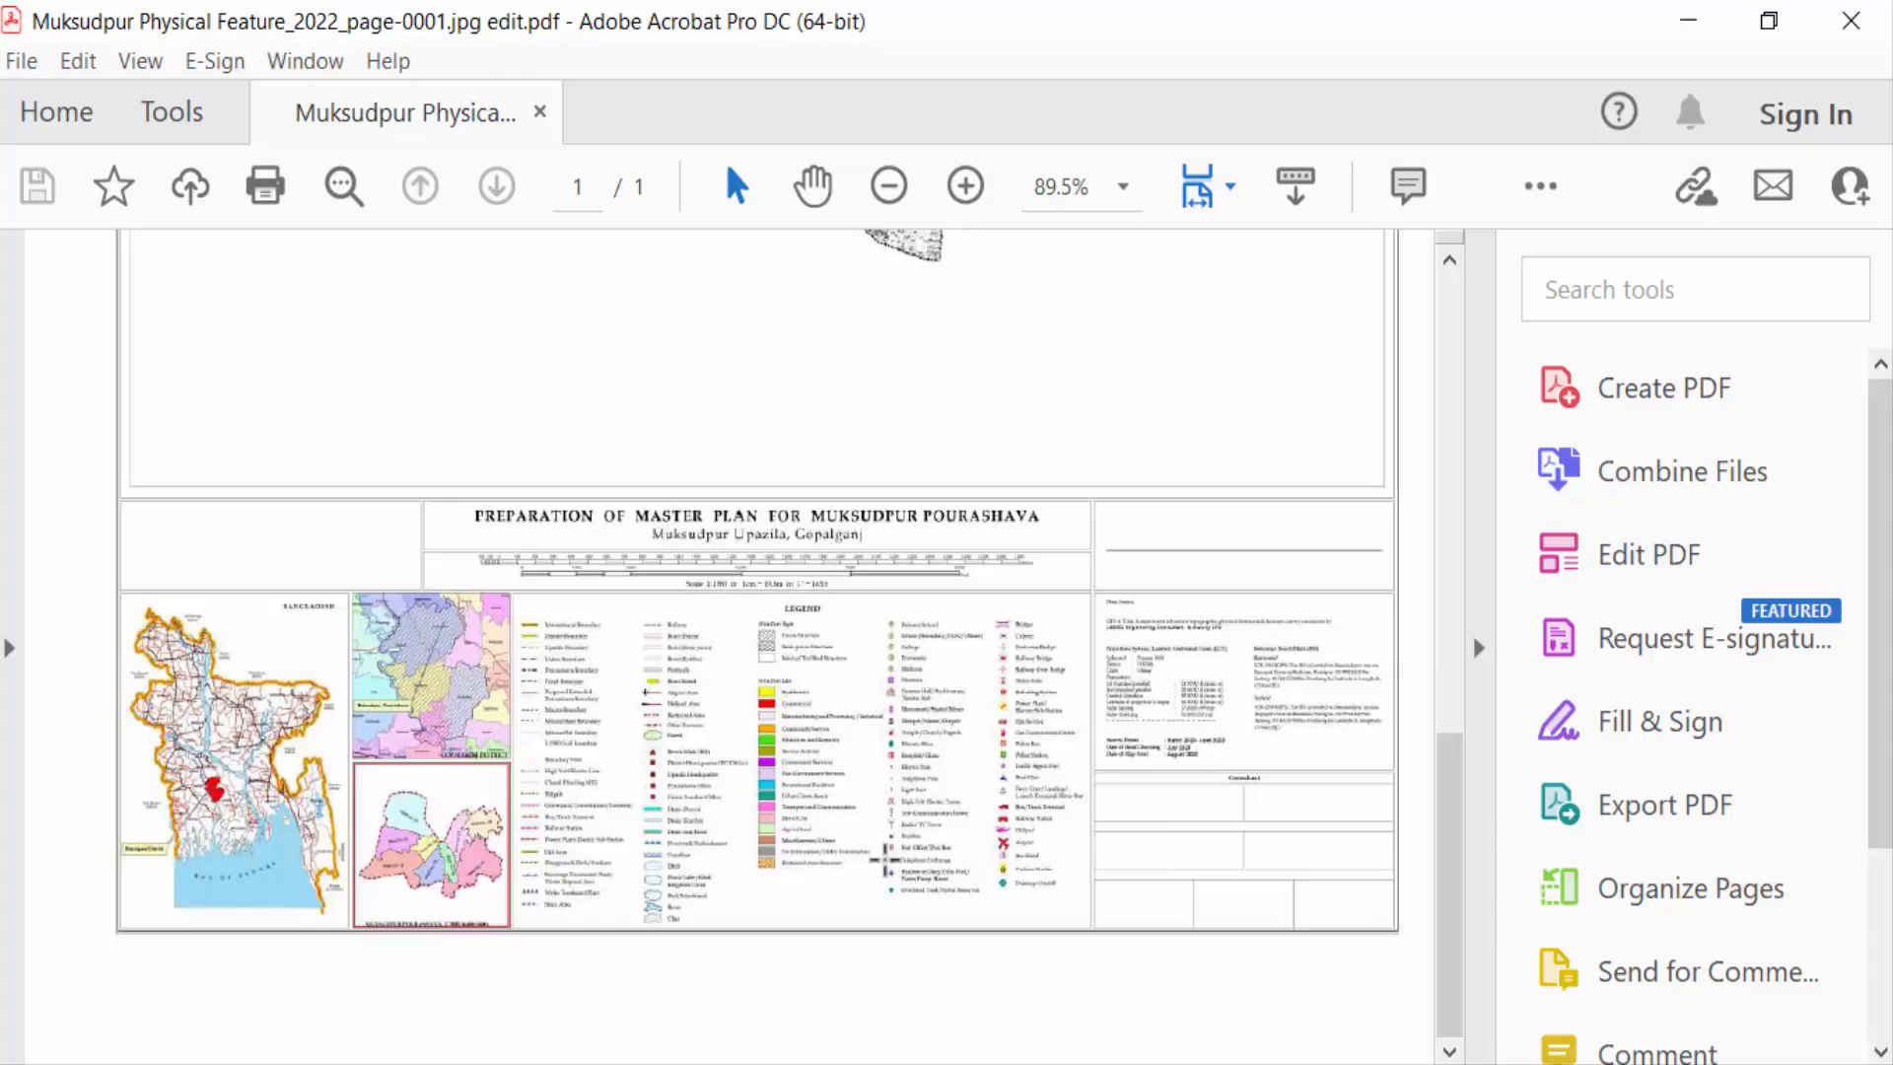
scroll(up, 3)
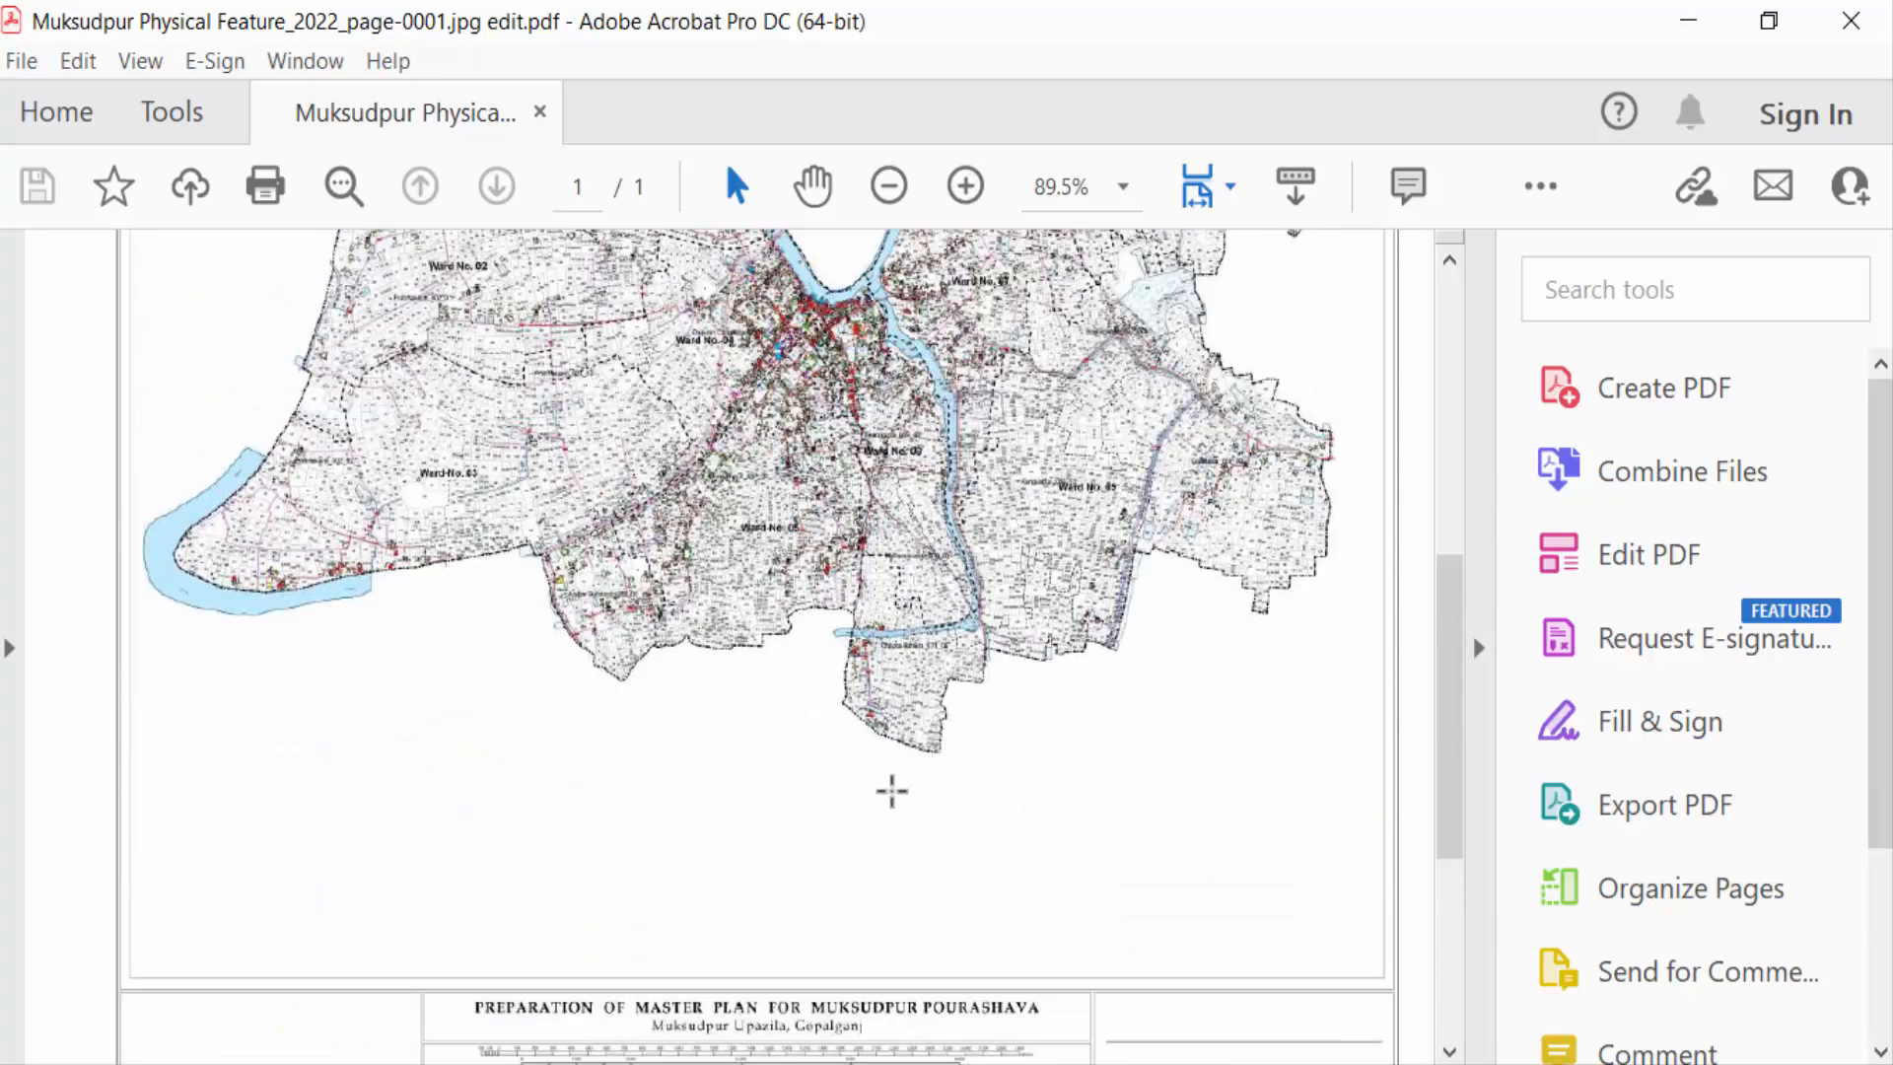
scroll(up, 3)
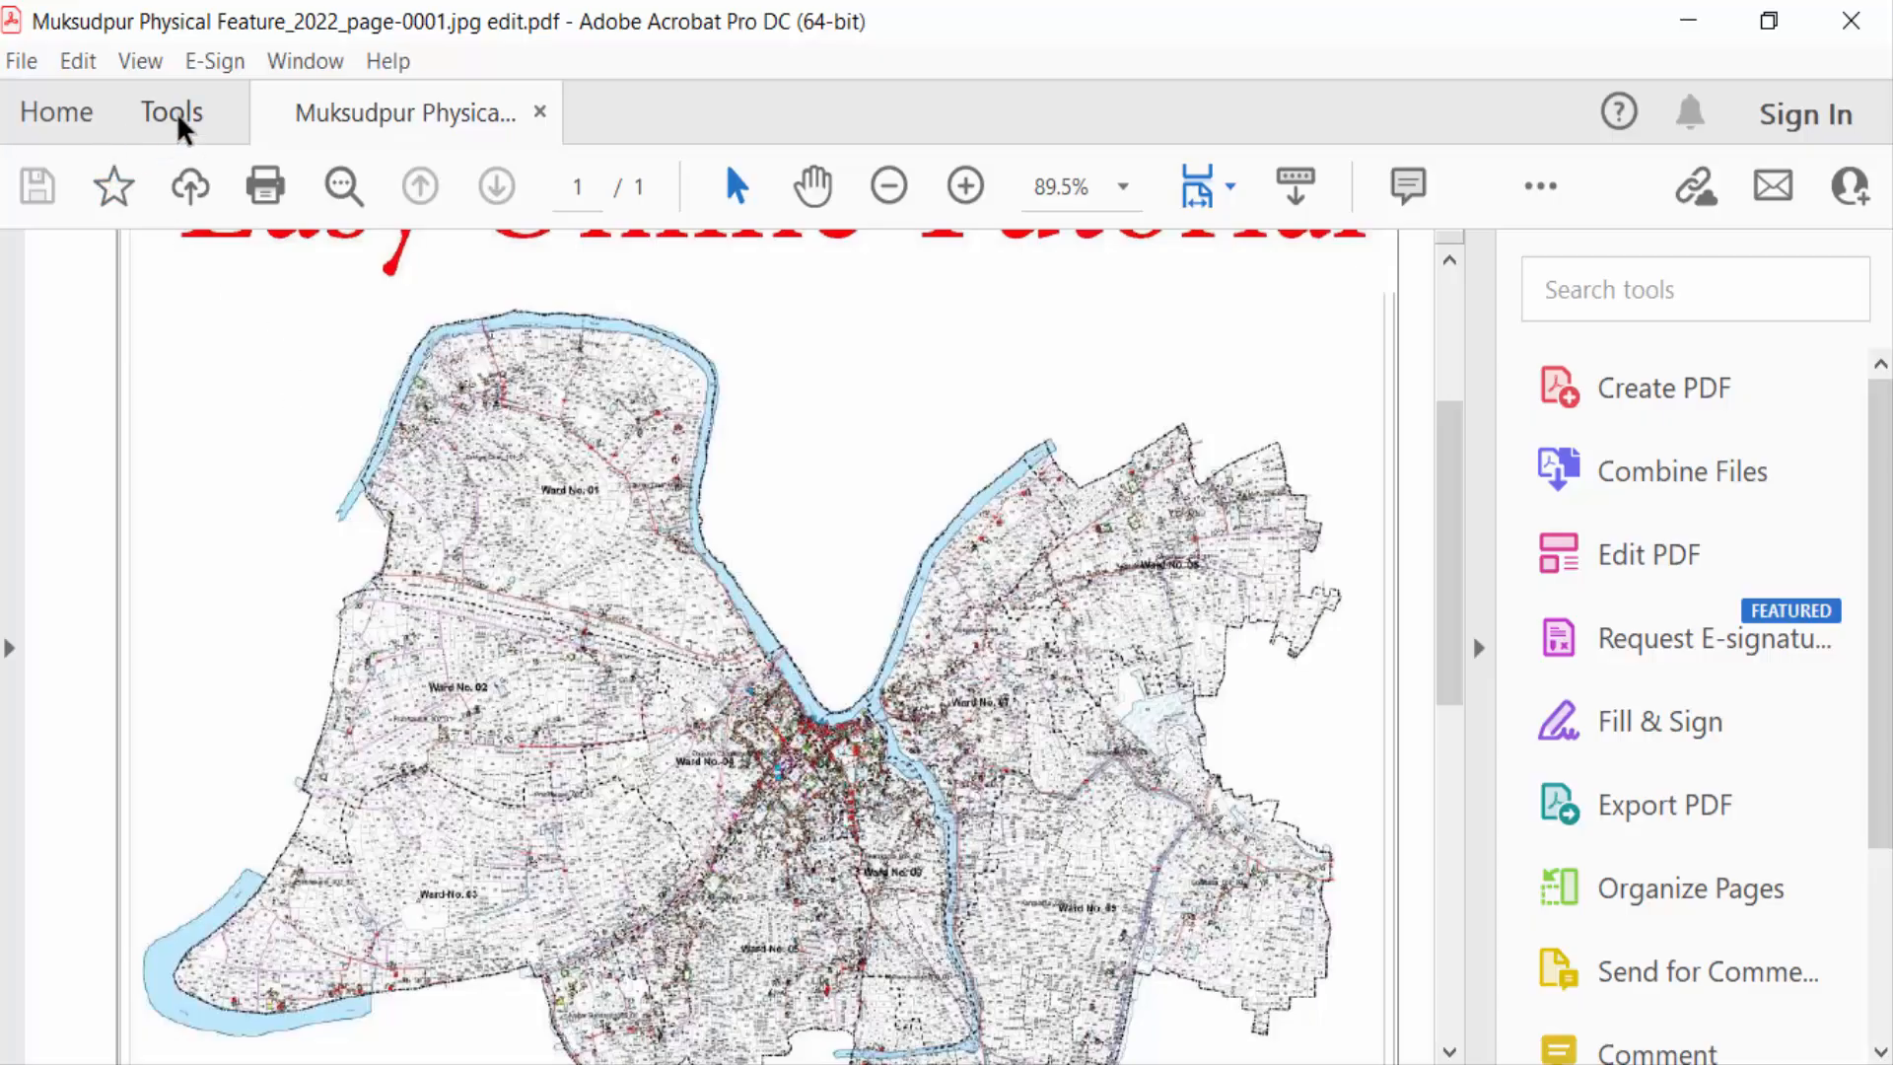
Put the map PDF into Prepare Form mode using the current file
click(170, 111)
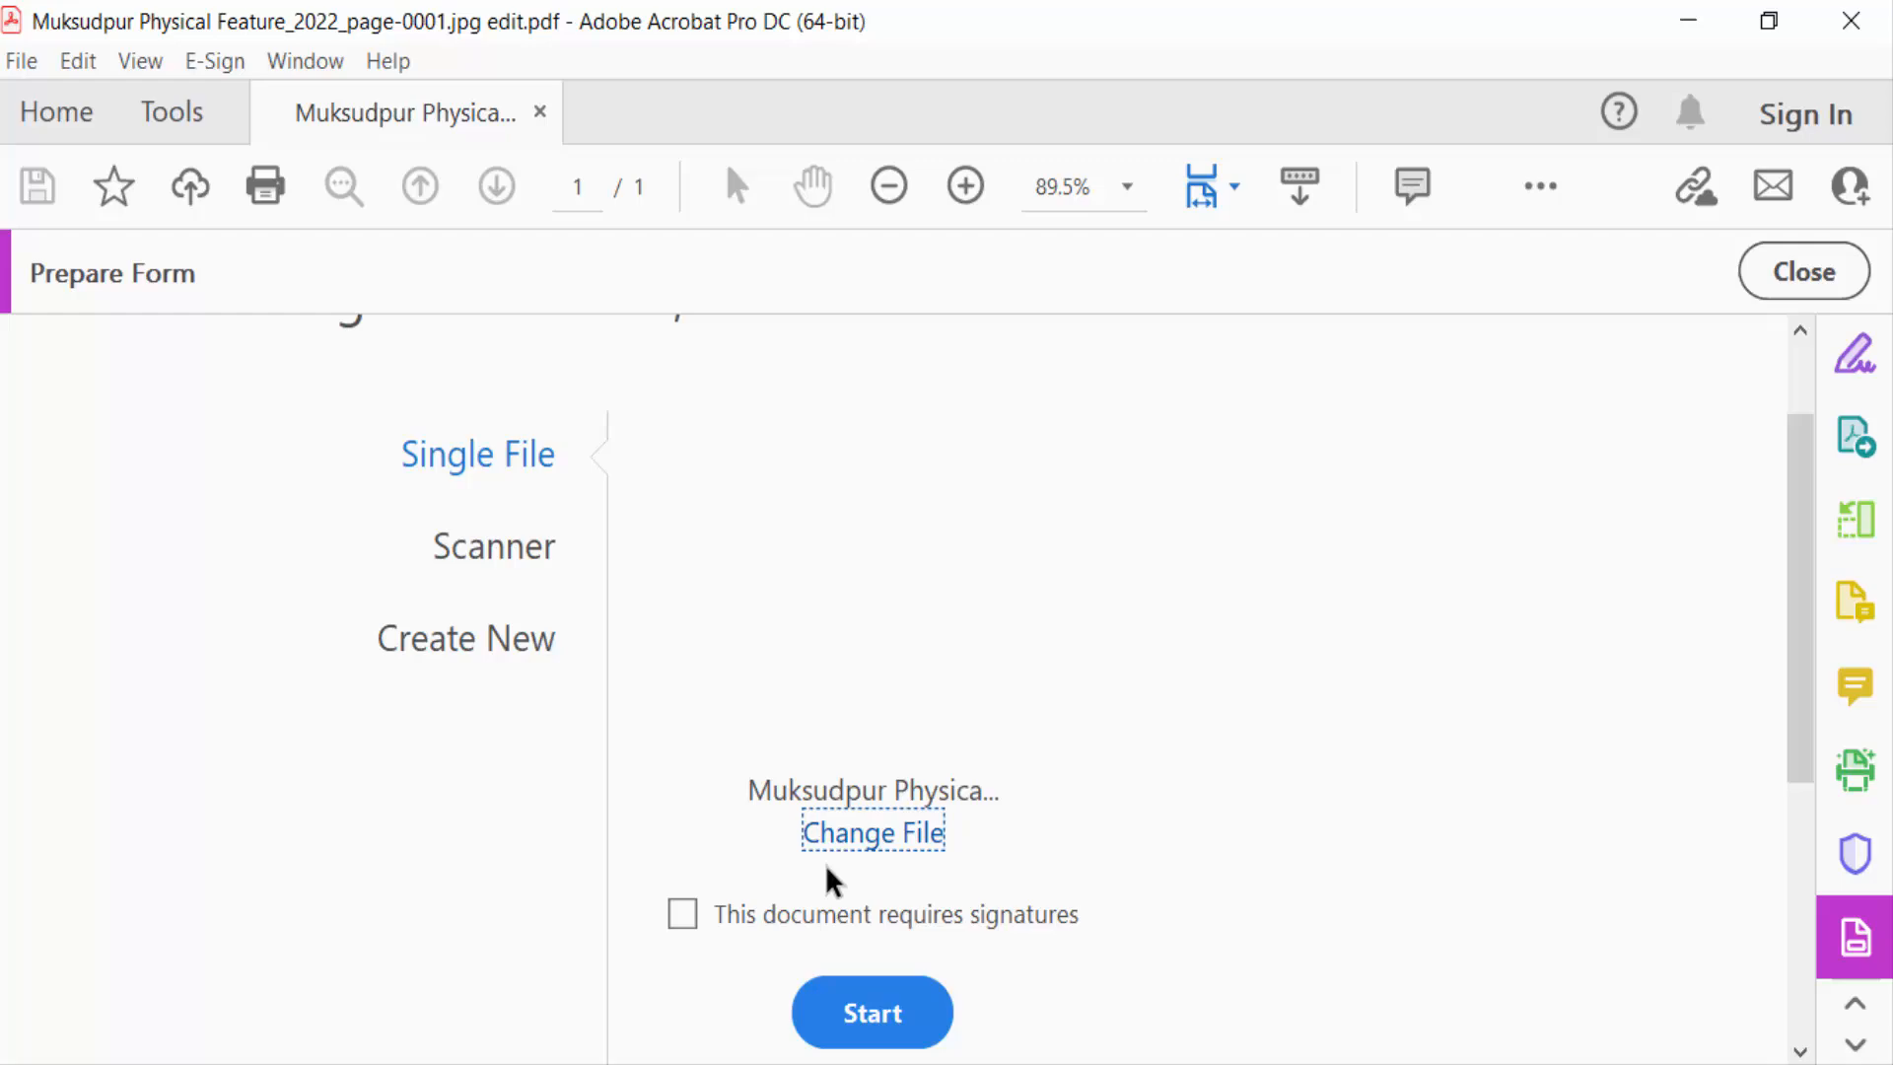
click(1803, 270)
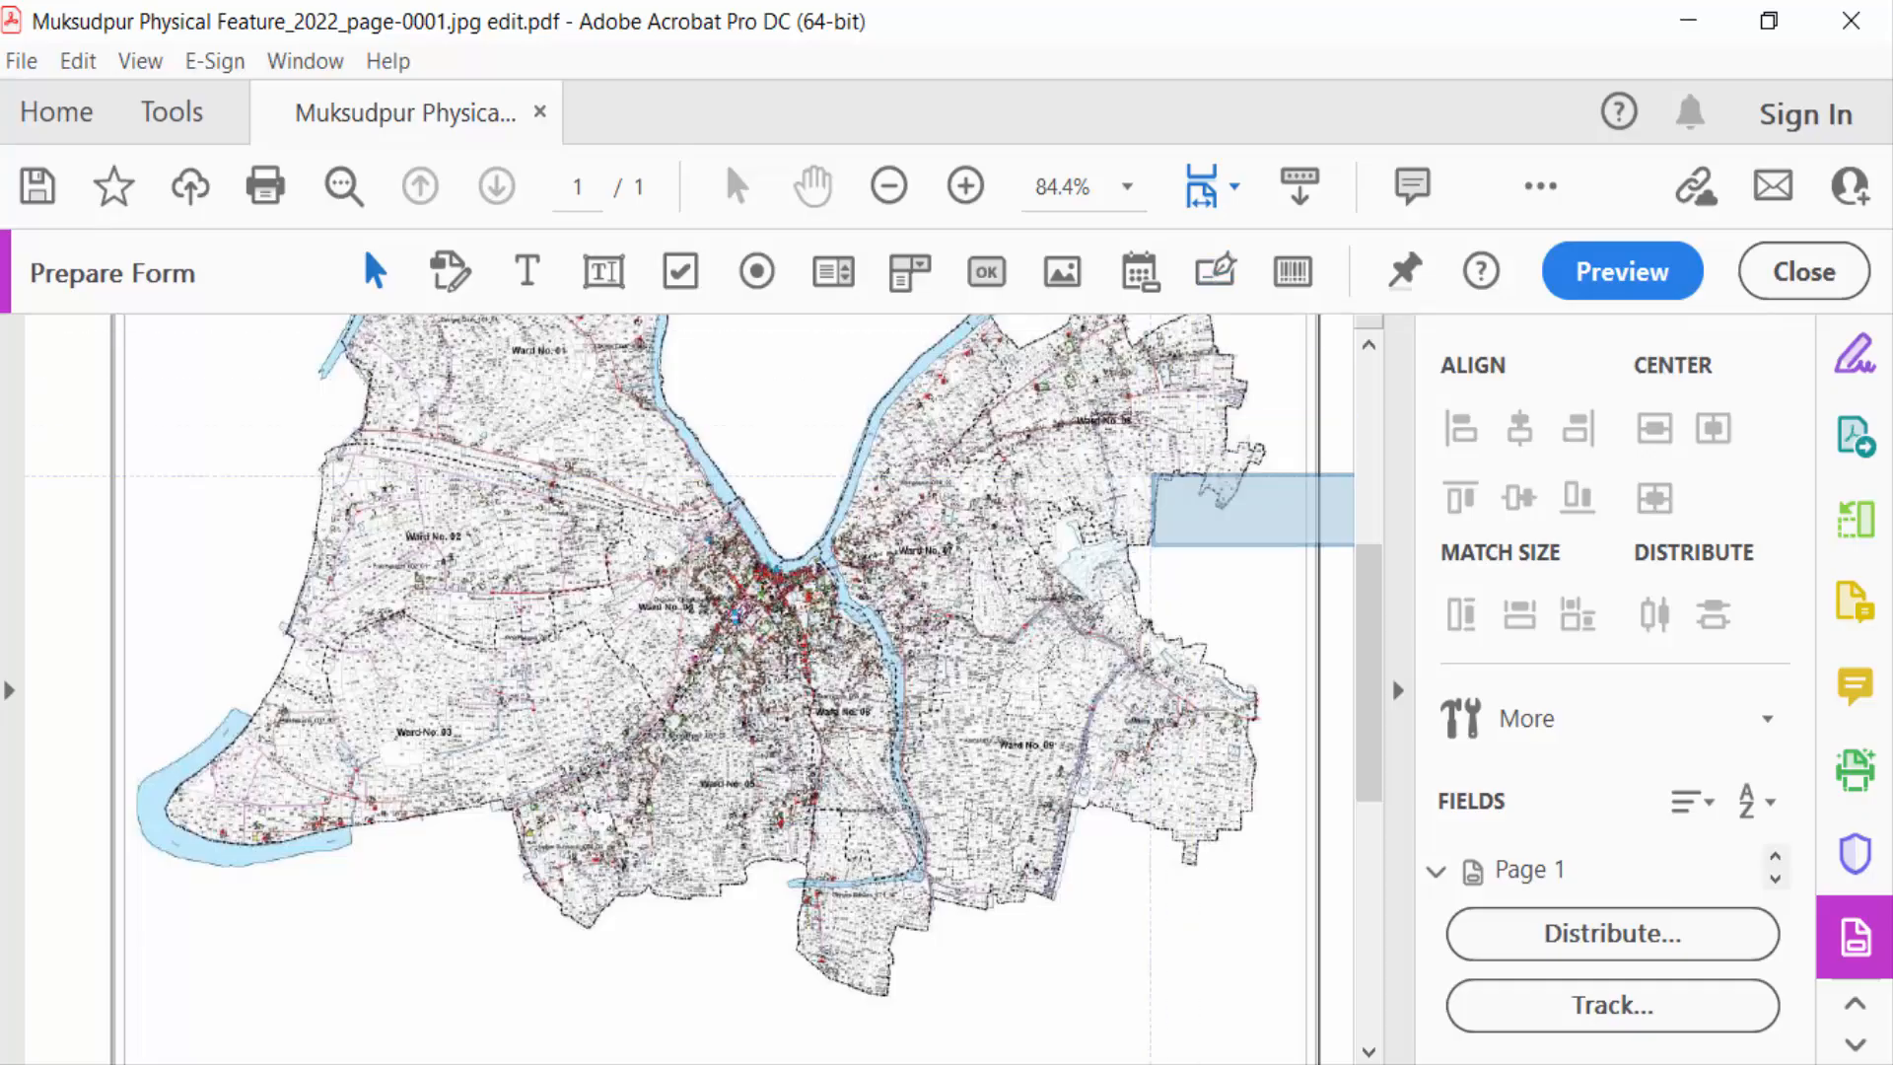
Scroll to signature fields Signature5 and Signature6 below the map and close Prepare Form
scroll(down, 3)
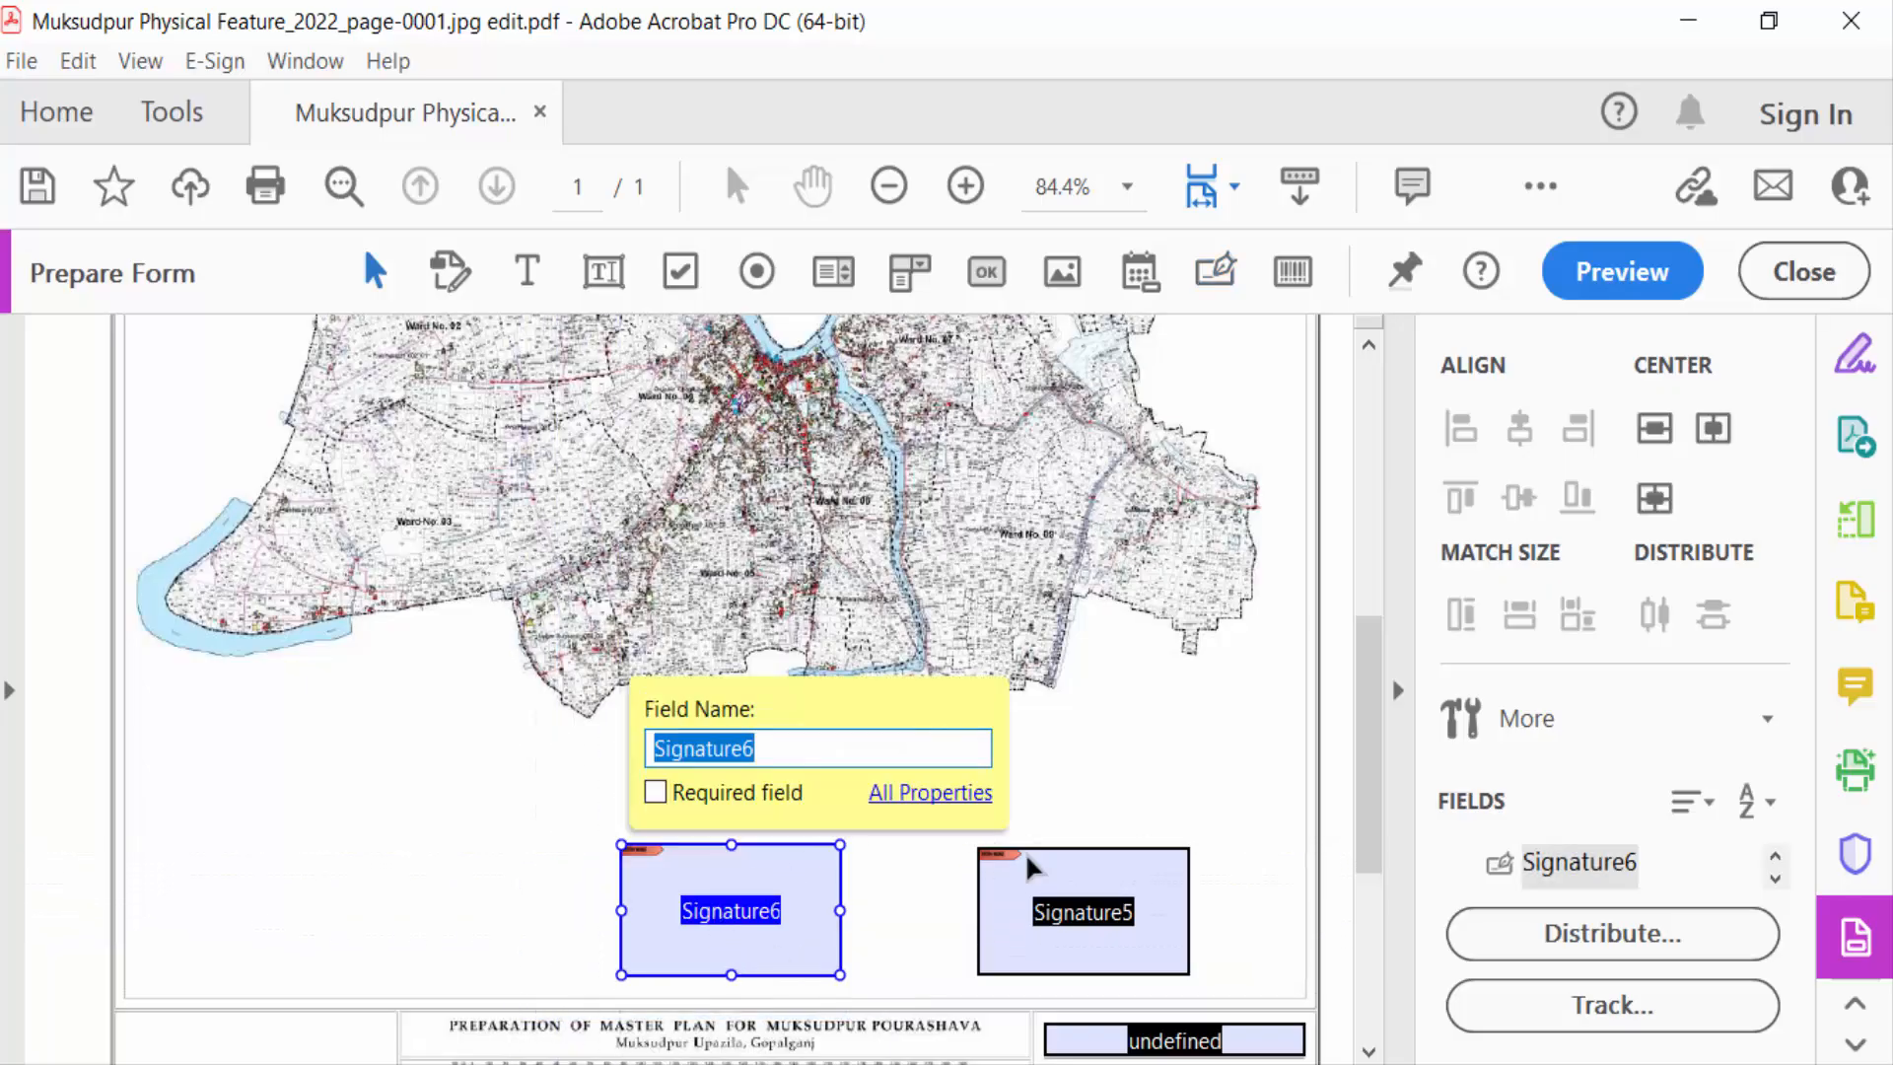
mouse_move(911, 952)
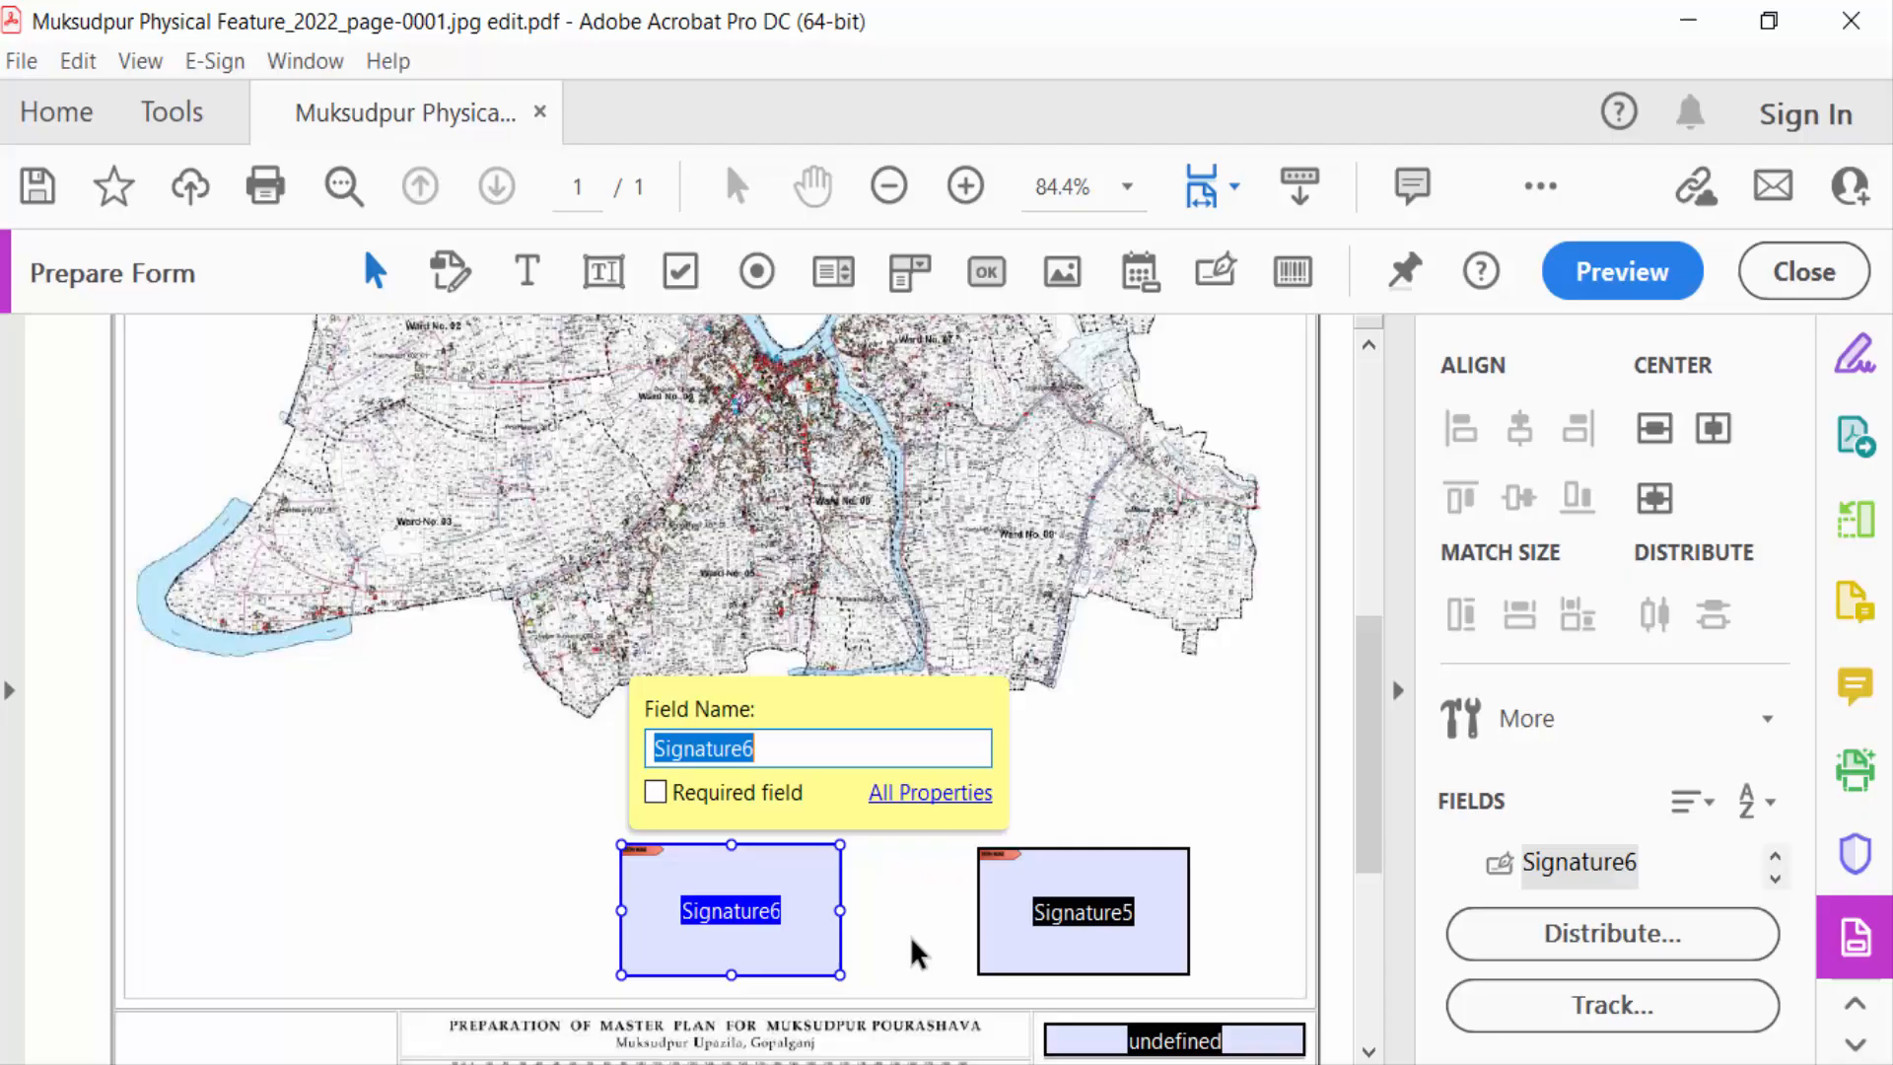
click(1803, 270)
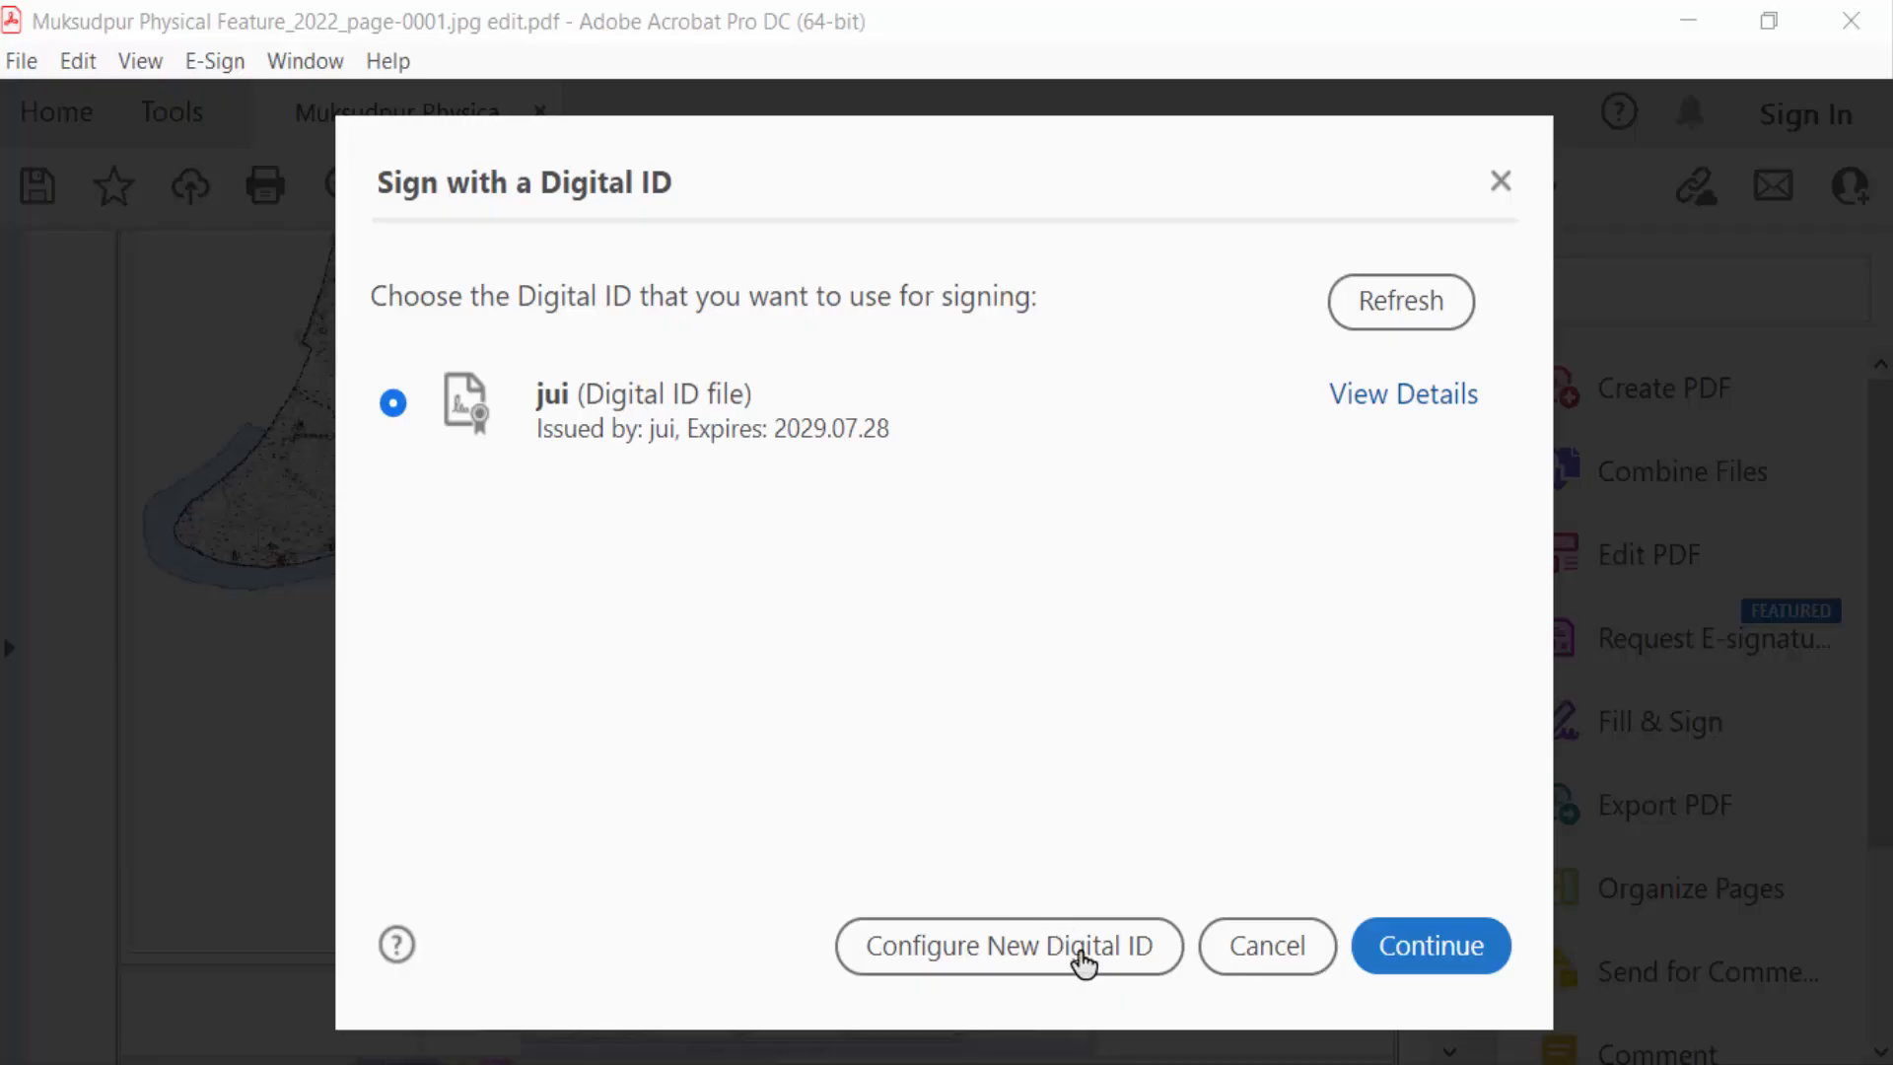
Choose the existing digital ID and start creating a new signature appearance
click(712, 410)
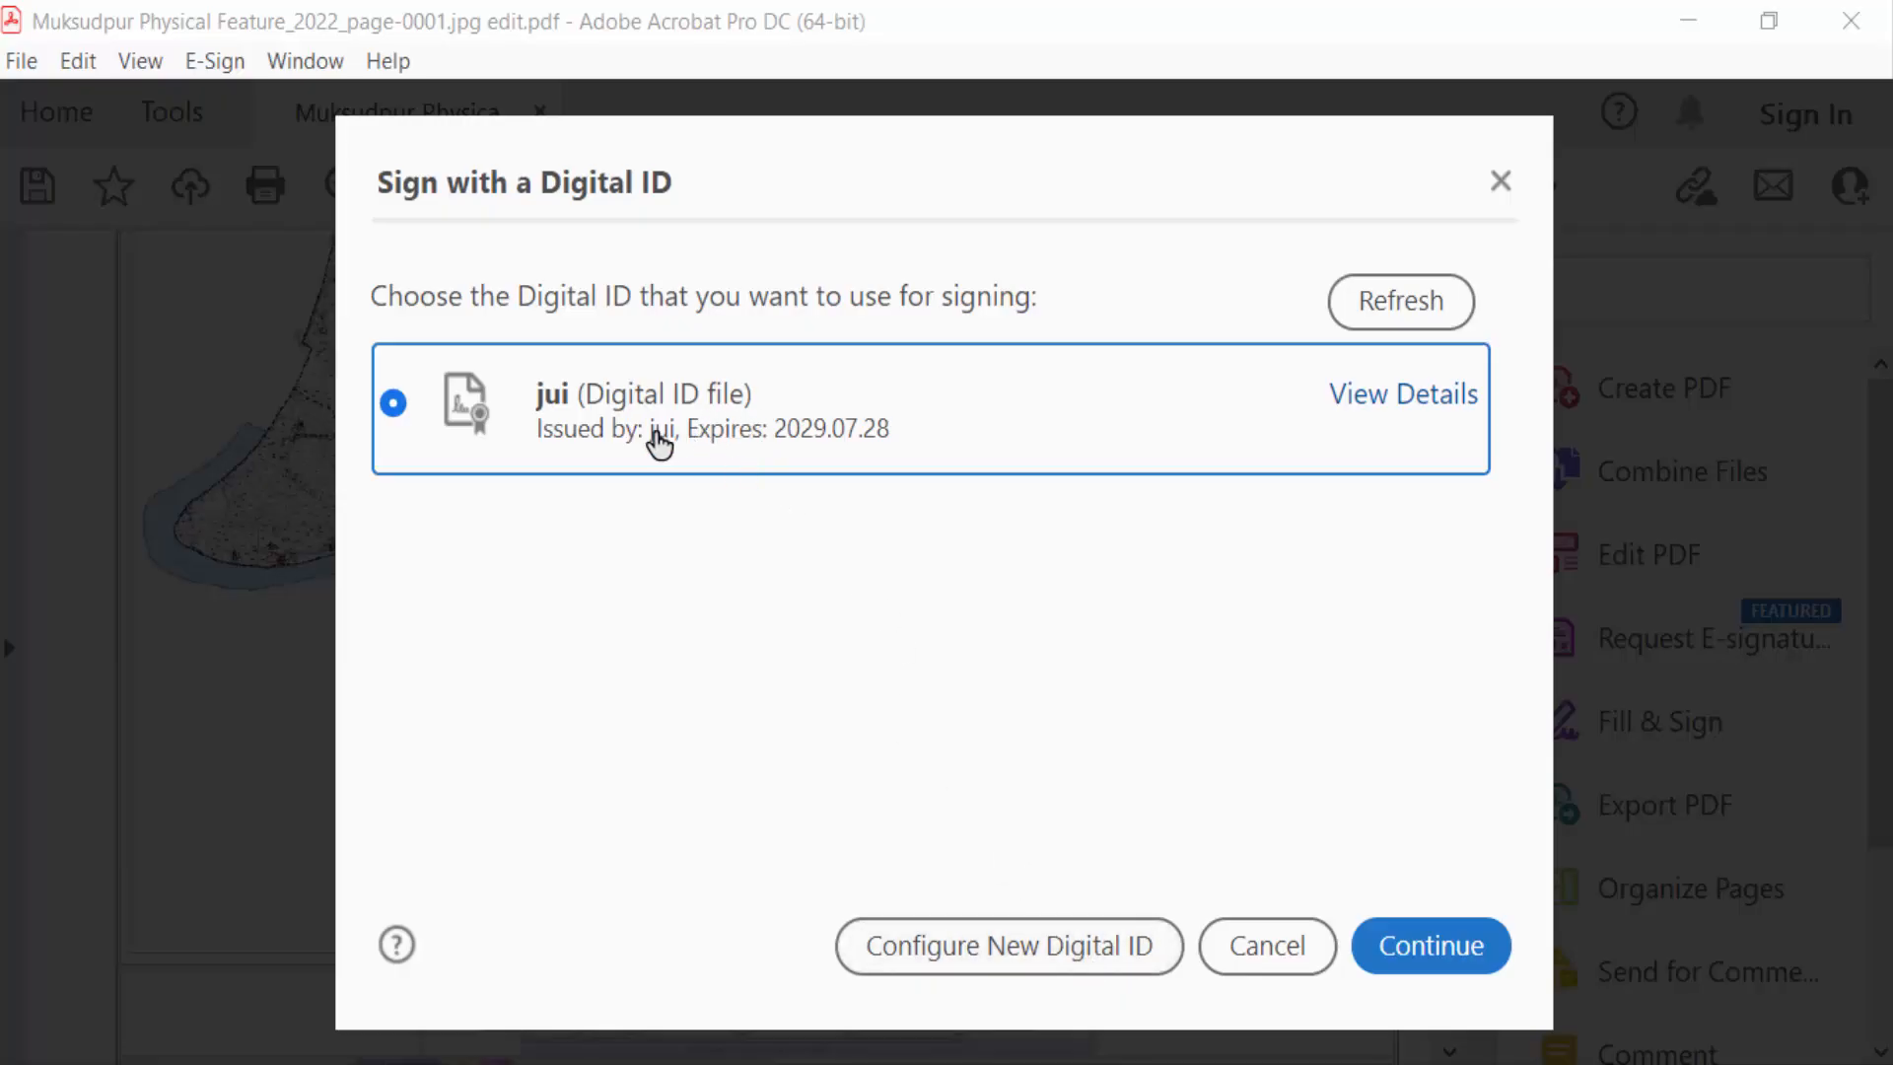
mouse_move(1153, 946)
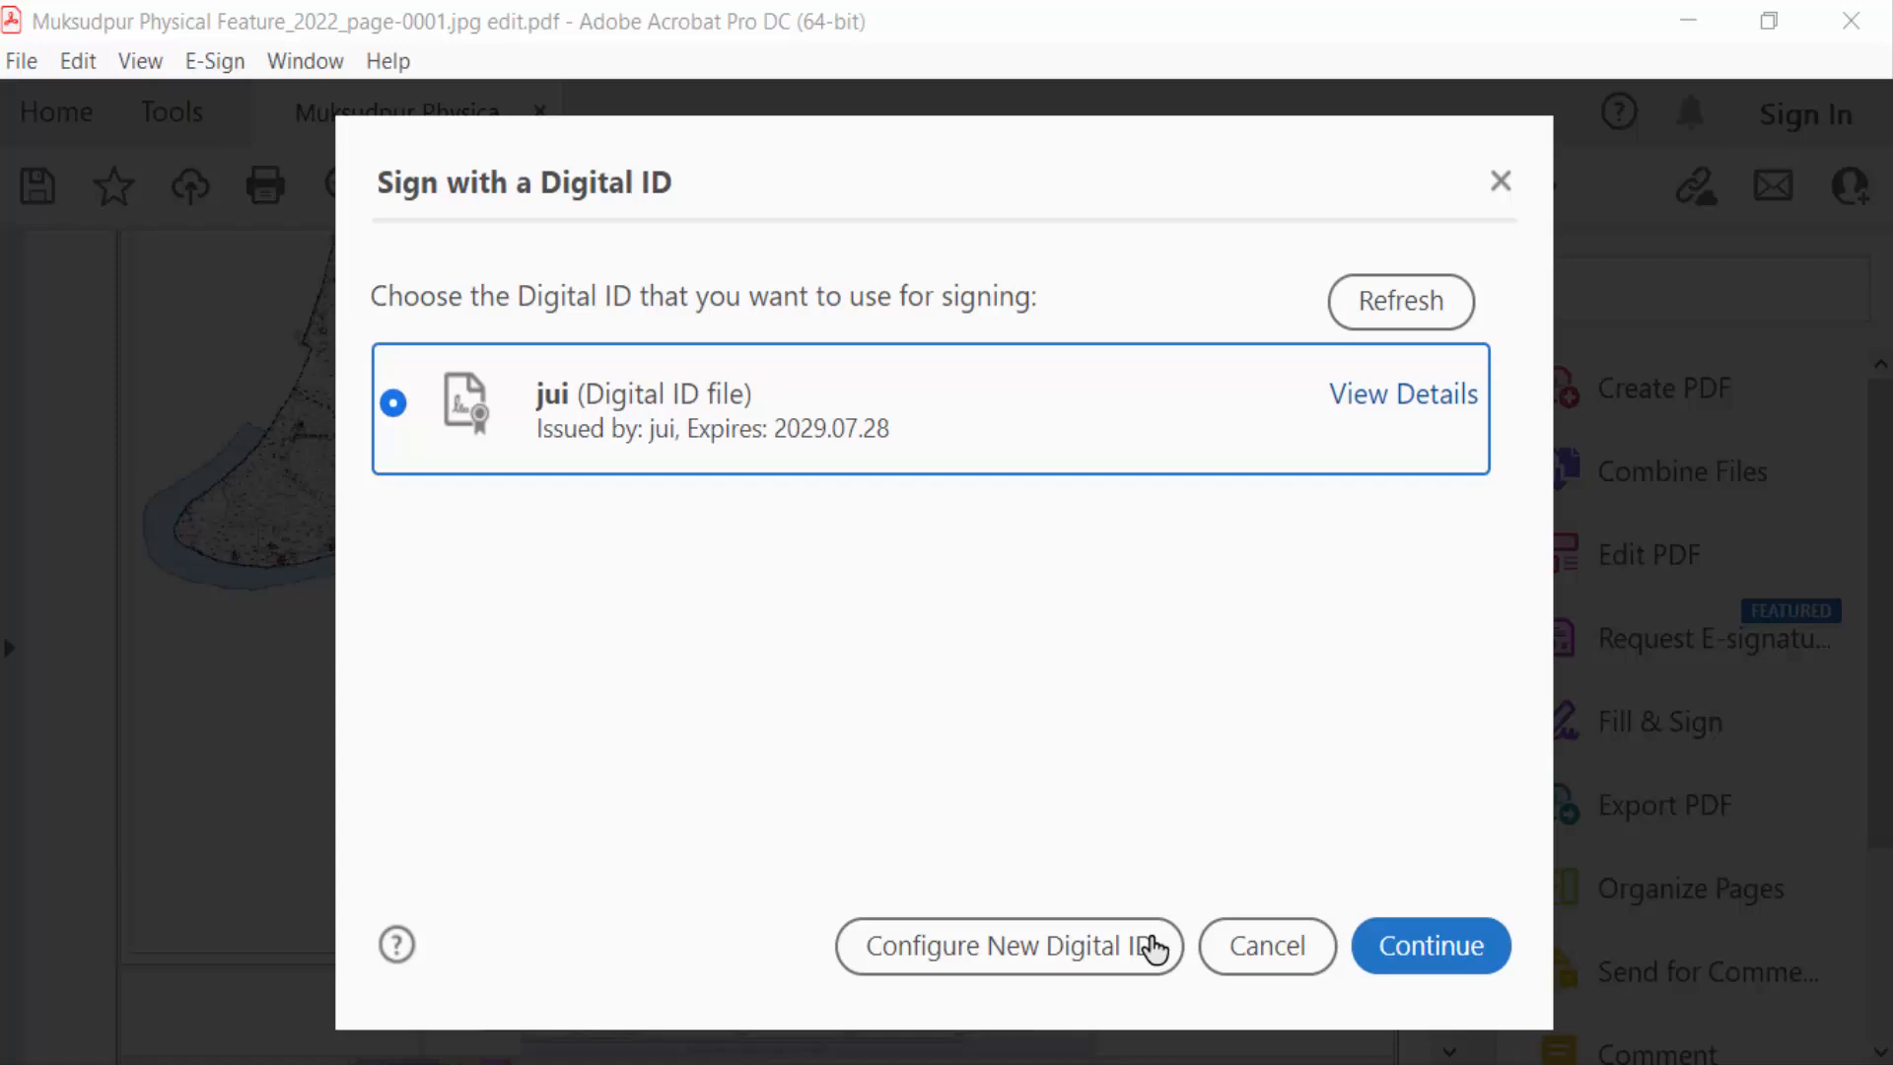
click(1429, 945)
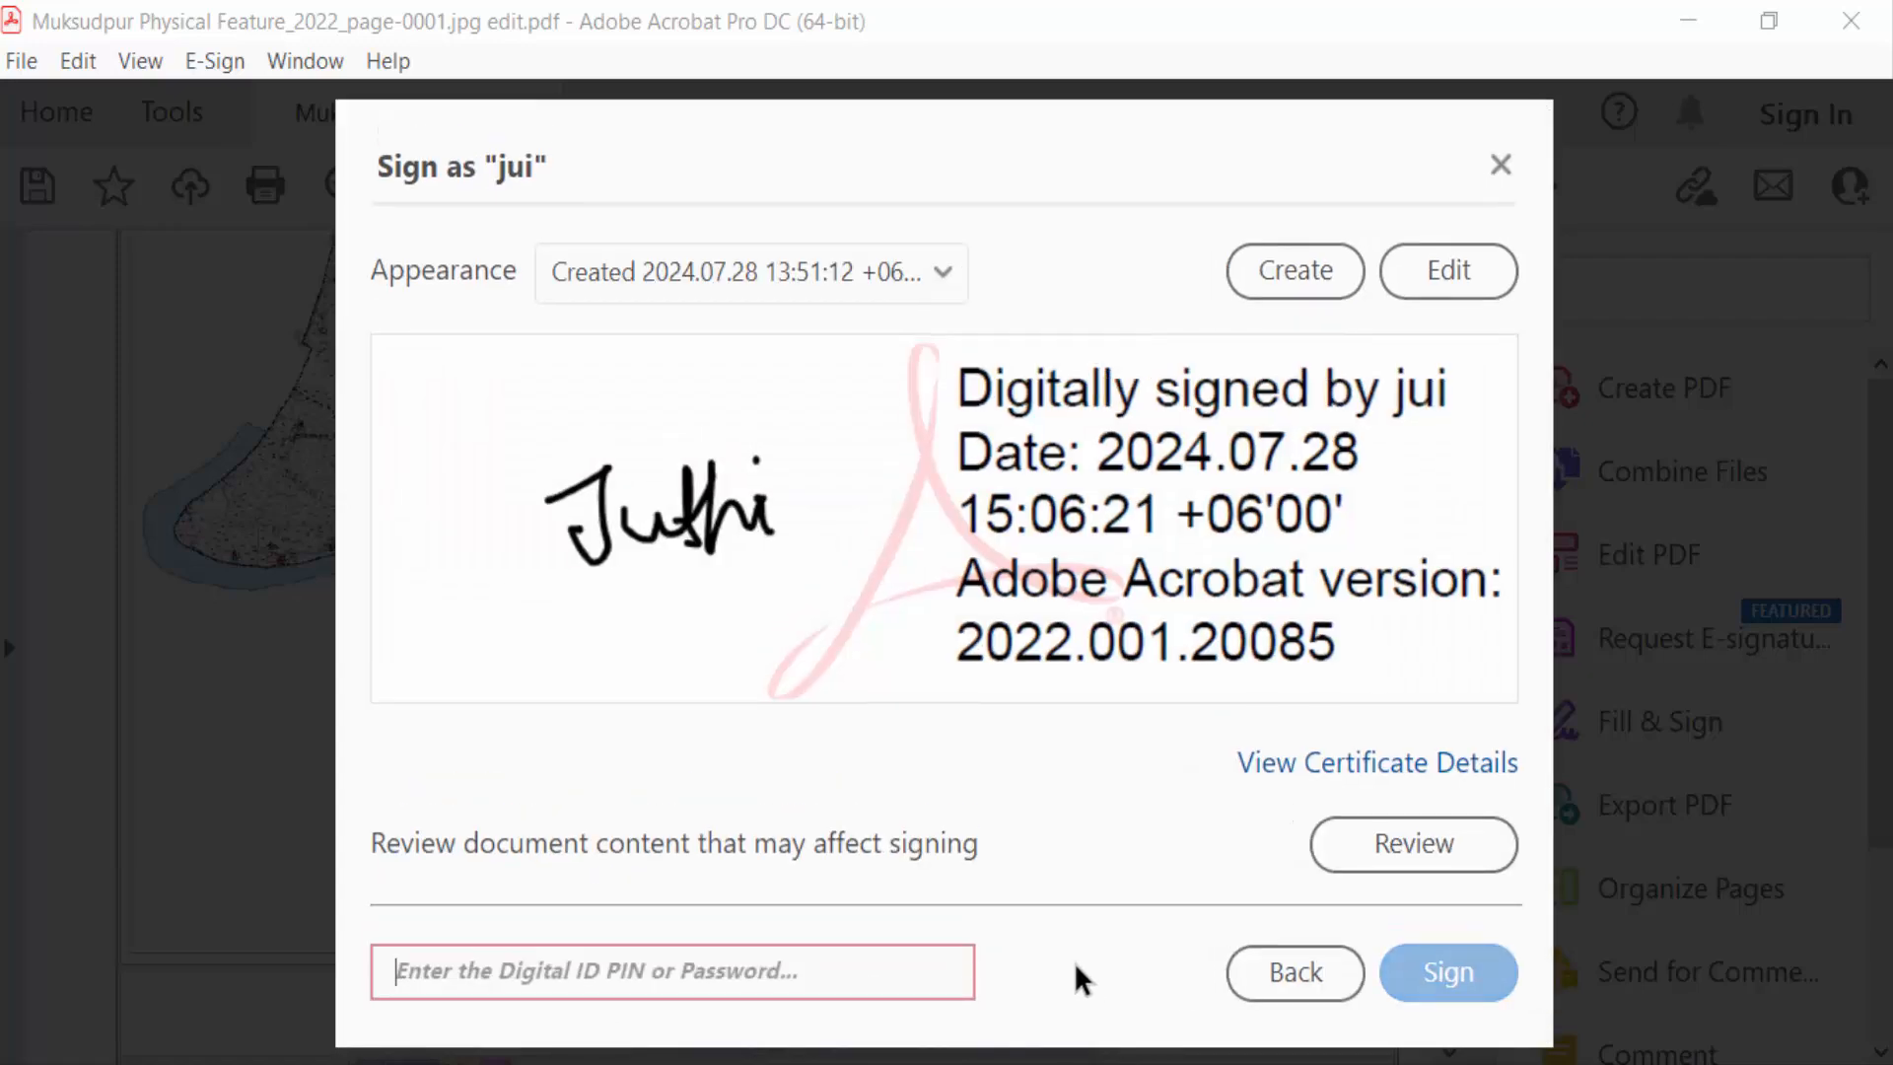
click(1293, 270)
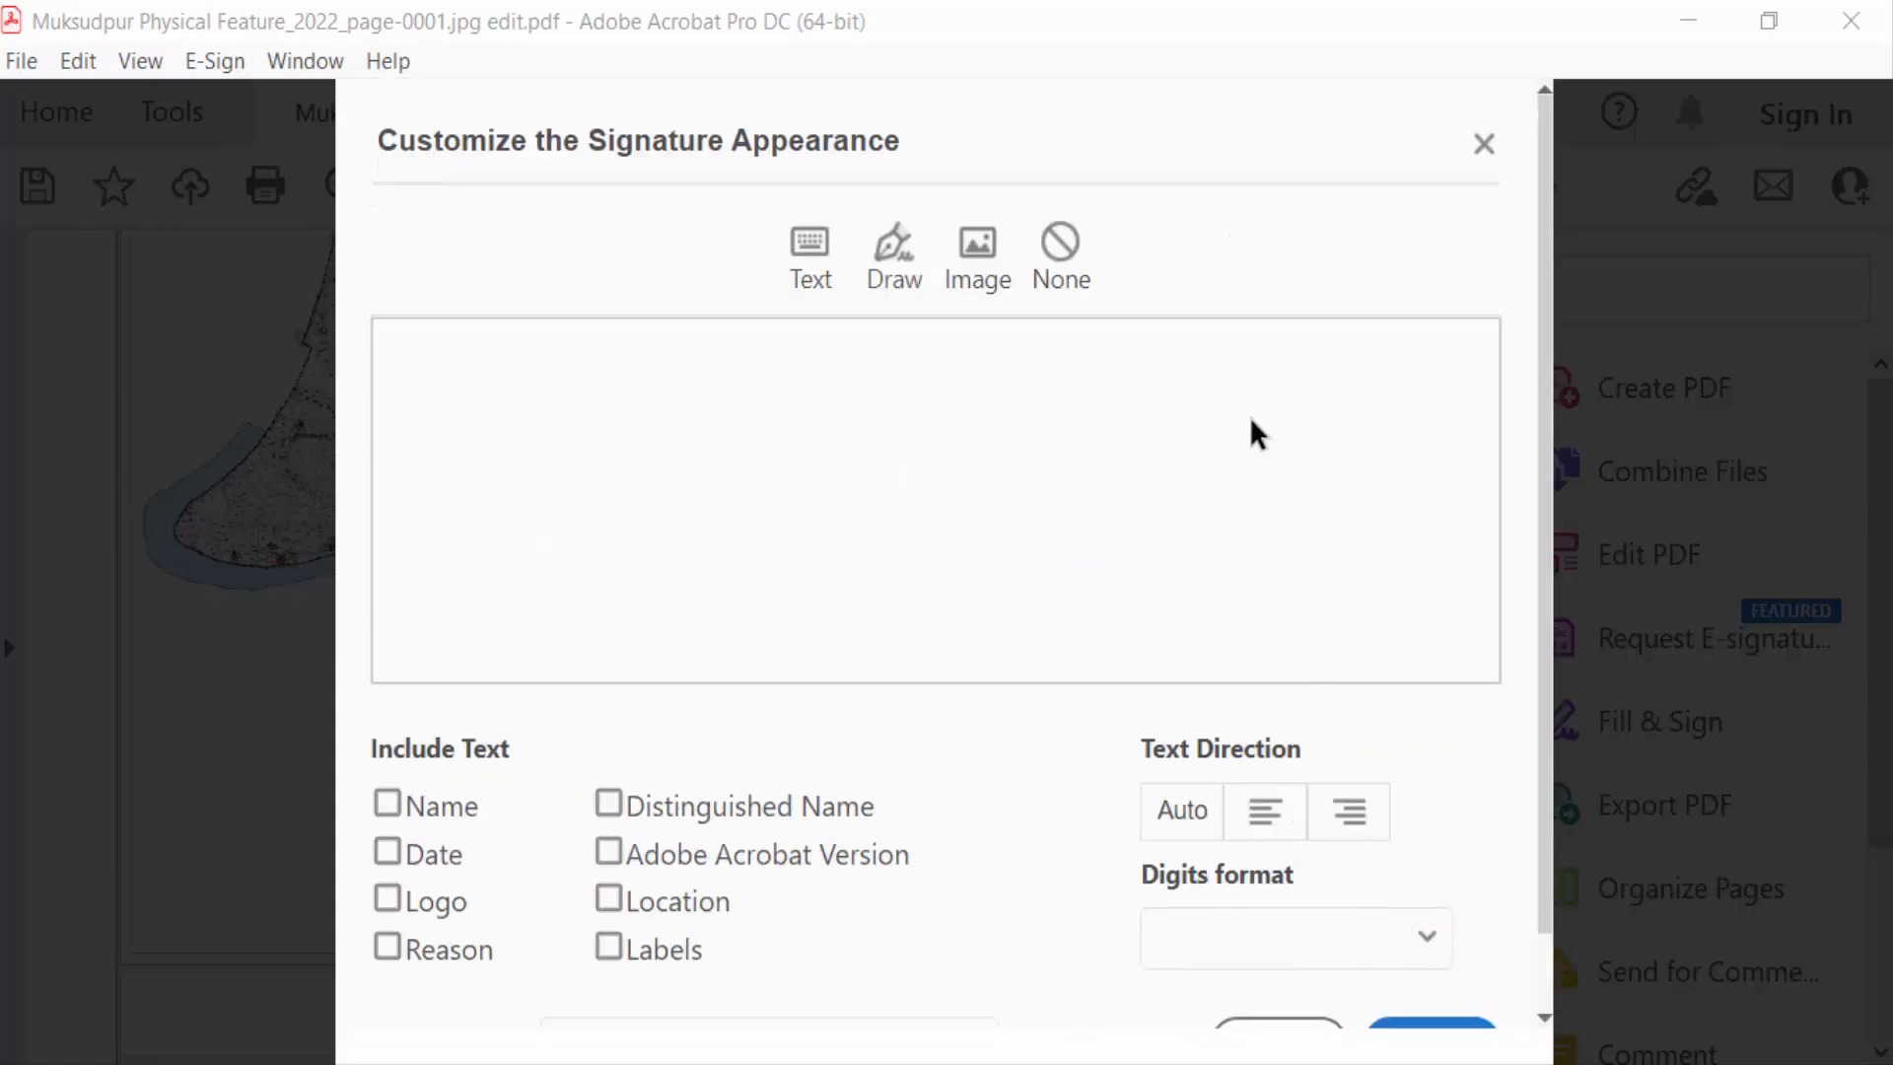
Save a hand-drawn signature appearance showing name, date and Adobe Acrobat version
click(810, 246)
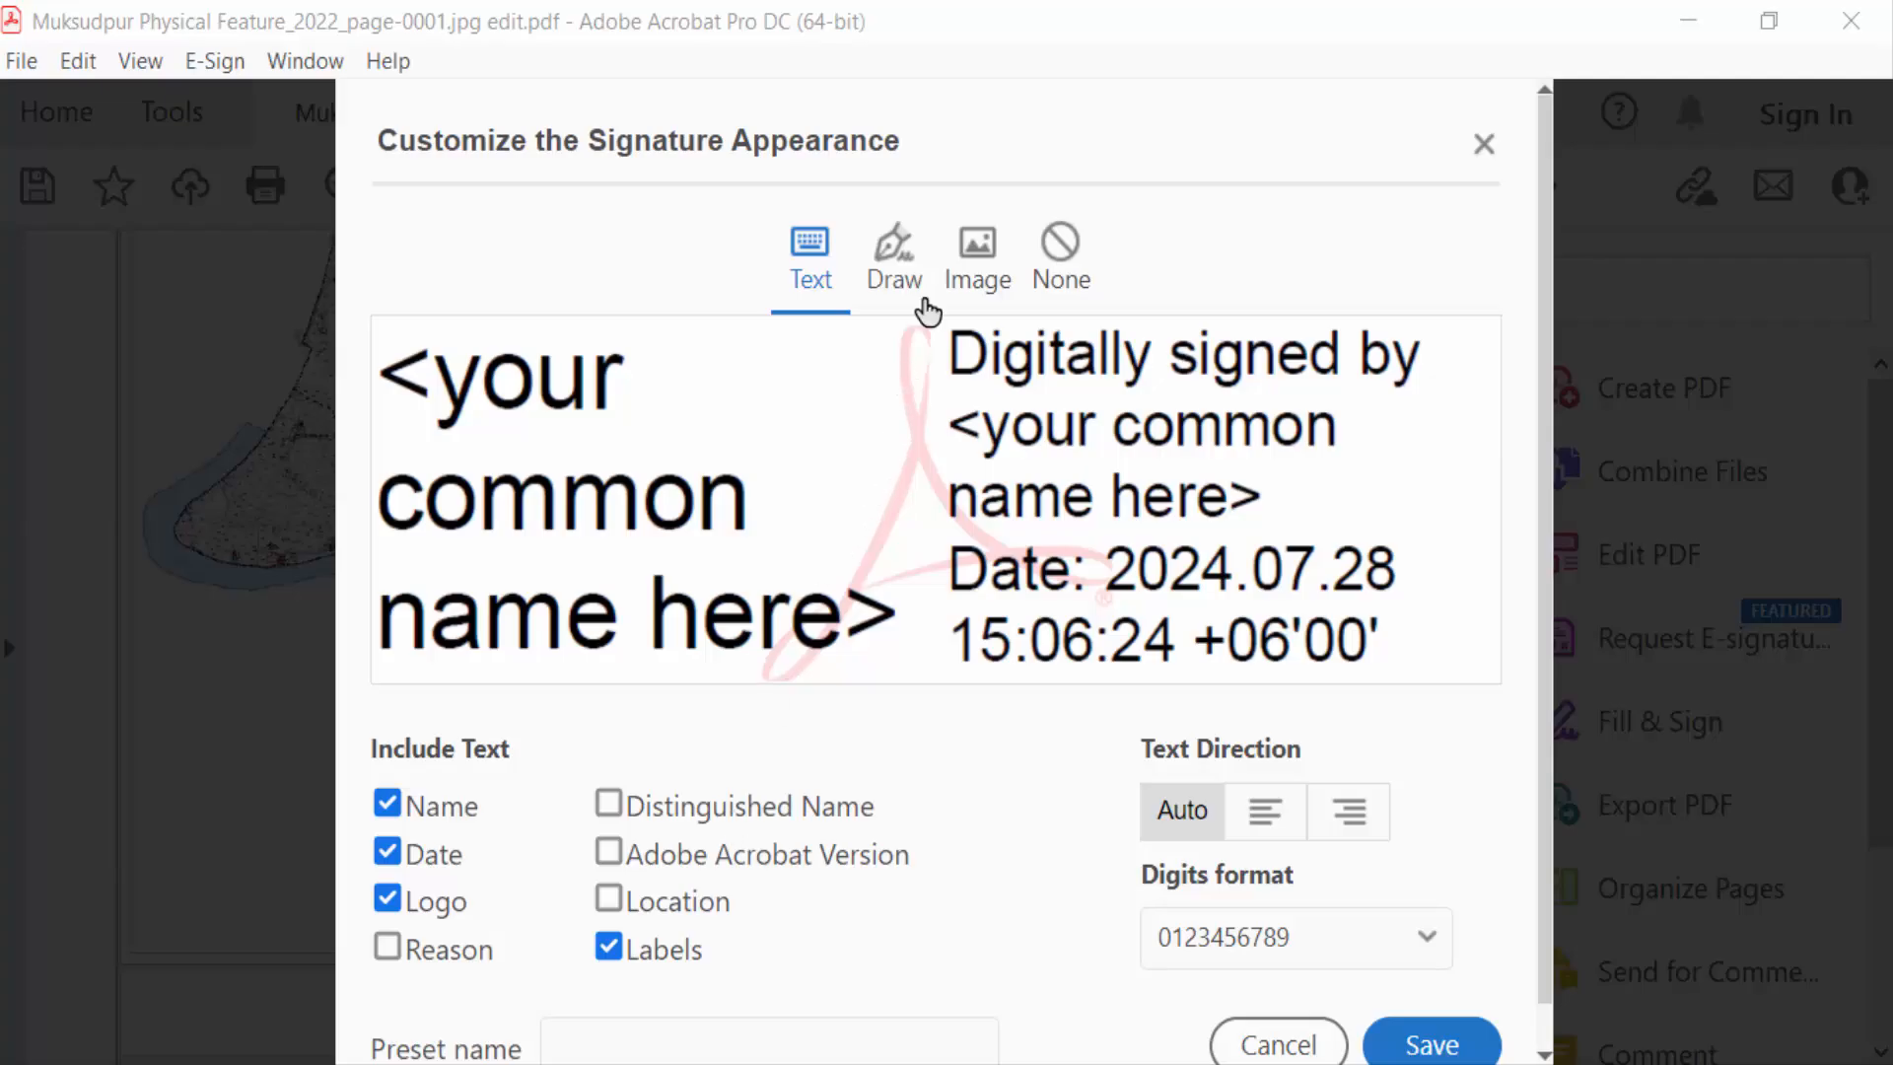
click(893, 248)
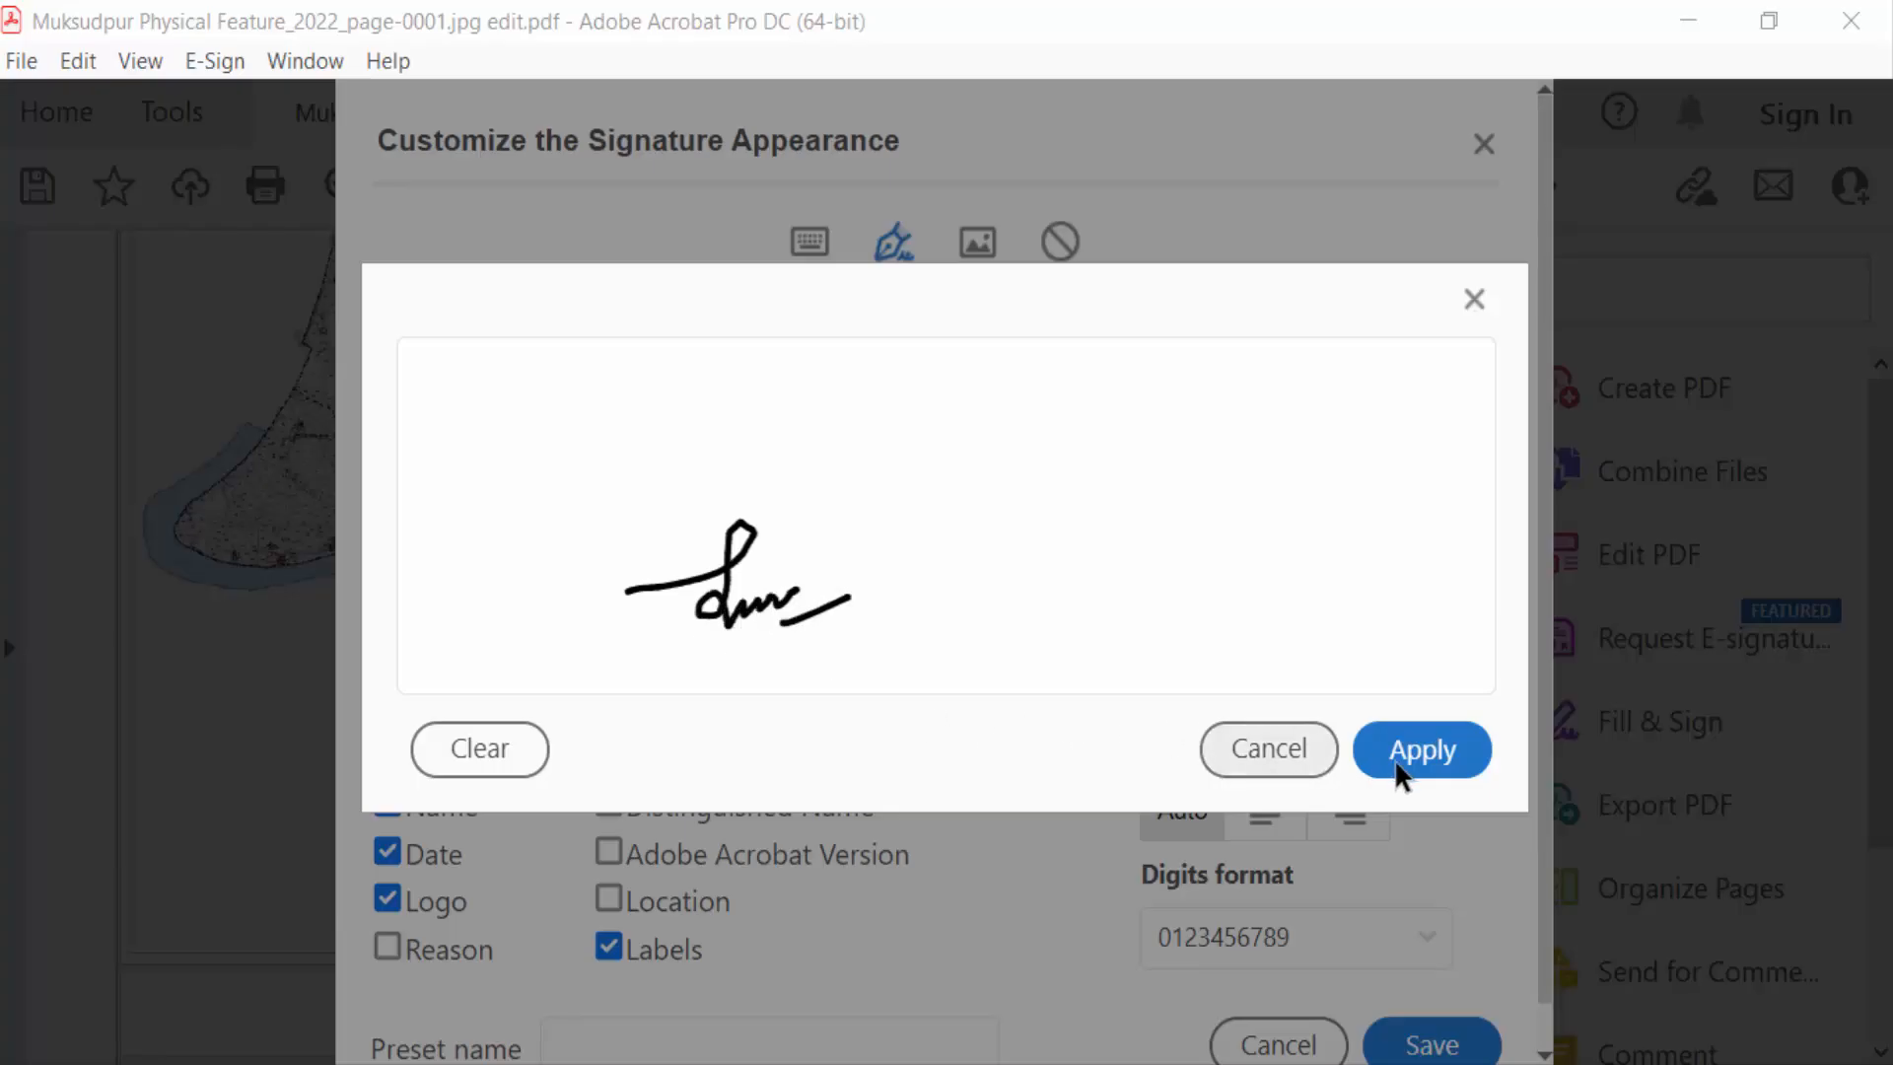
click(1420, 748)
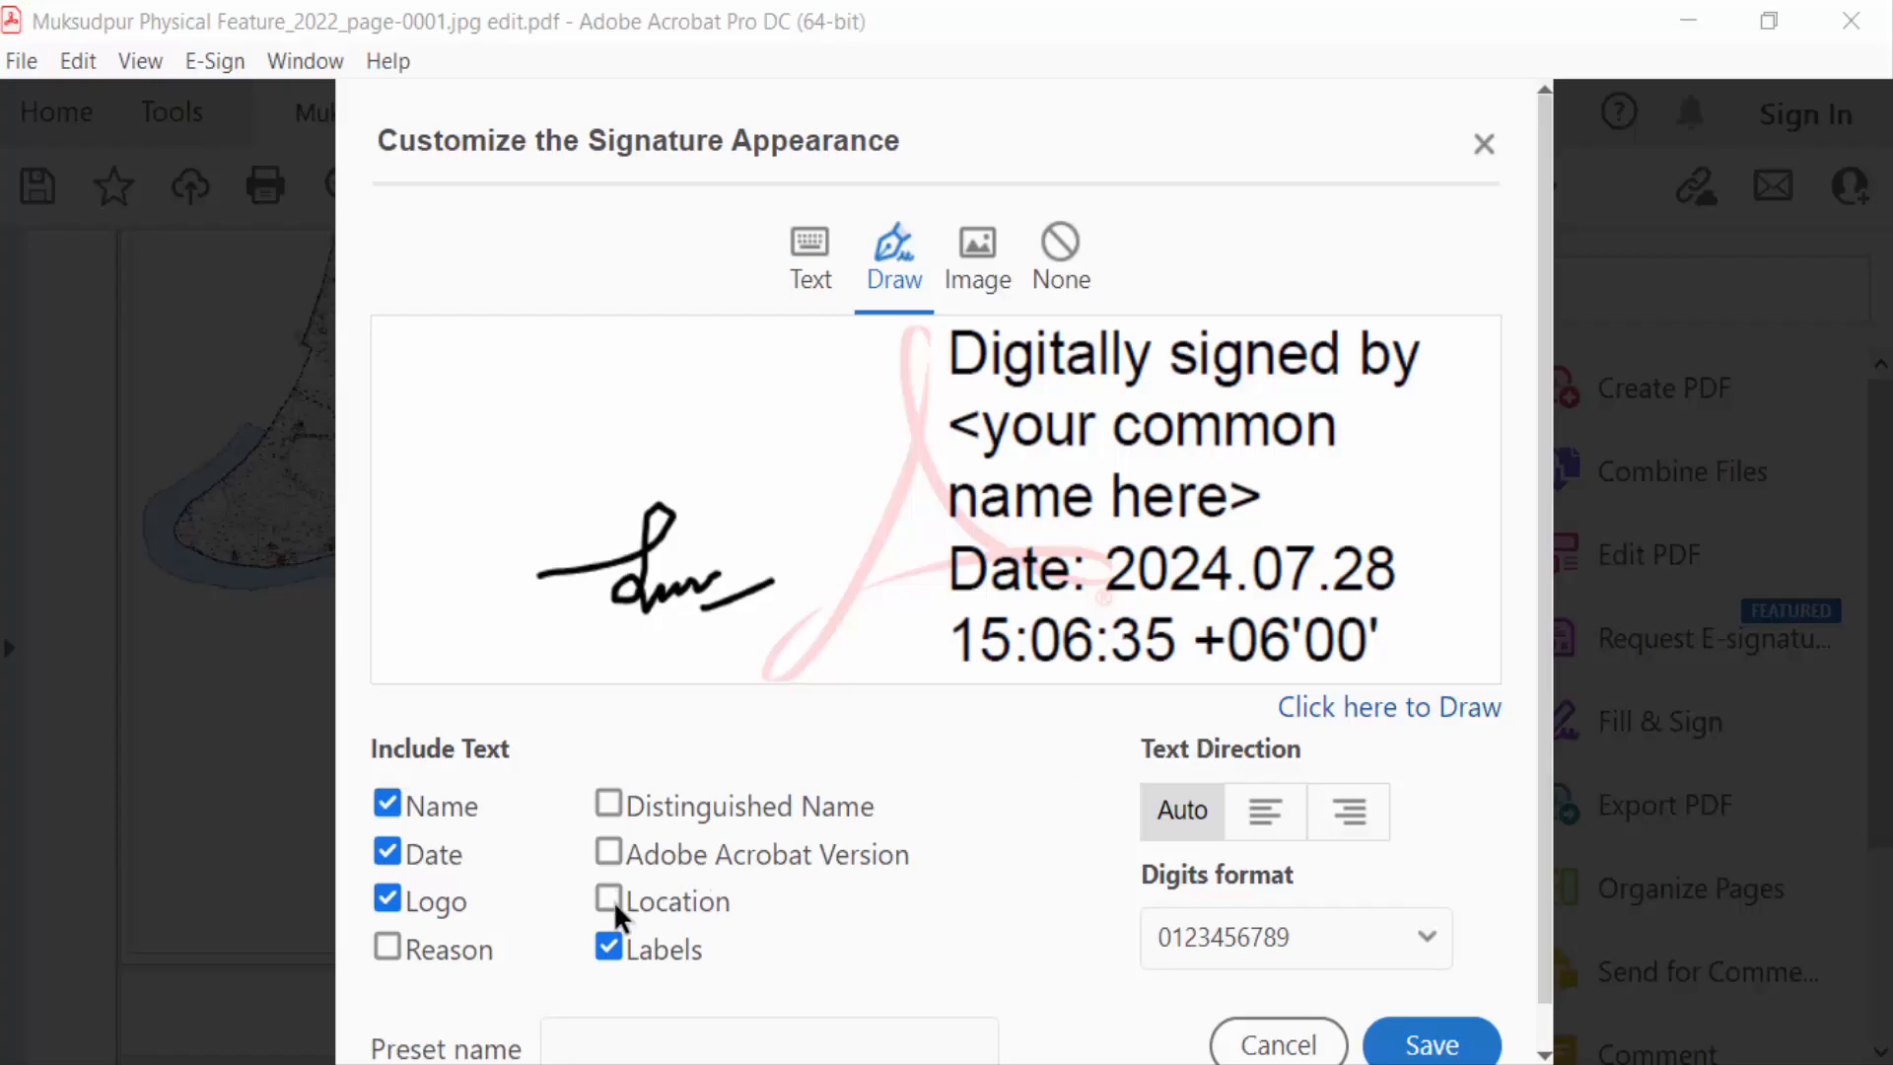
click(608, 854)
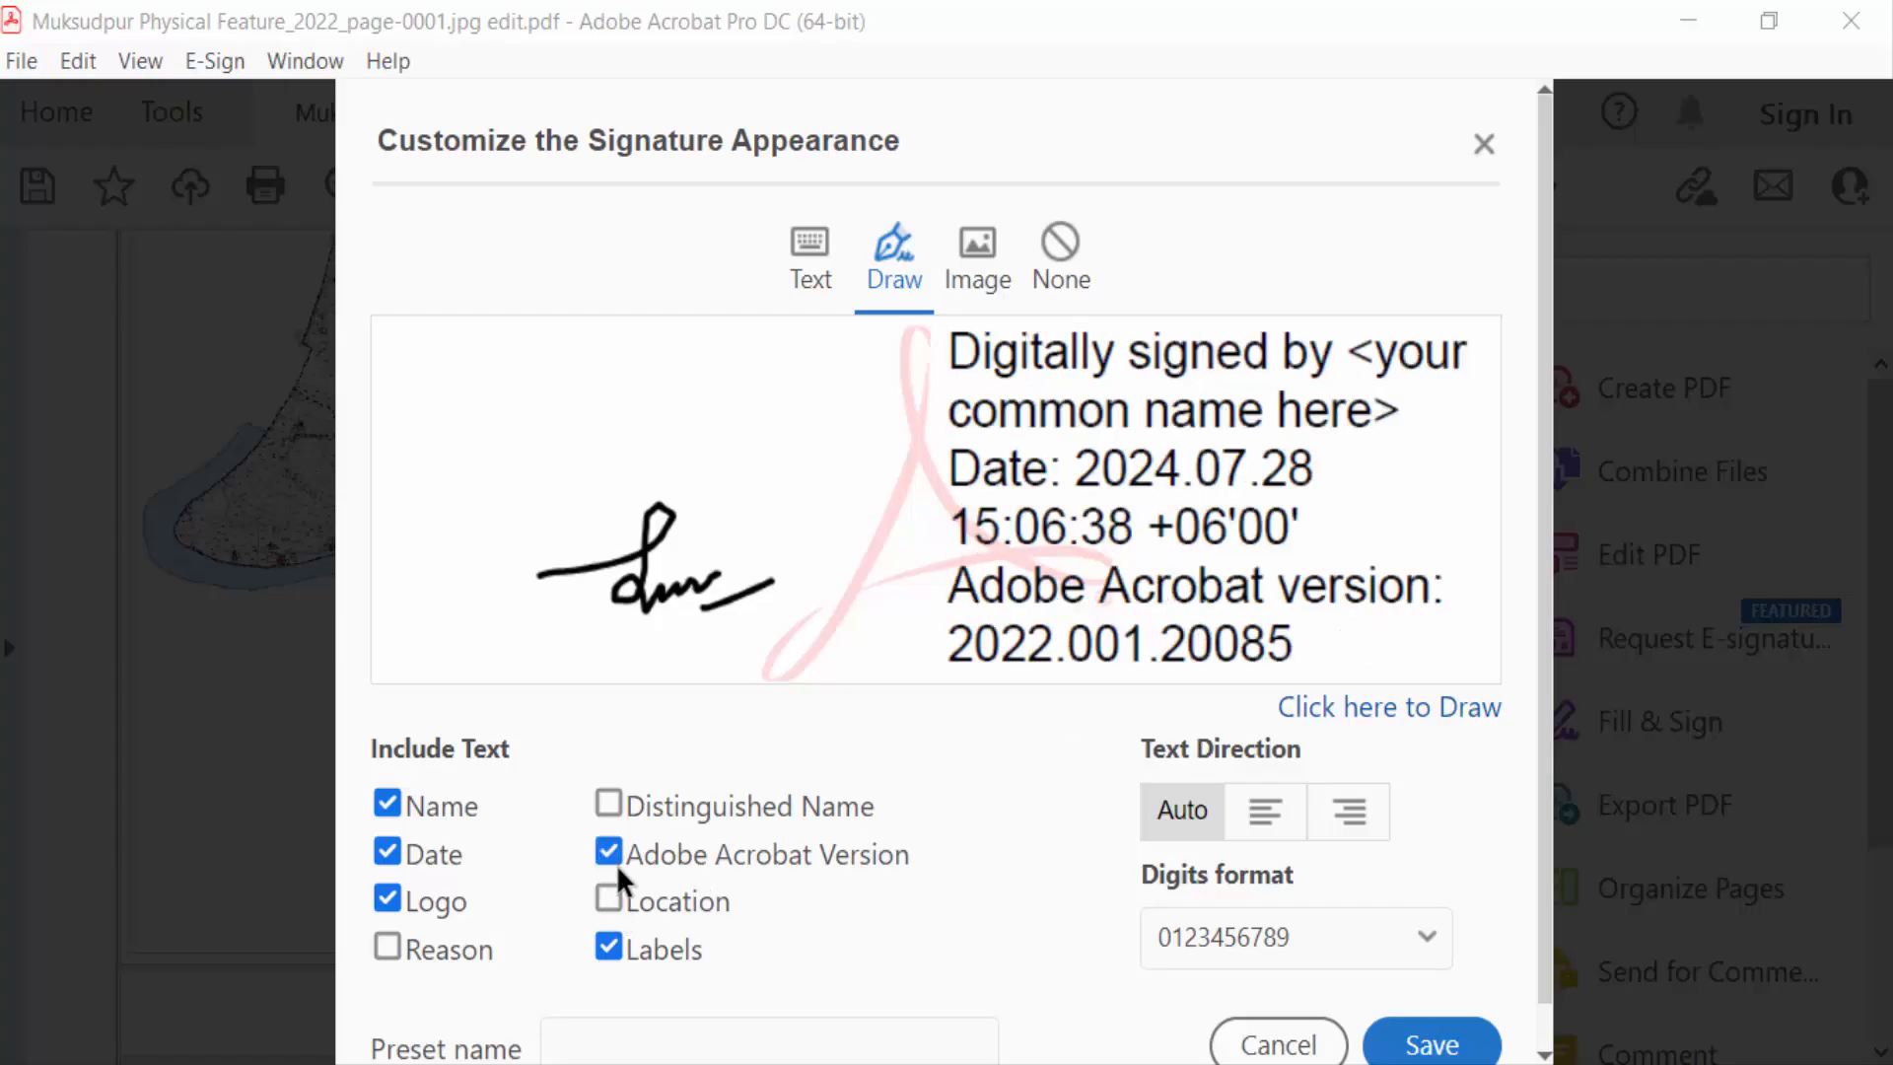
mouse_move(1069, 861)
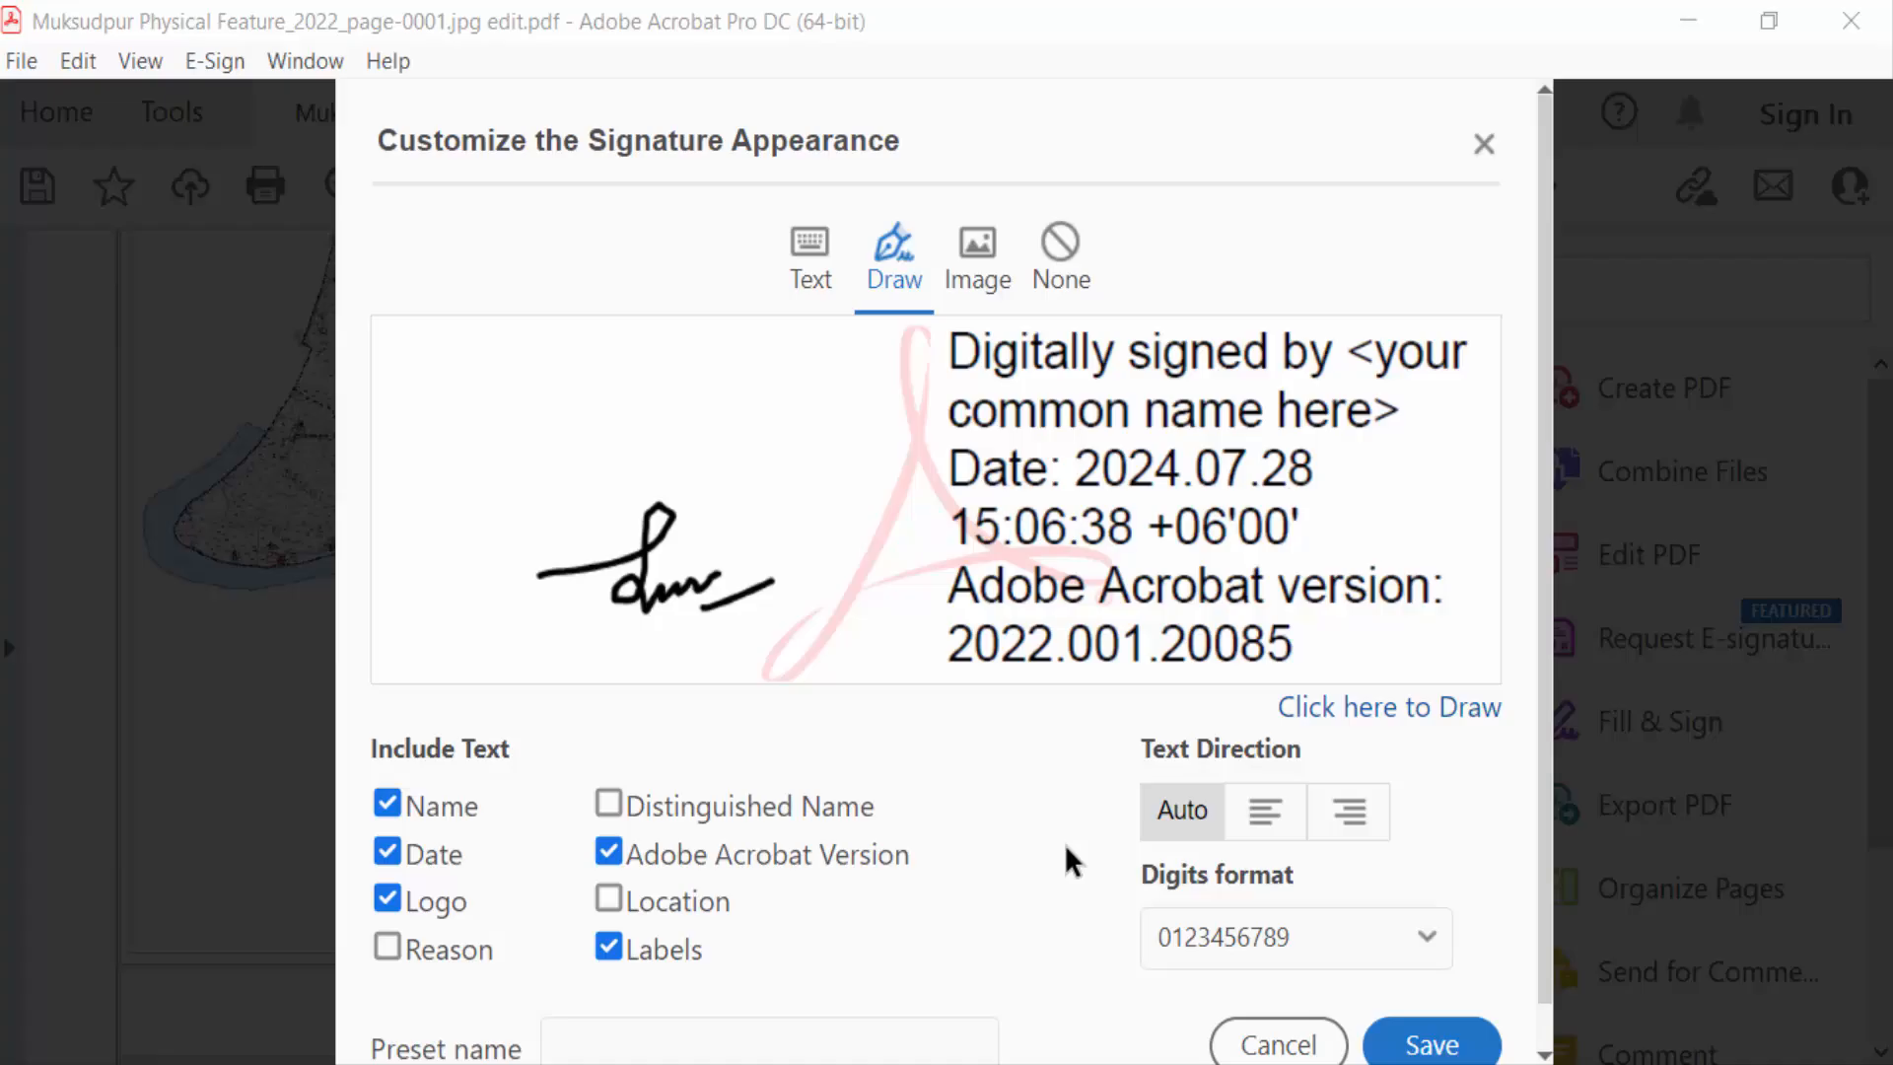
click(1264, 811)
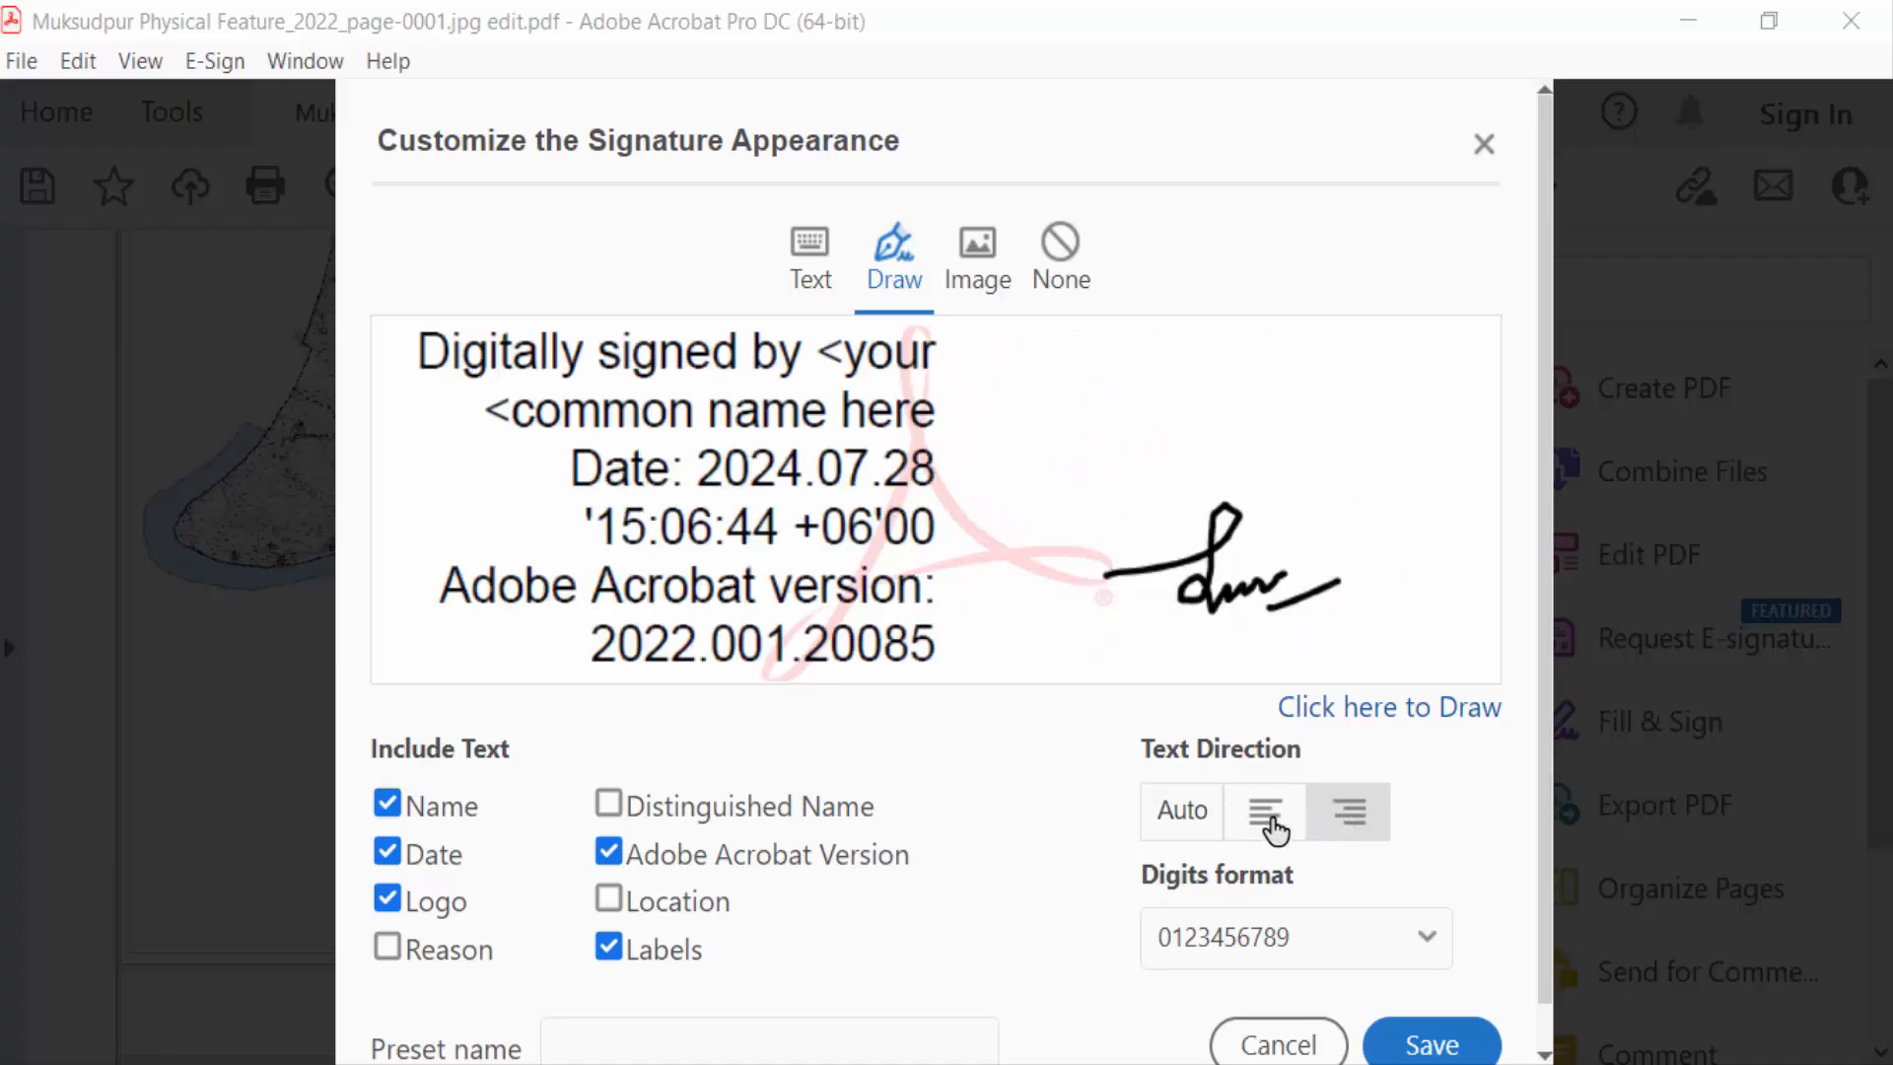
click(1264, 812)
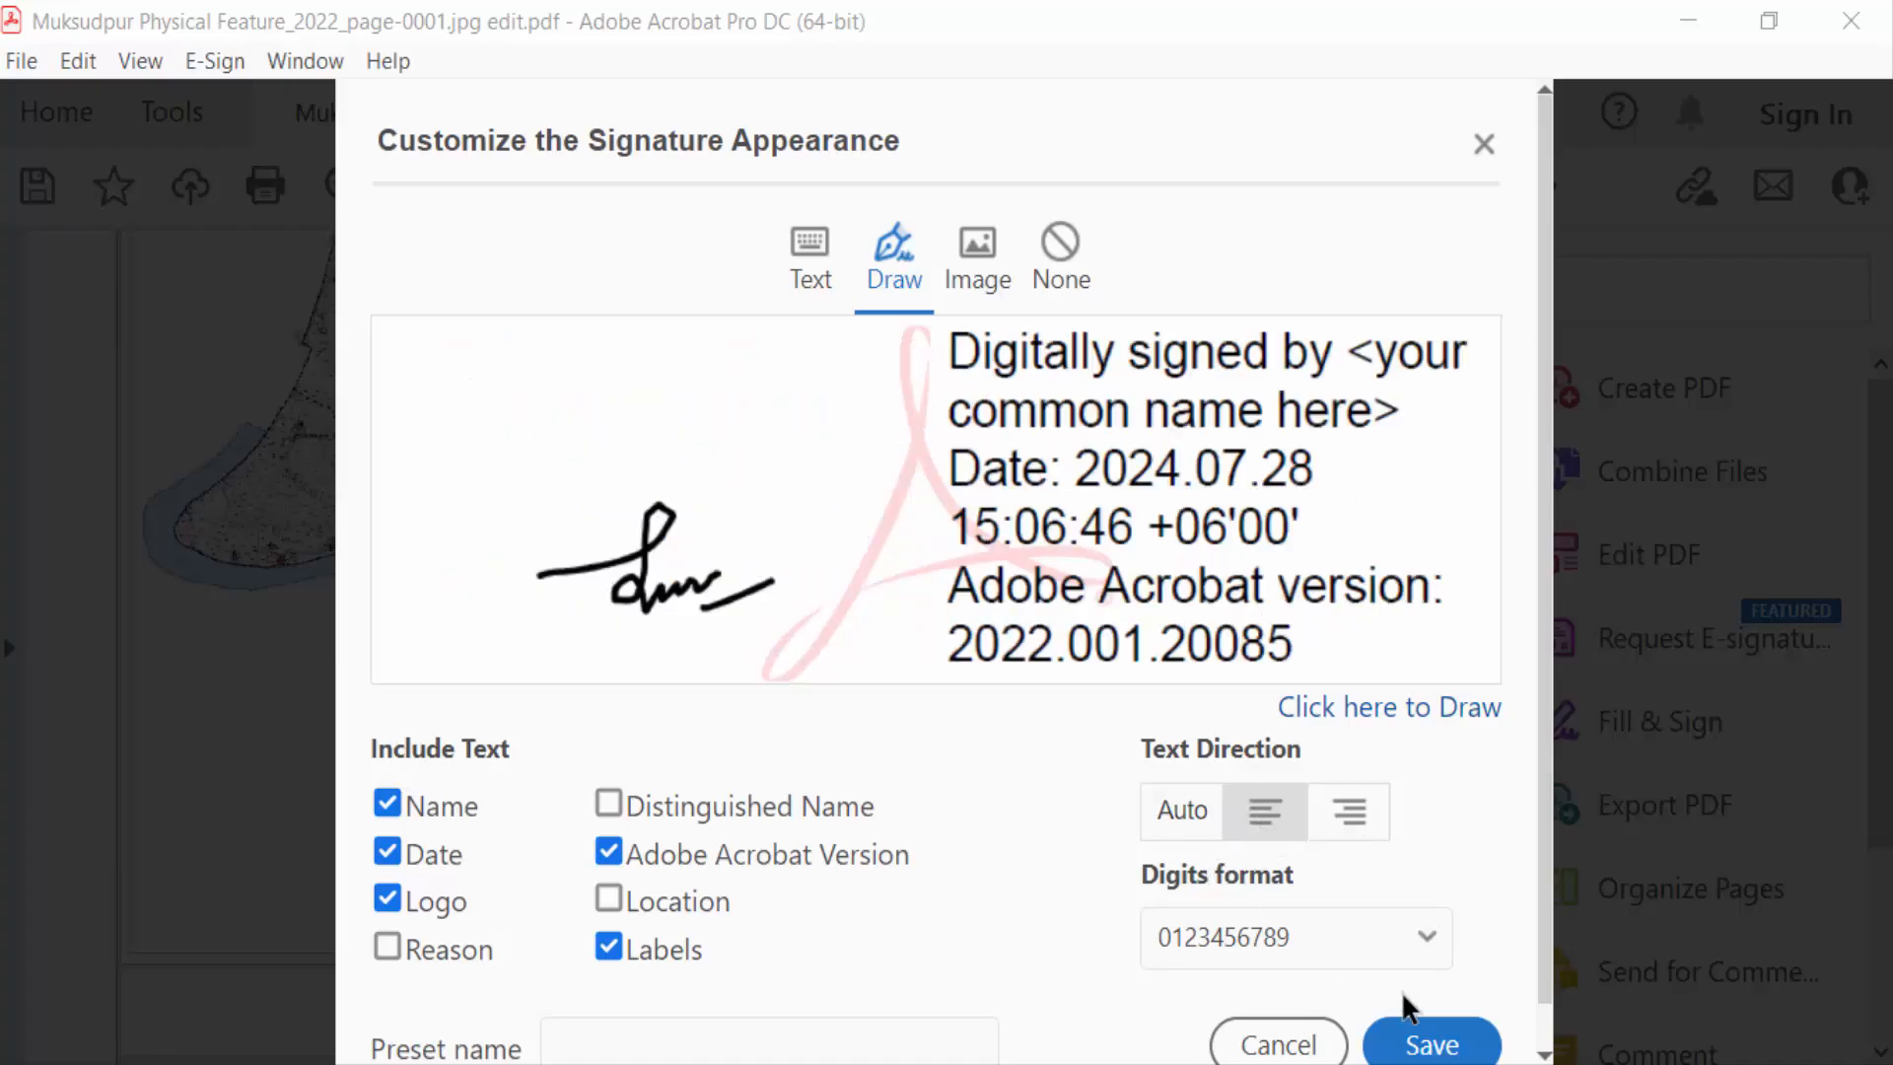
click(1431, 1043)
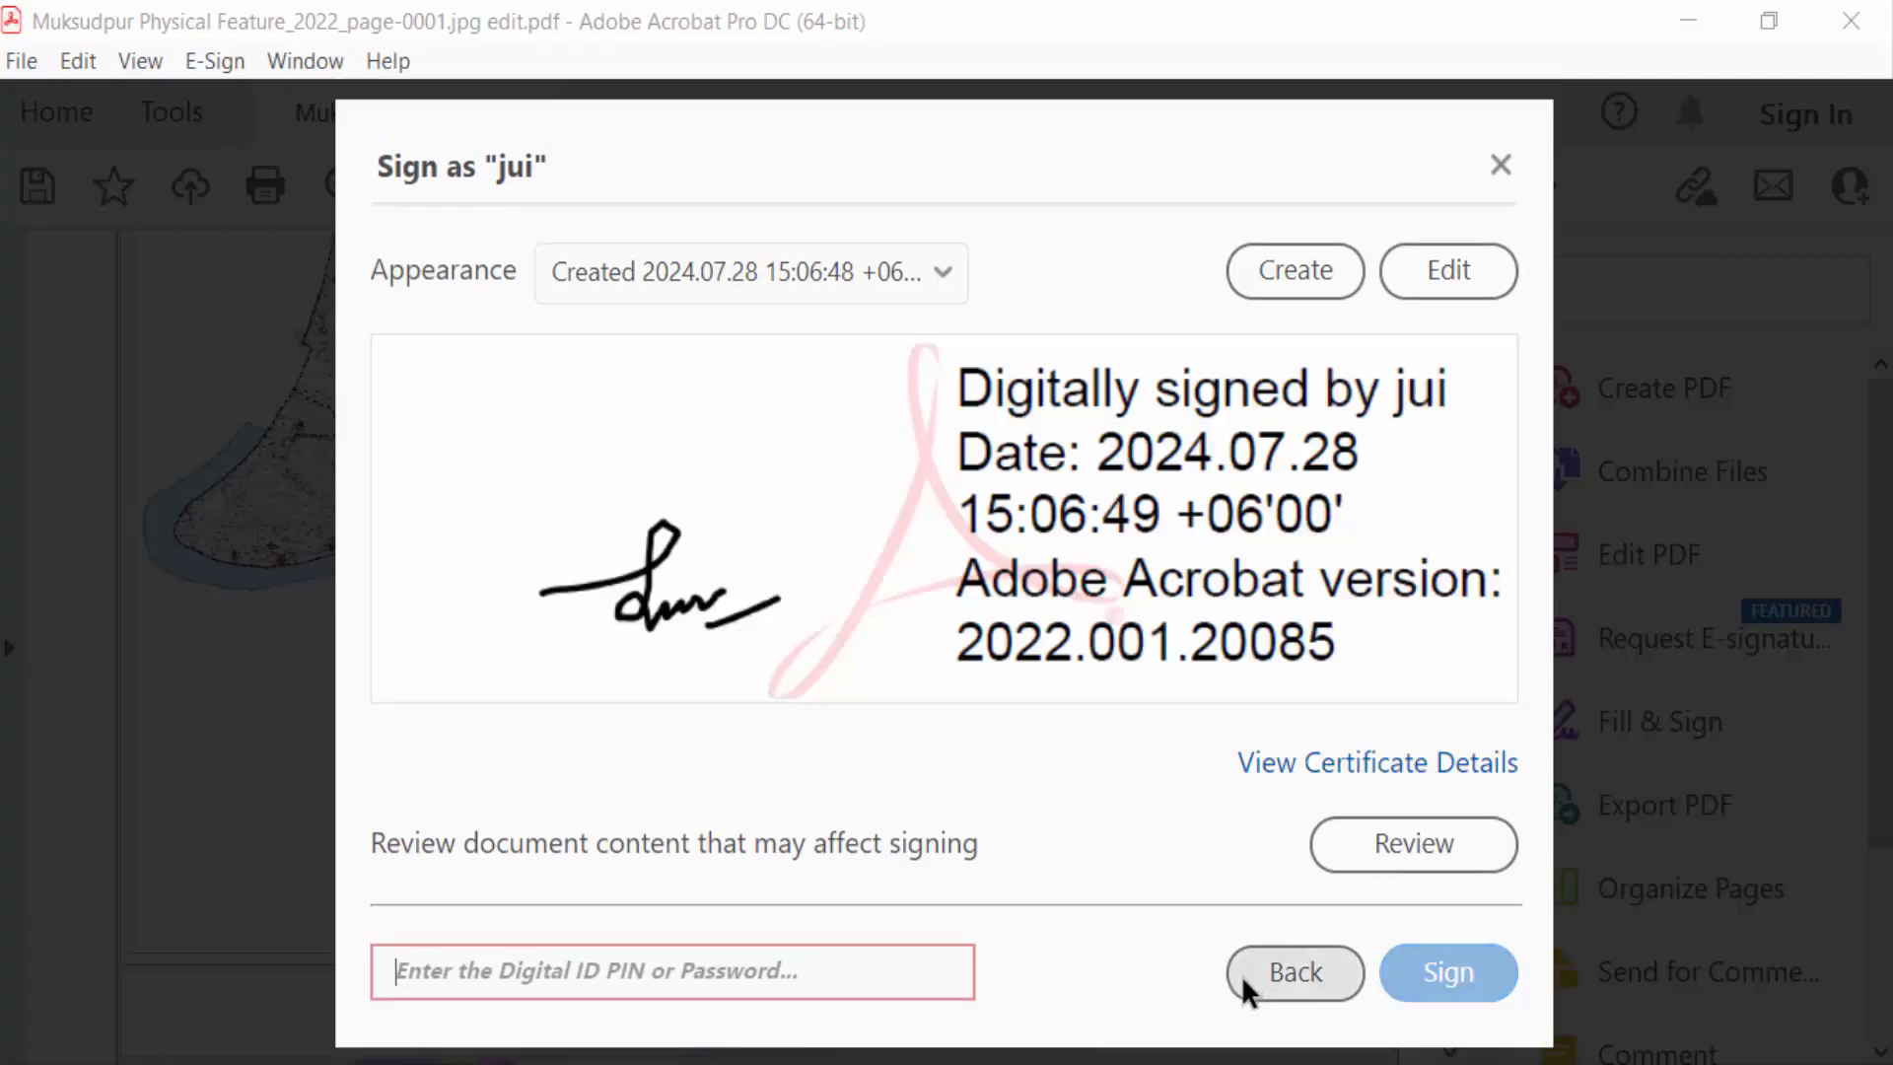
mouse_move(842, 970)
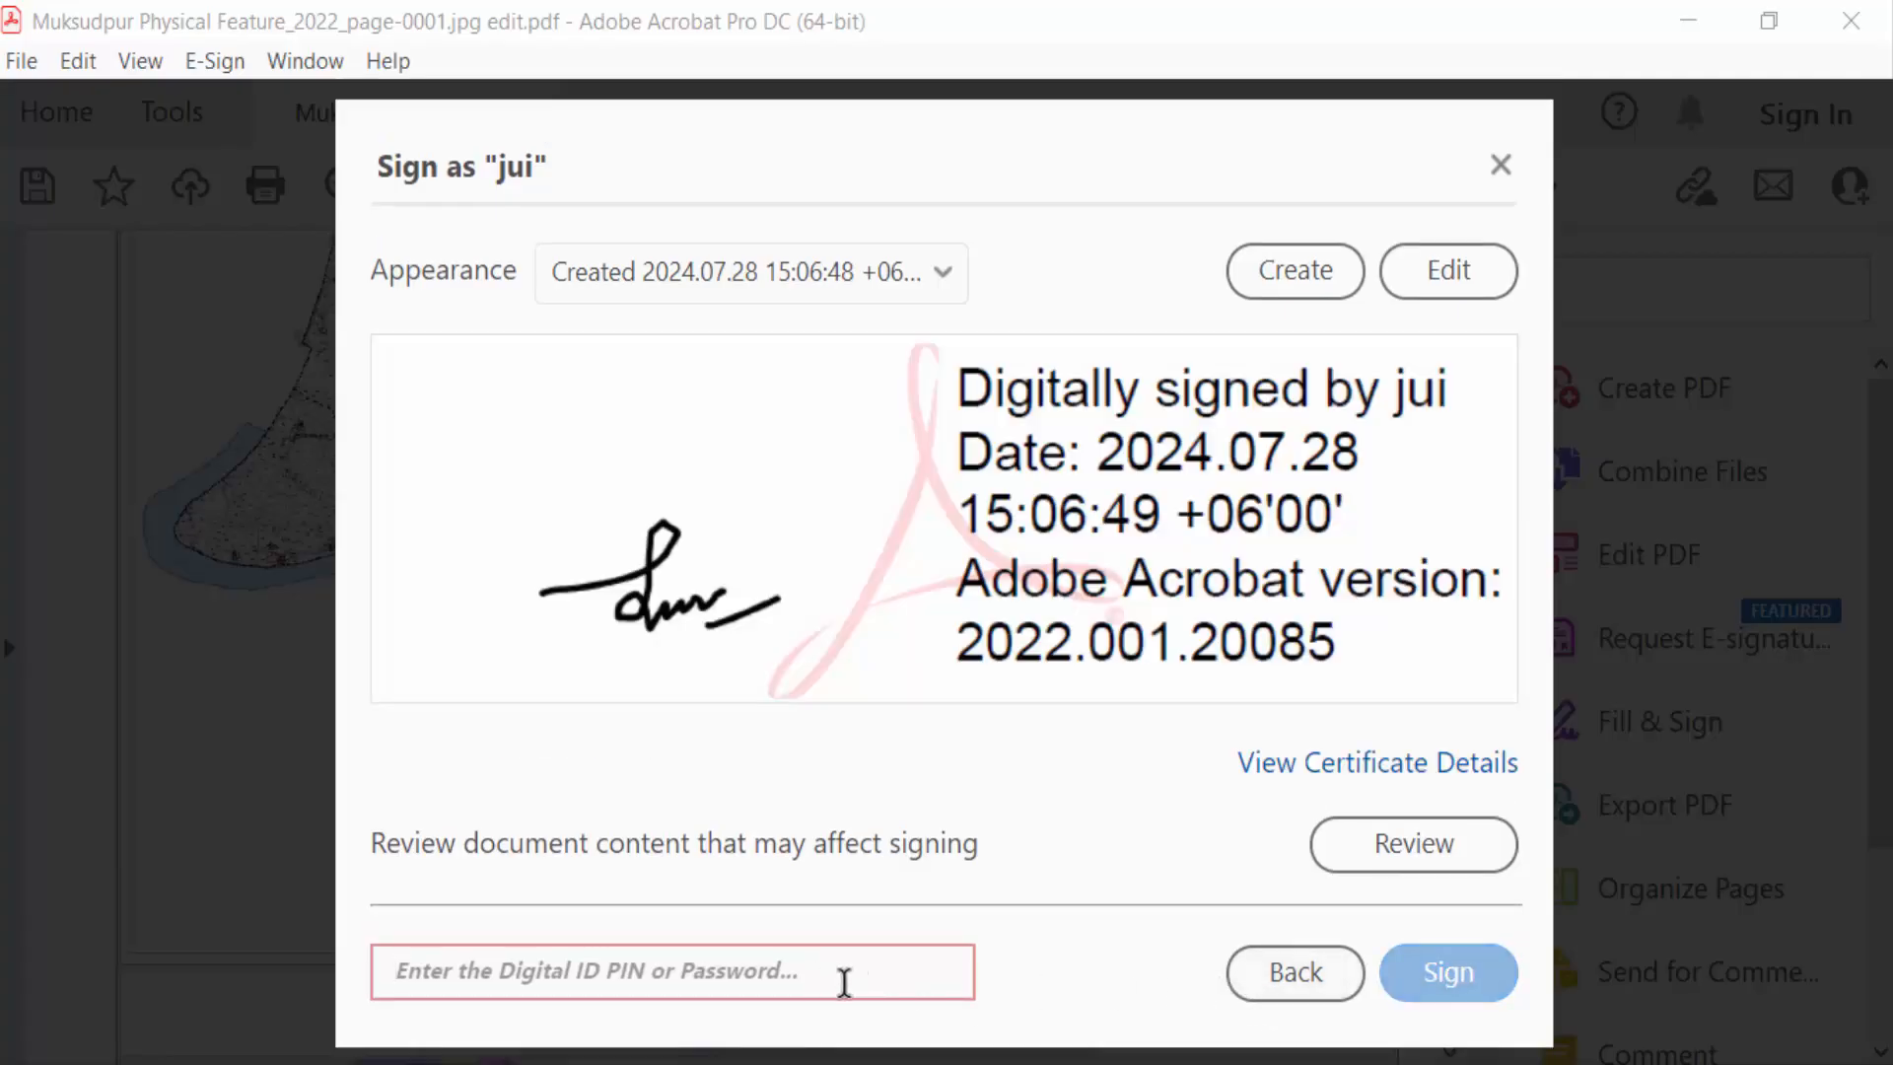
Sign the right-hand field with the PIN and append 1 to the file name
text(•)
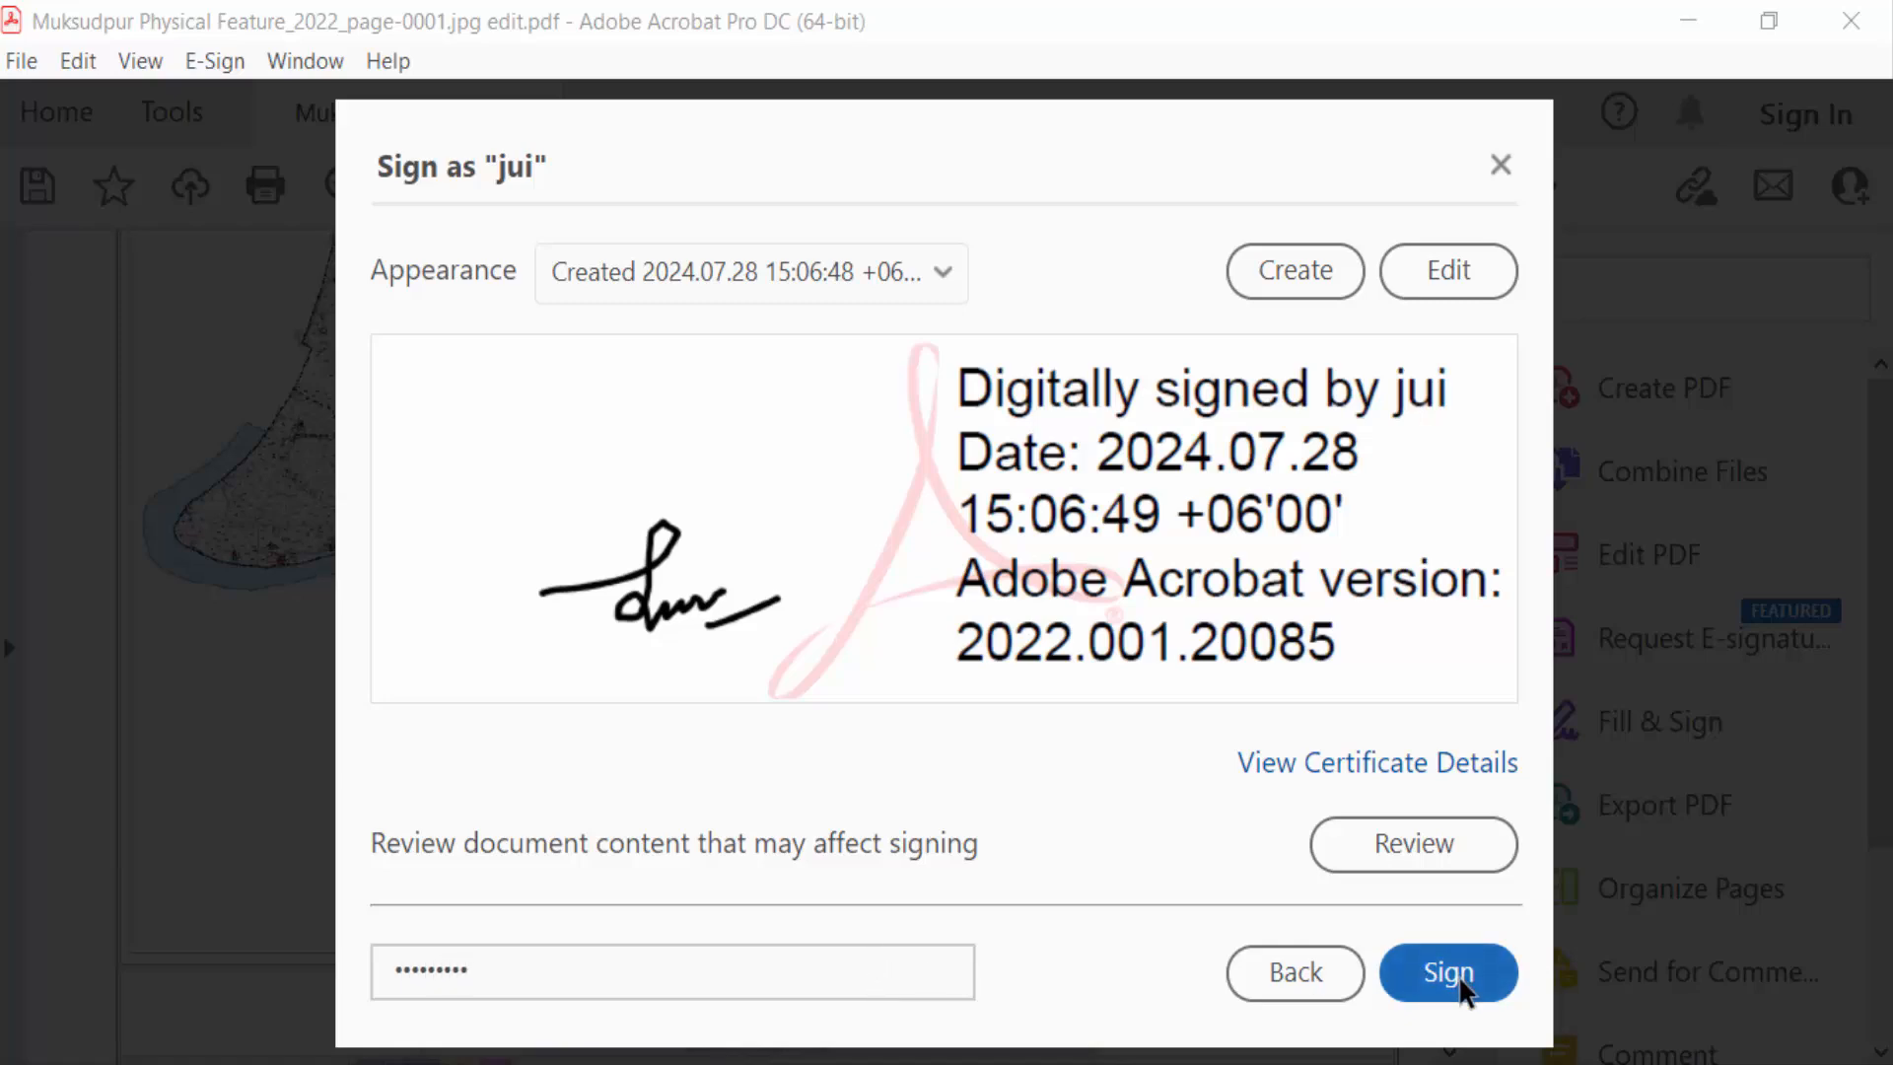
click(1447, 972)
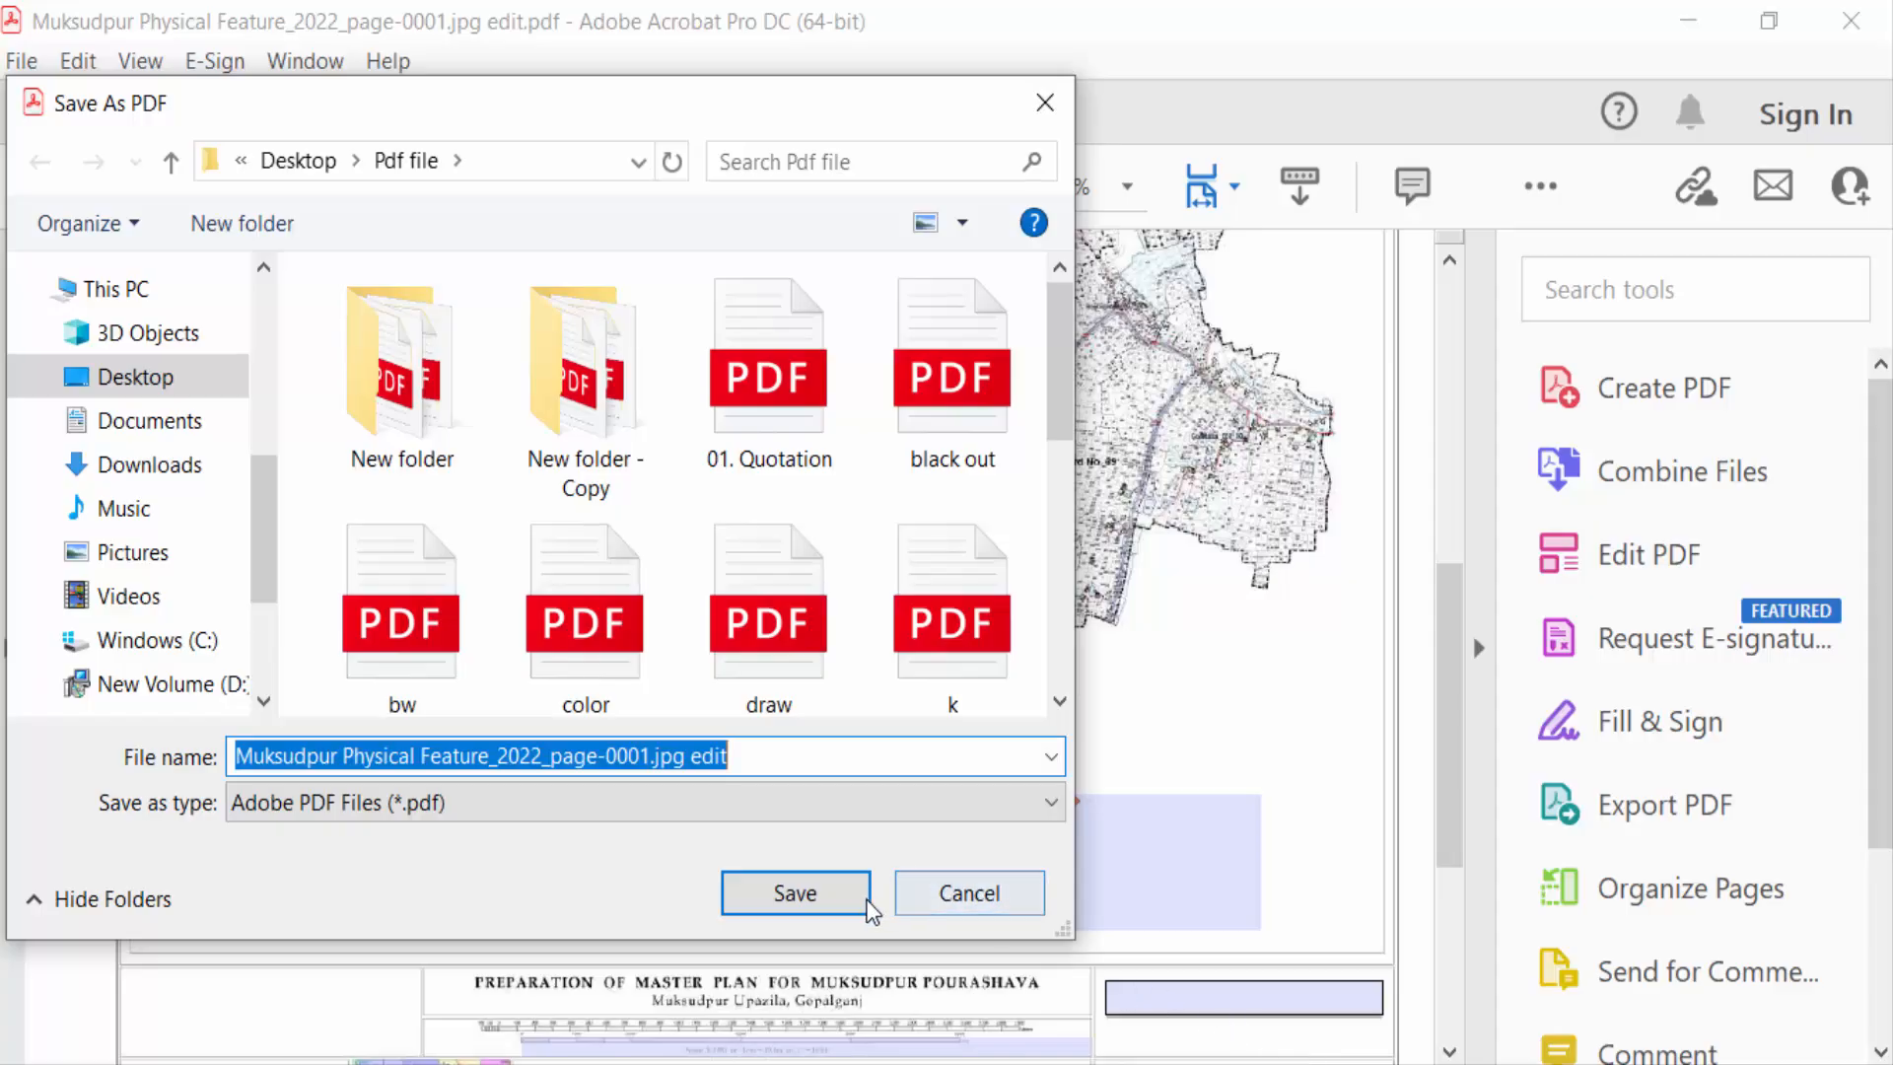
text(1)
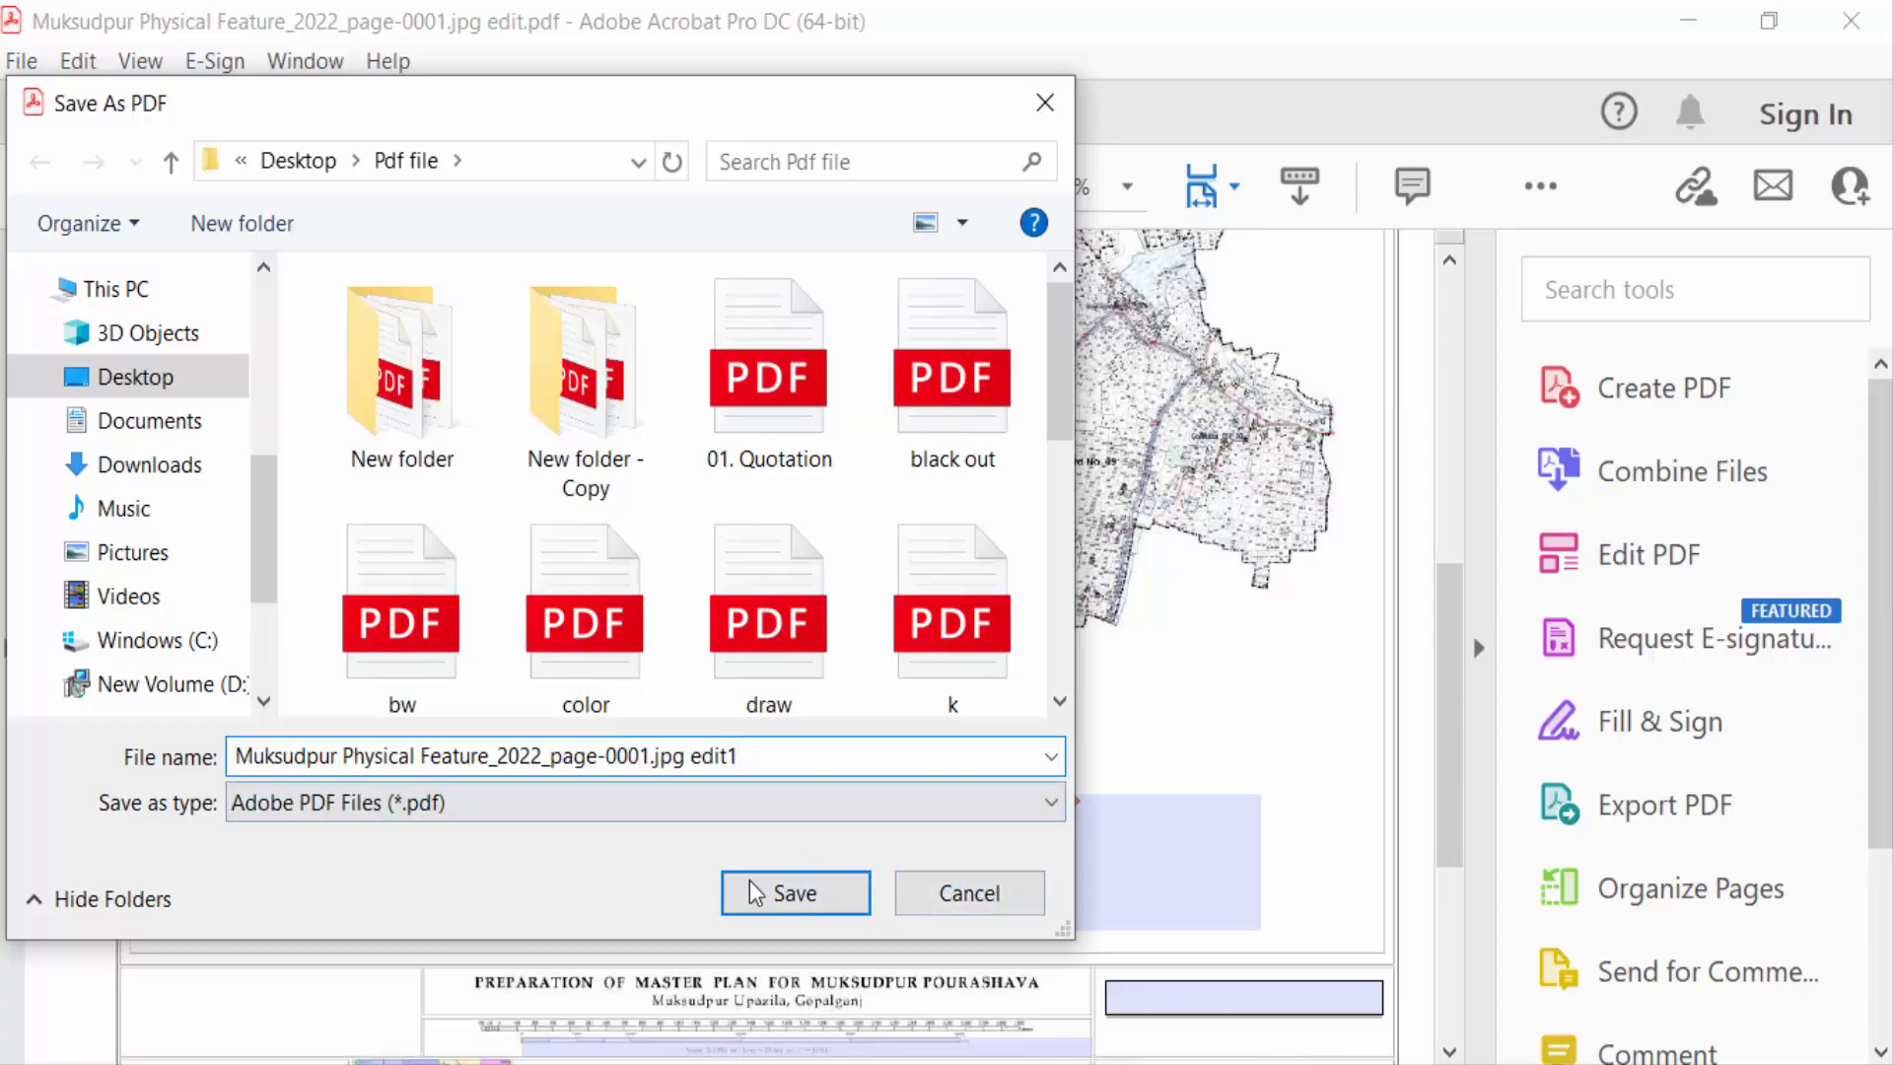
Save the signed copy as edit1 and begin signing the second field with the digital ID
click(795, 892)
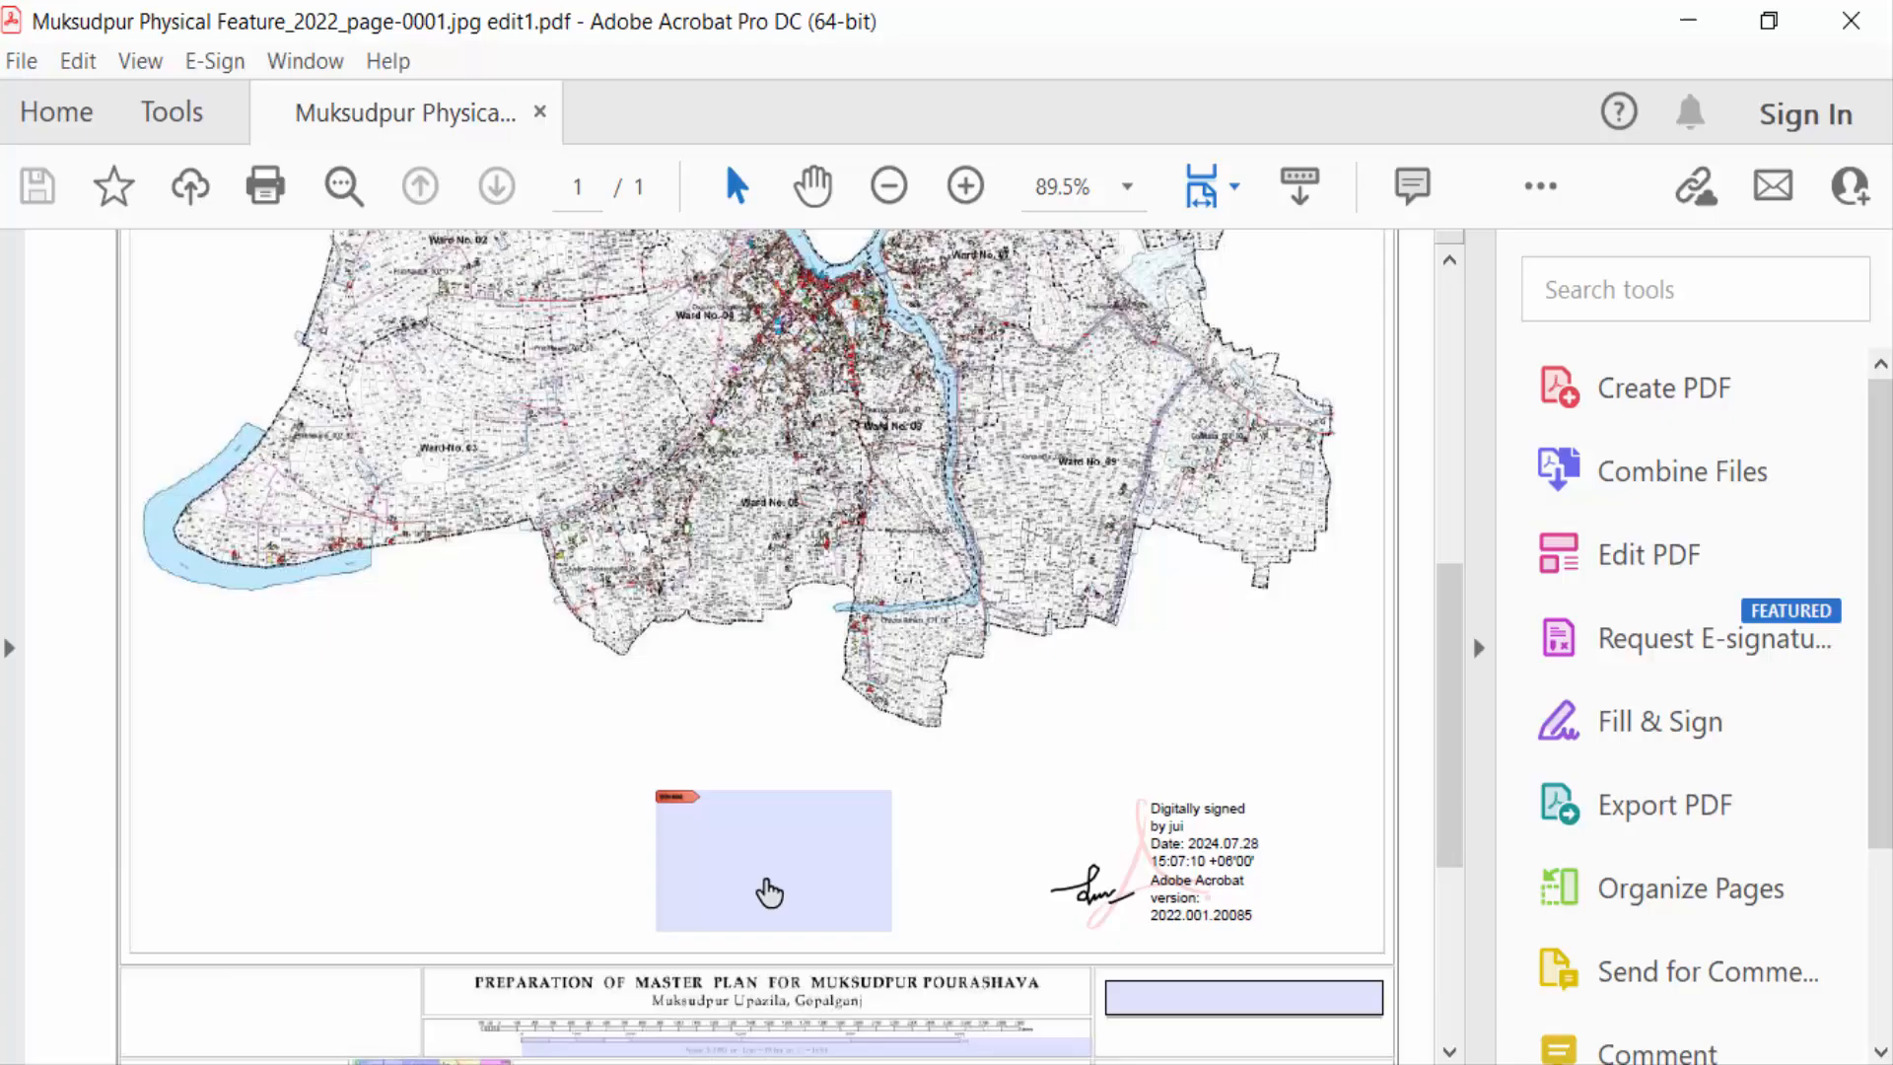
click(771, 857)
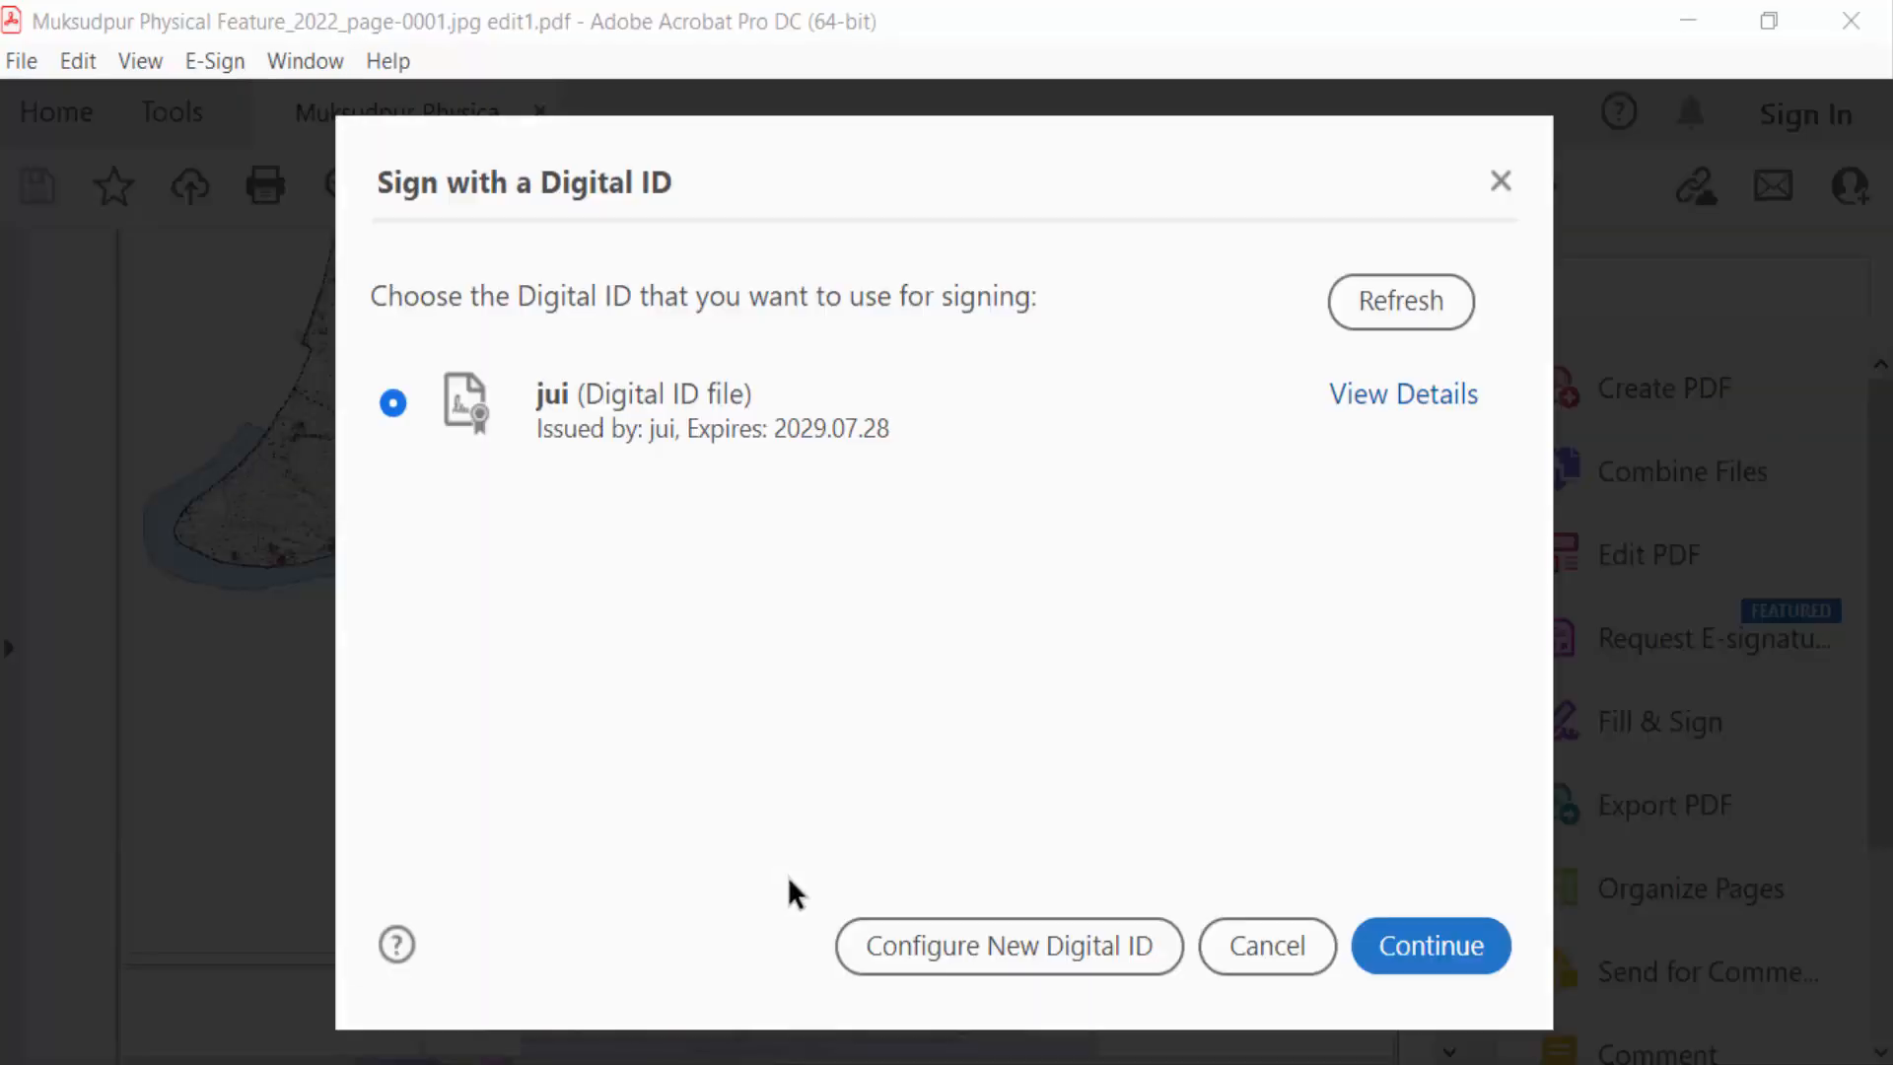
click(725, 410)
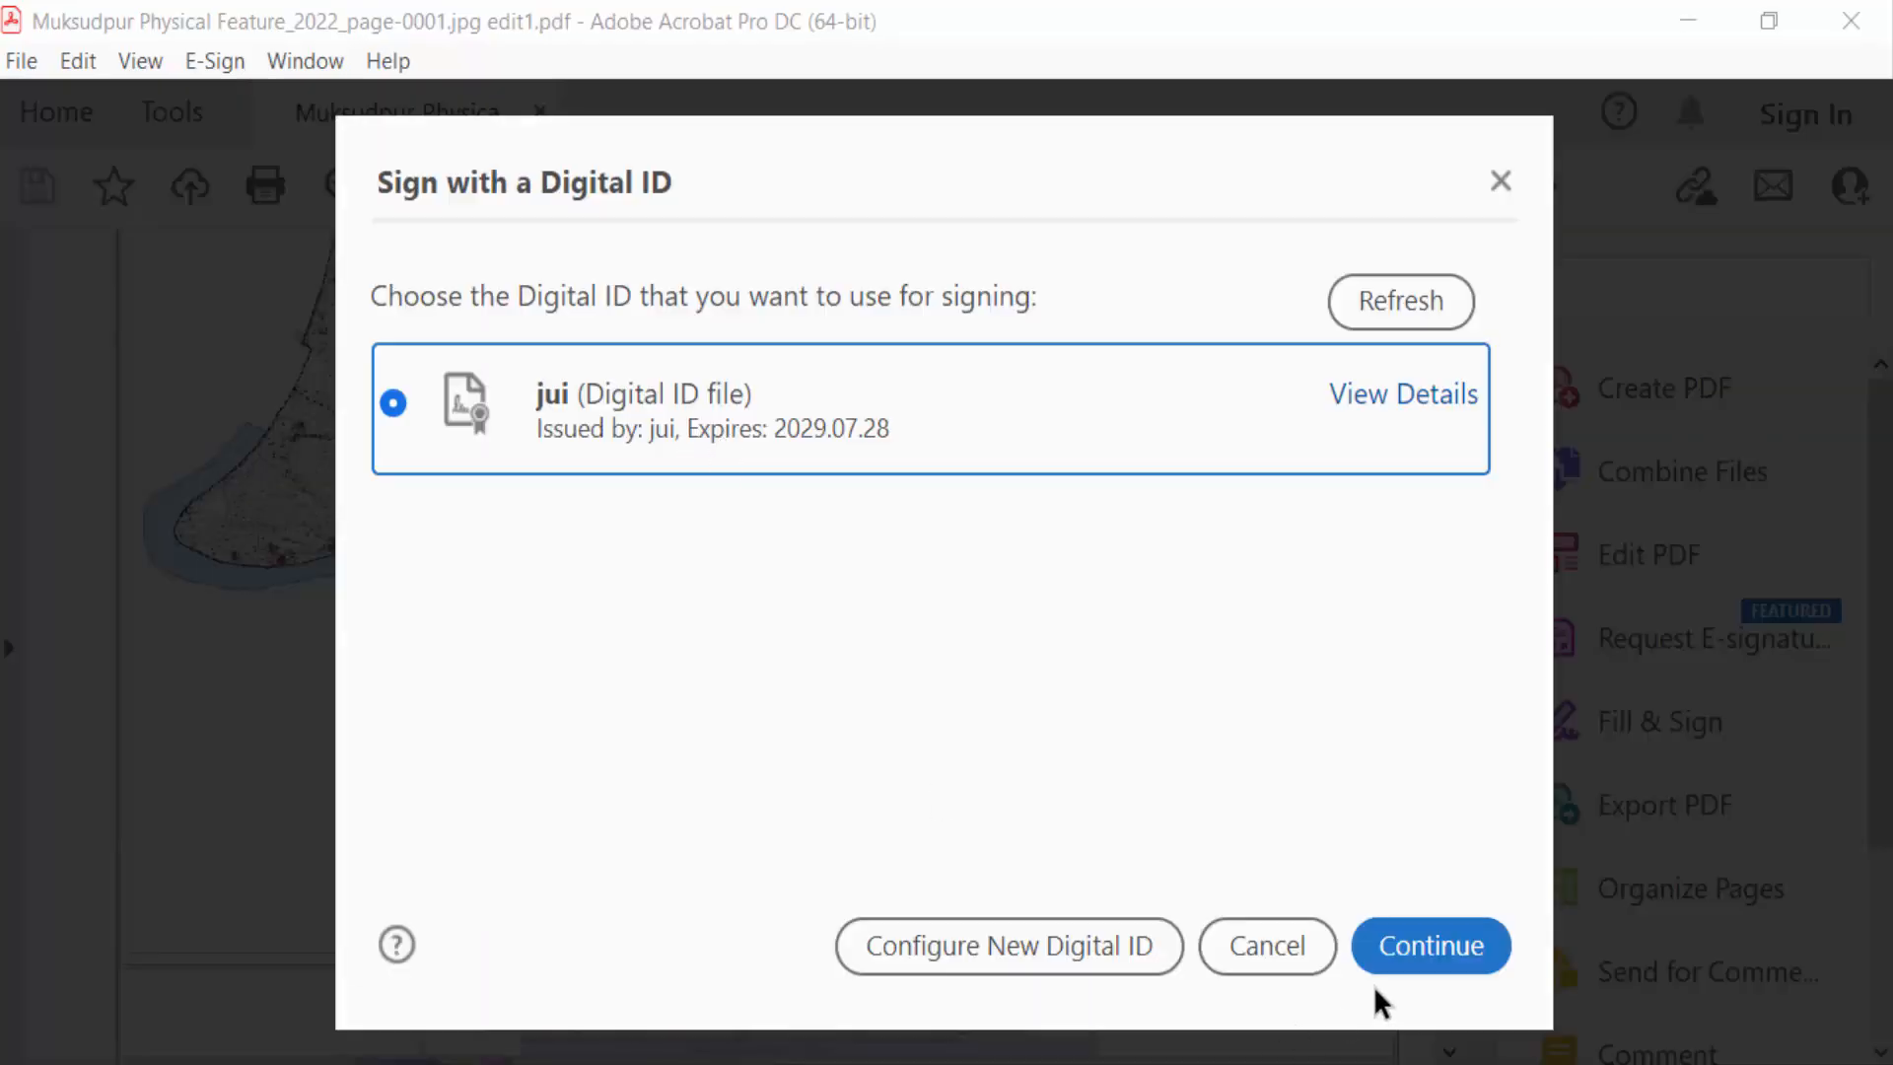
click(1429, 946)
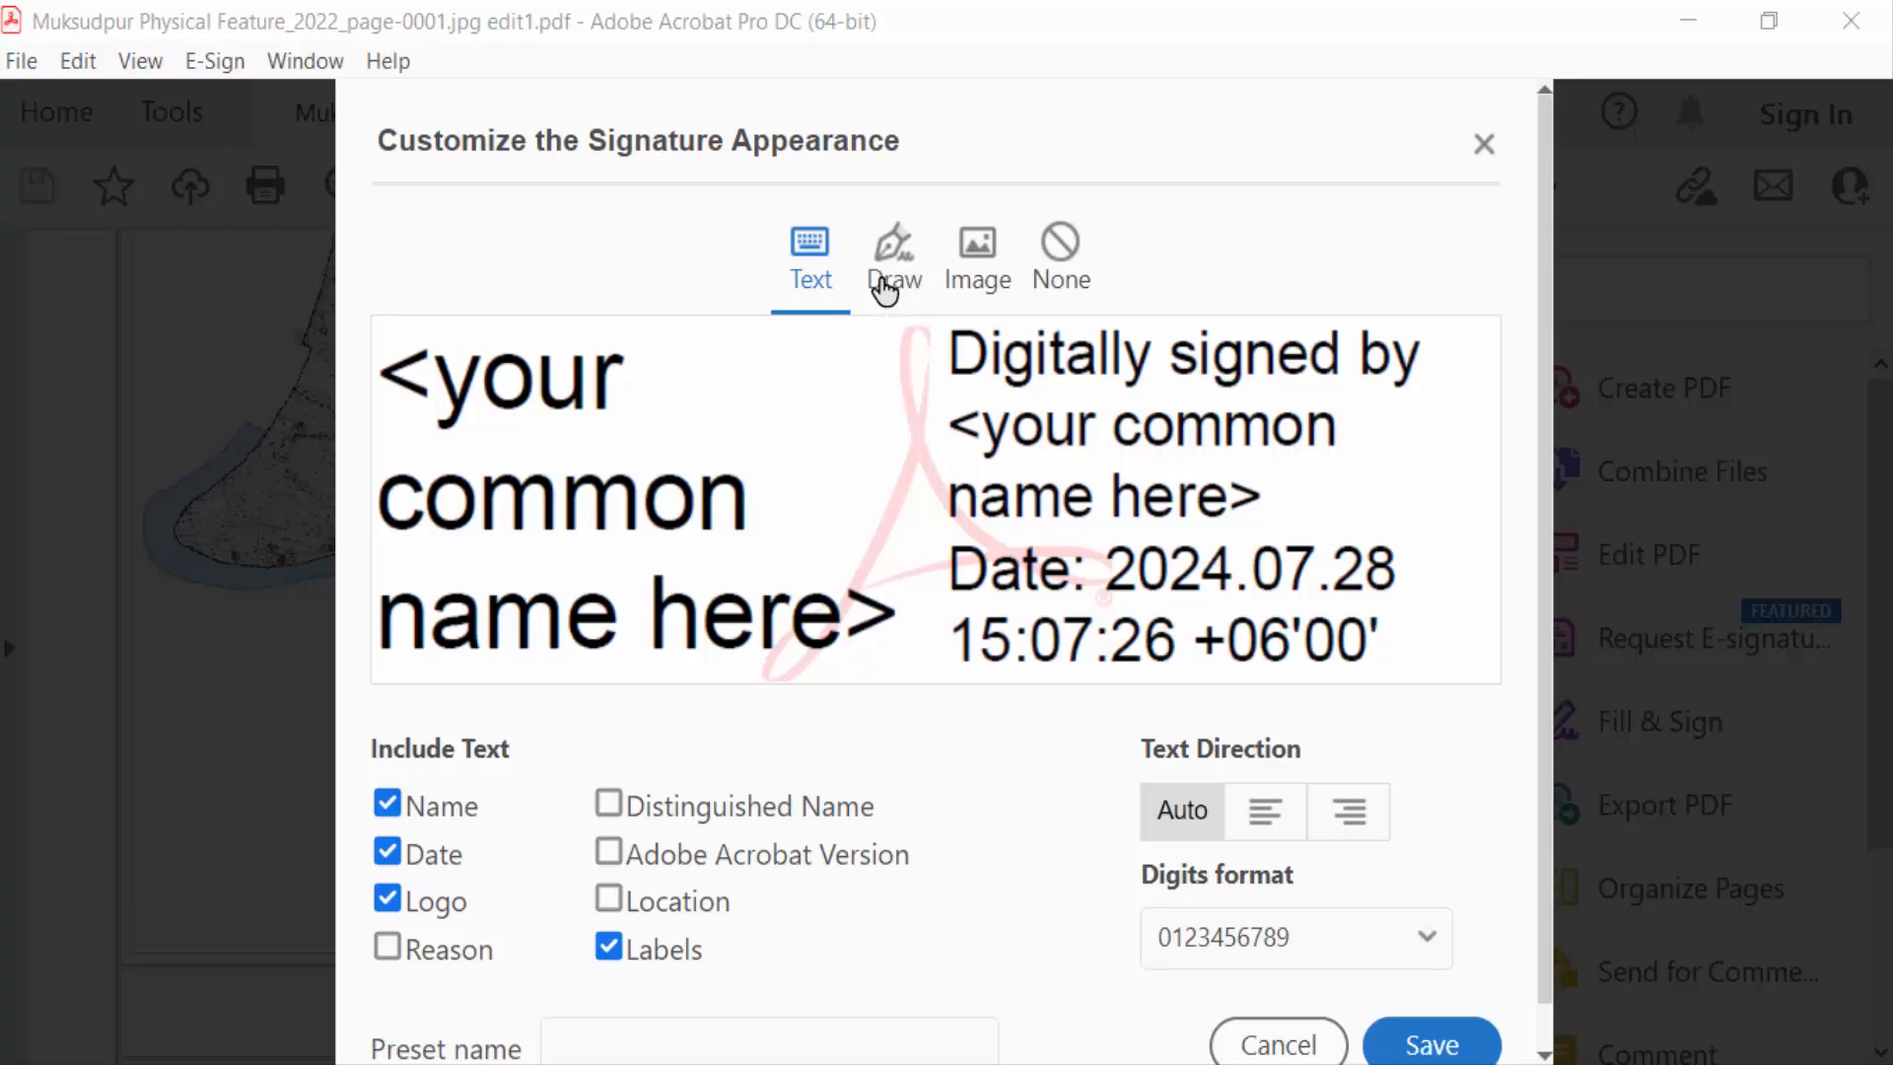
Save a new hand-drawn signature appearance including the Adobe Acrobat version
click(893, 253)
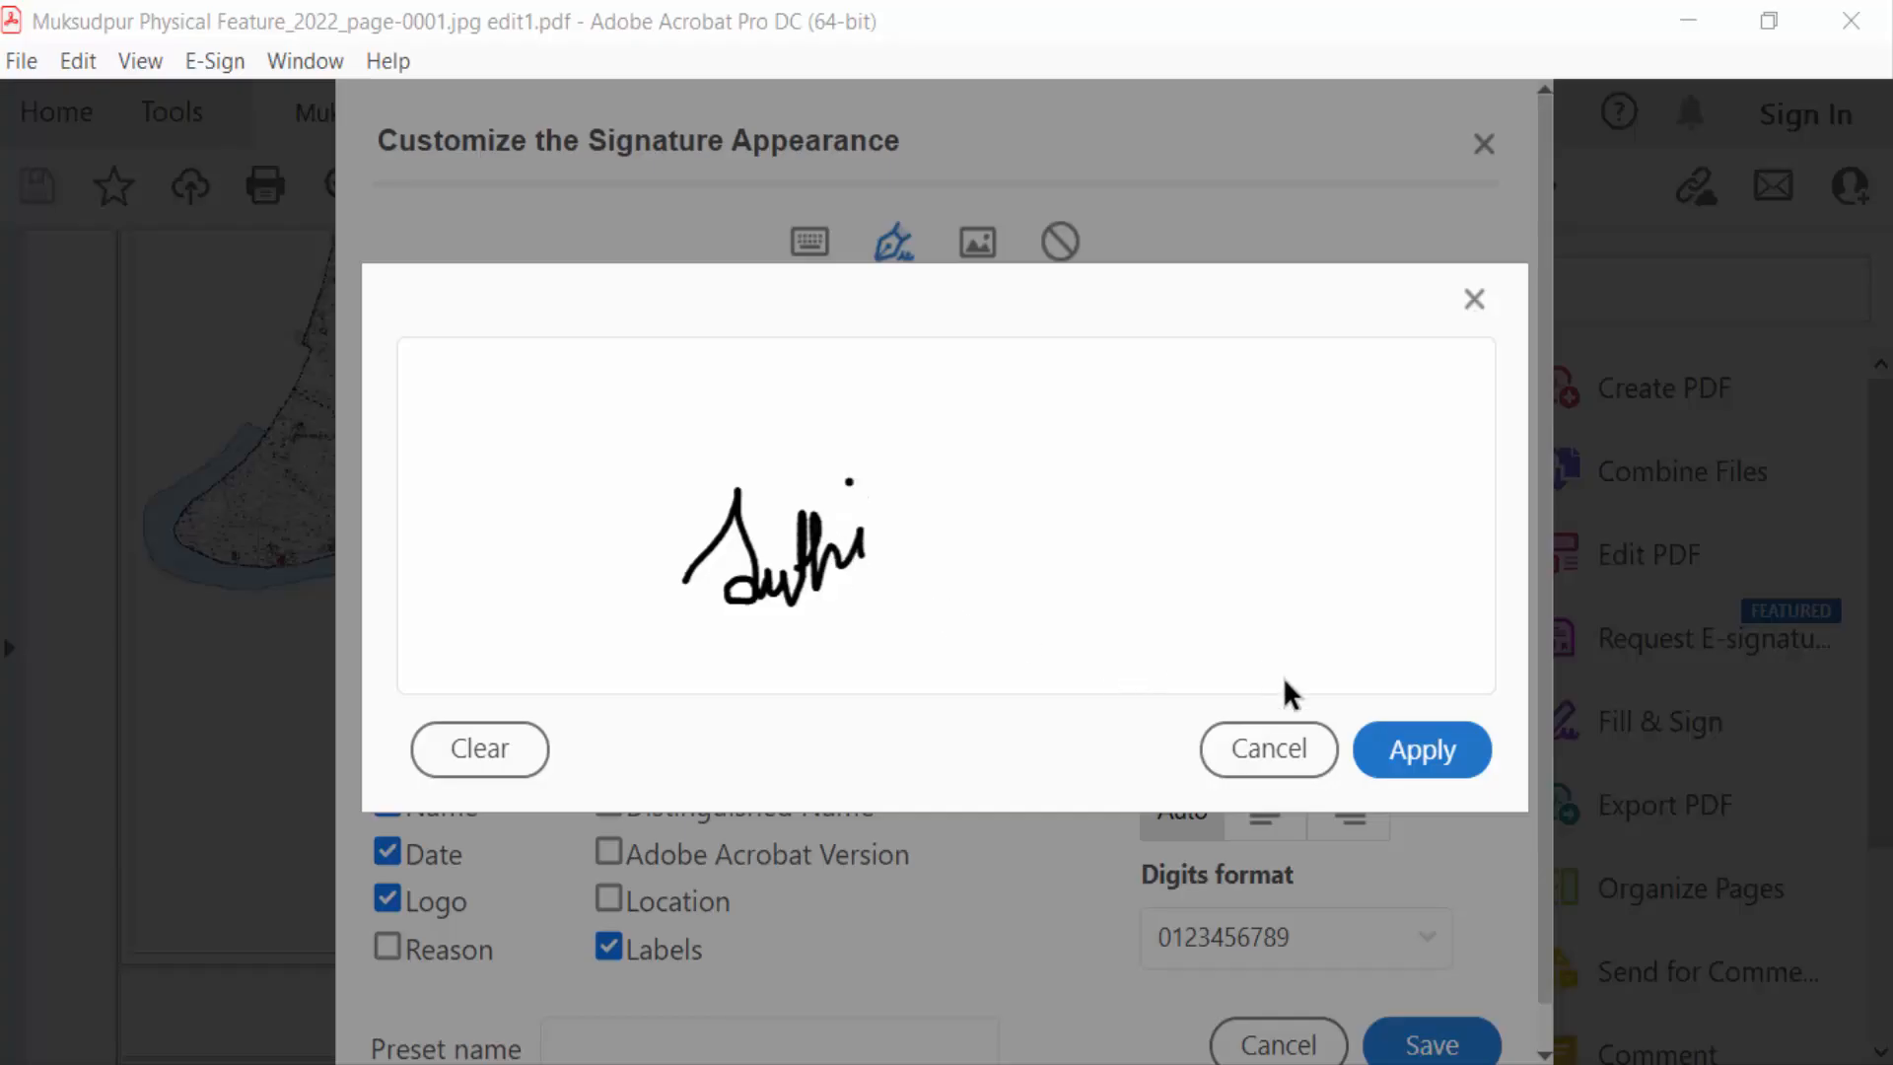
click(1421, 748)
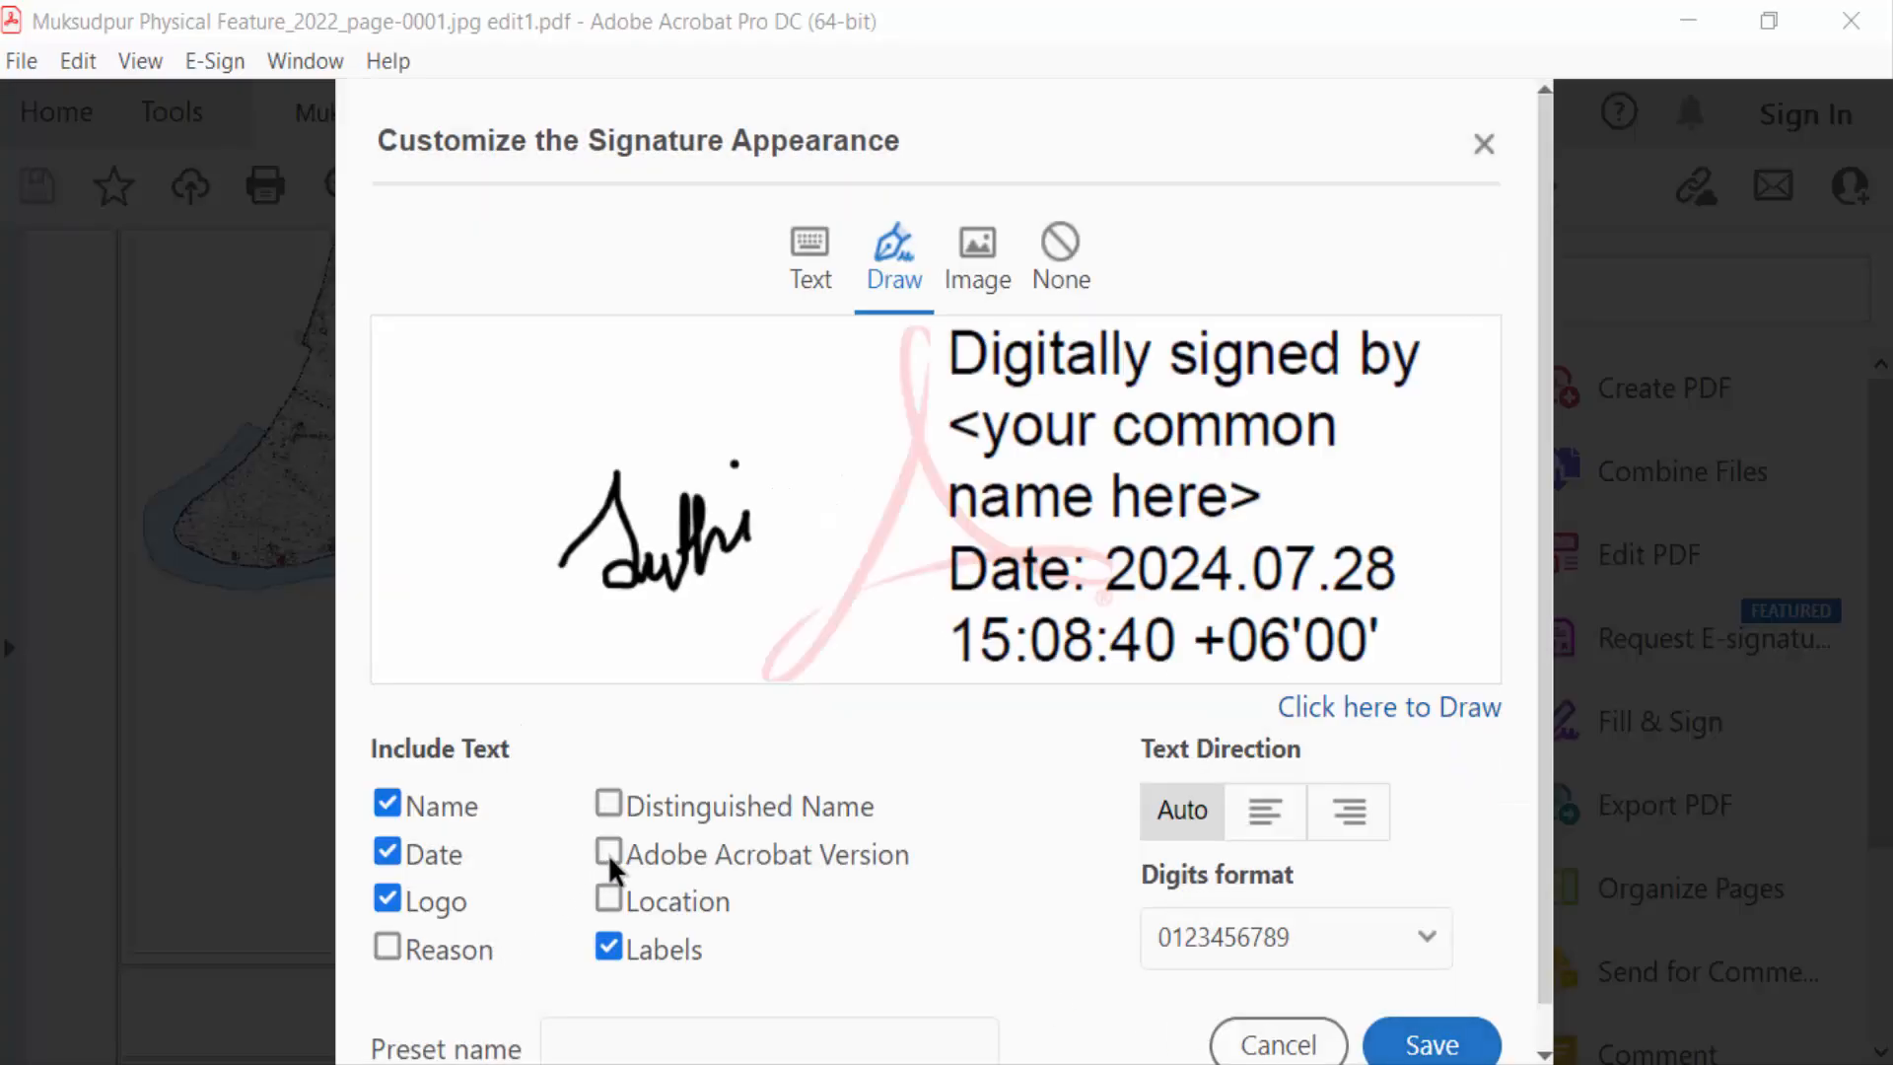
click(608, 855)
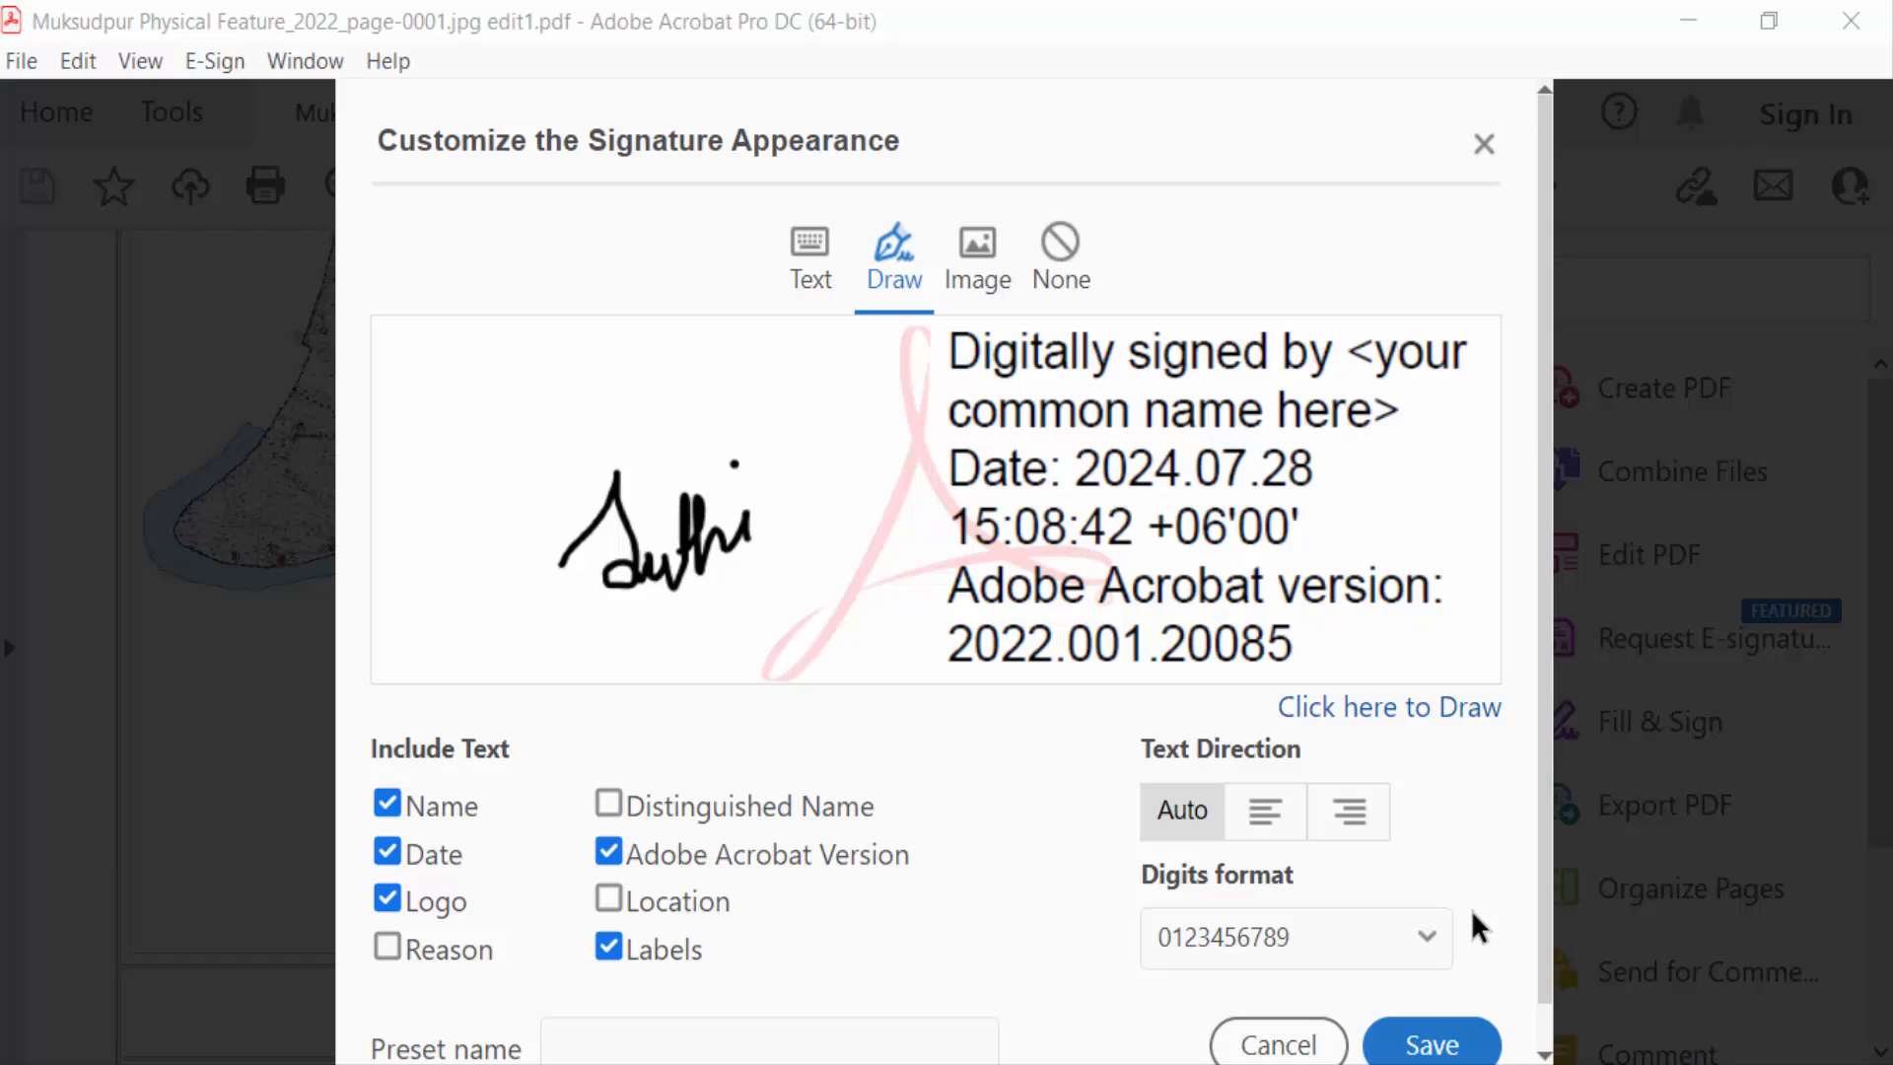
click(1430, 1043)
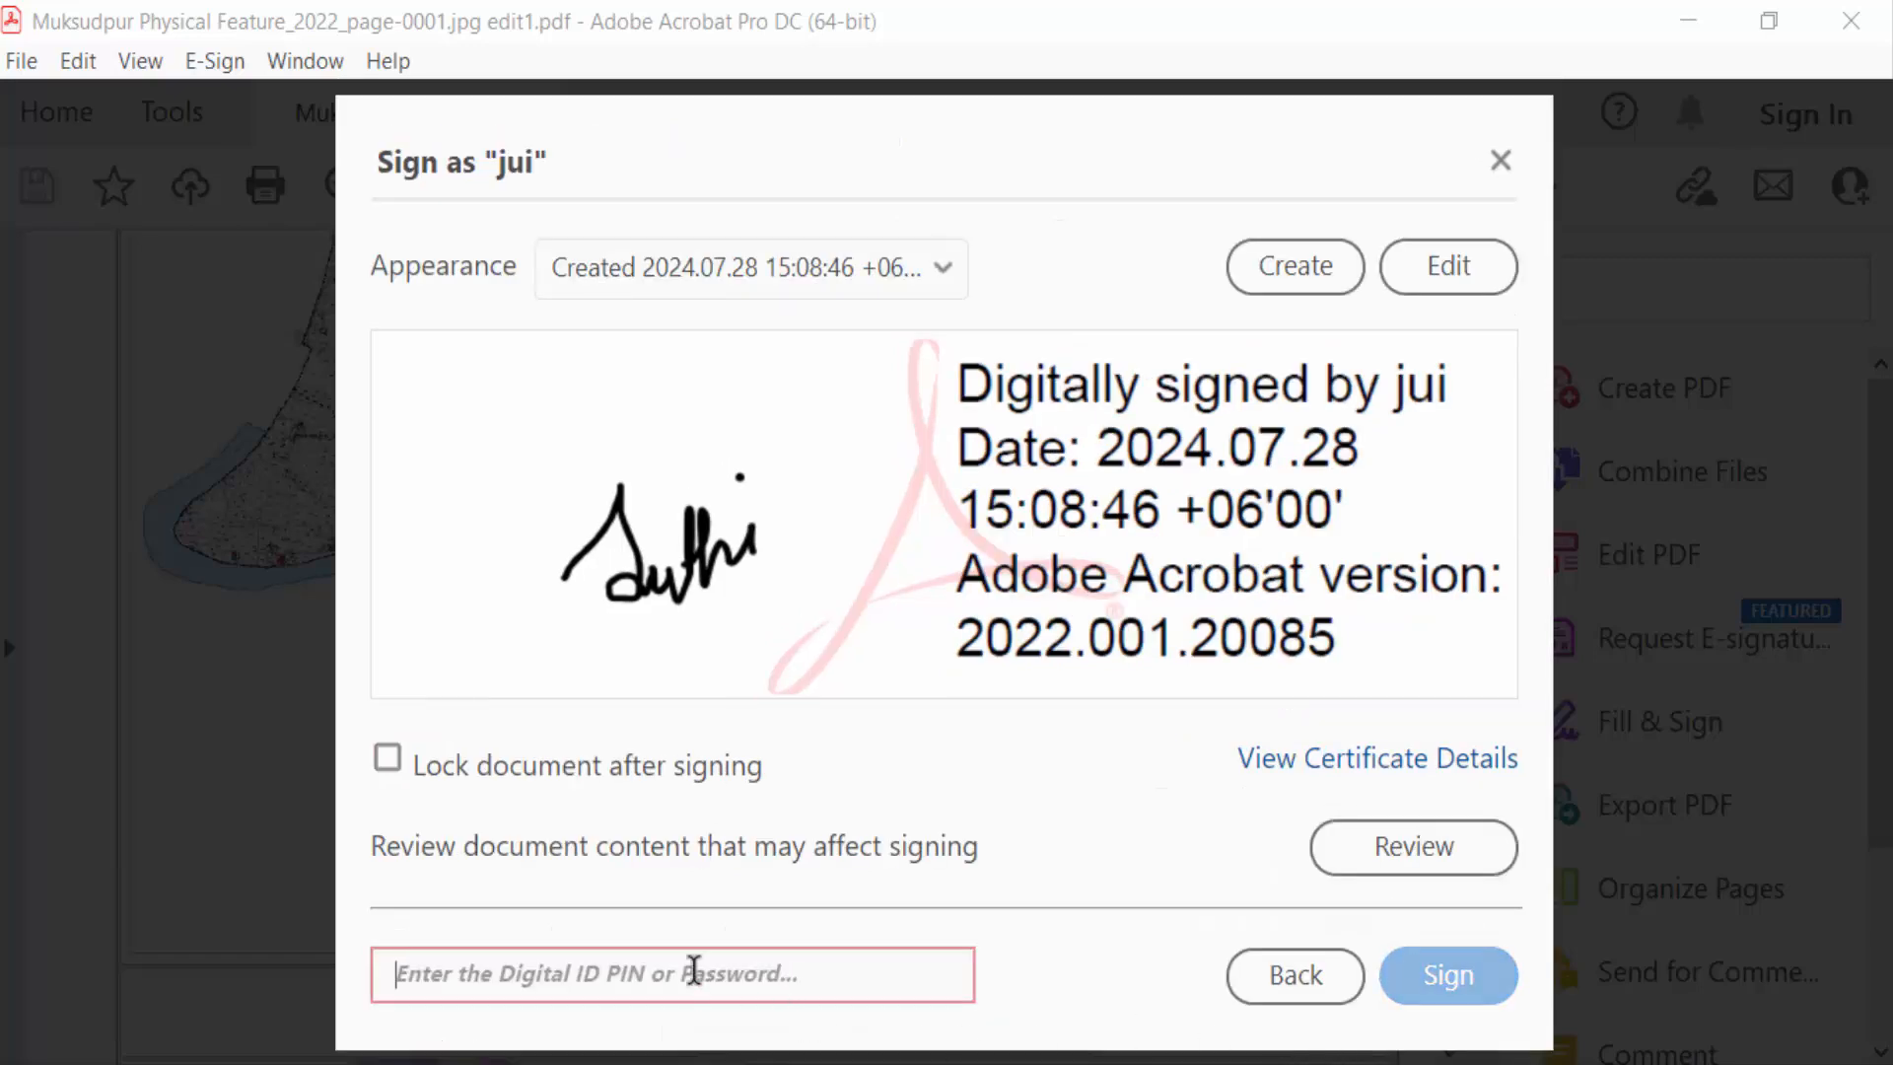
Sign the second field with the PIN and save the copy as edit12
text(•••••)
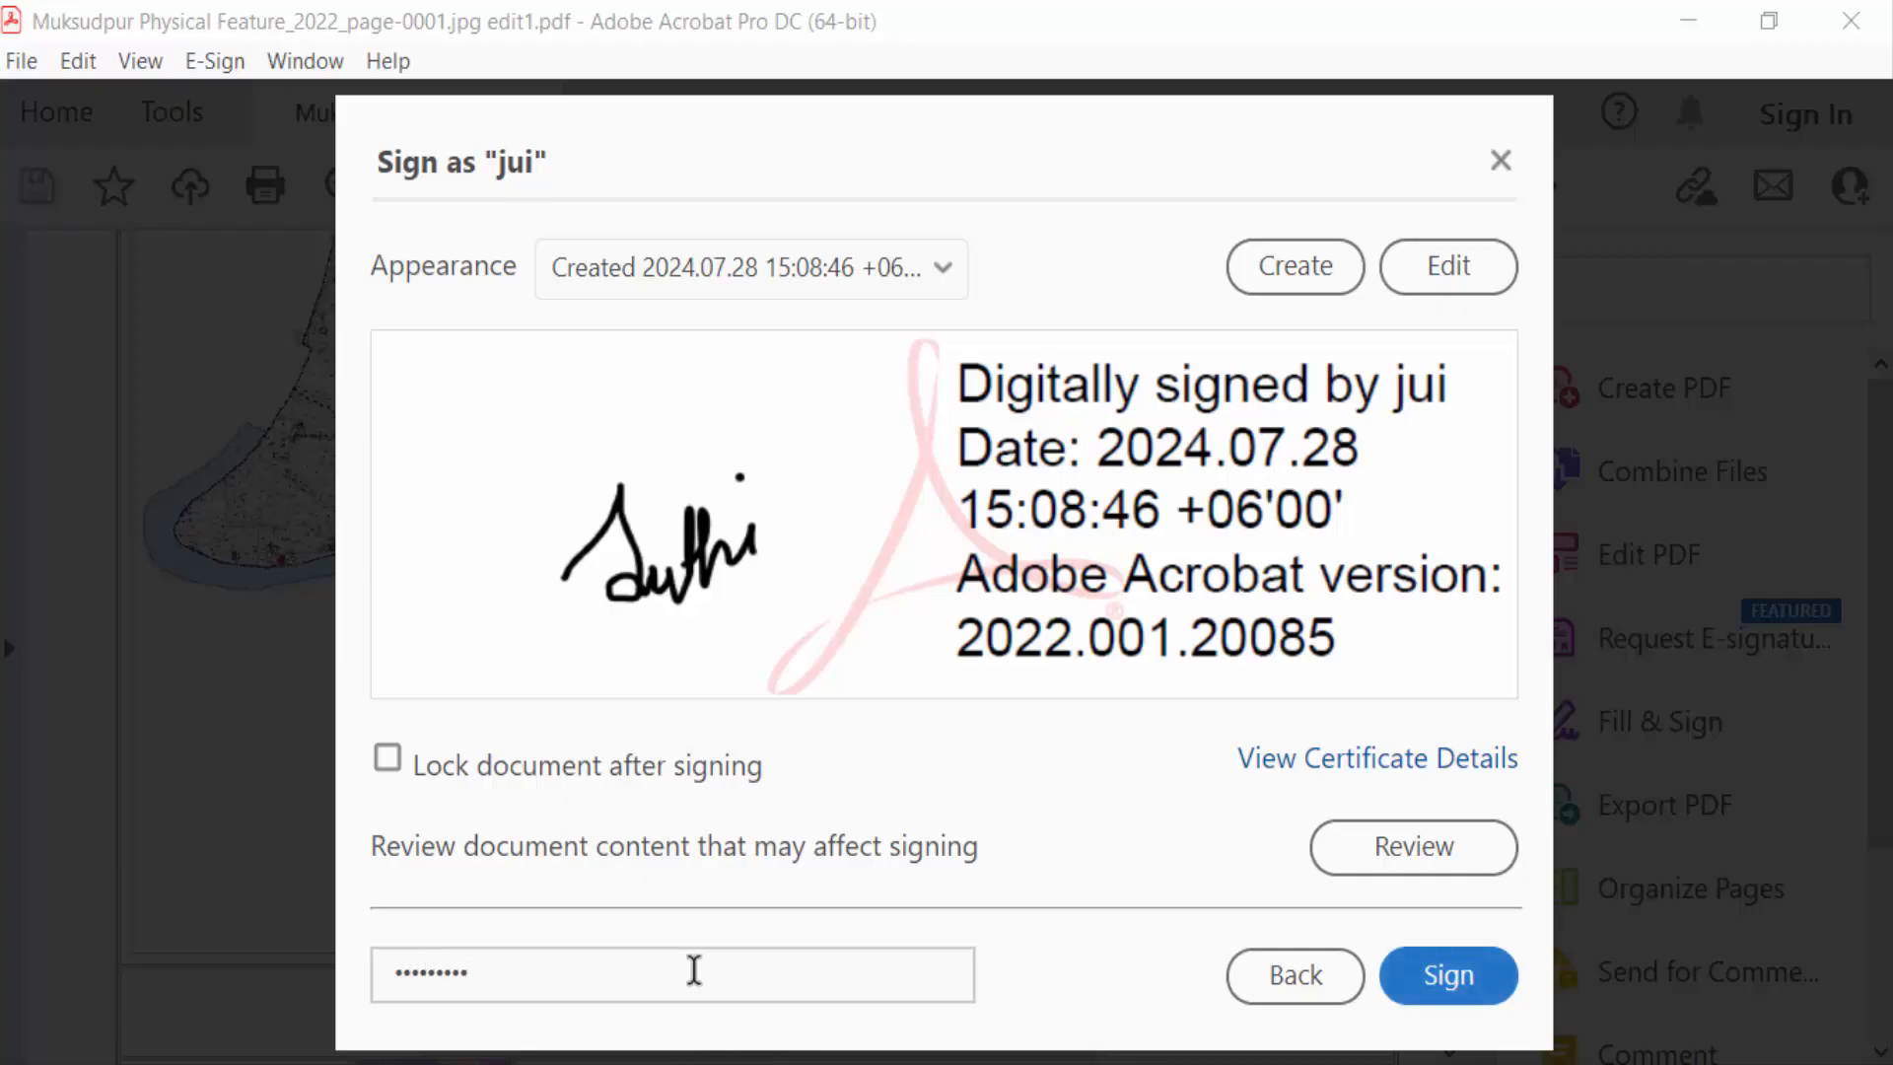
click(1447, 975)
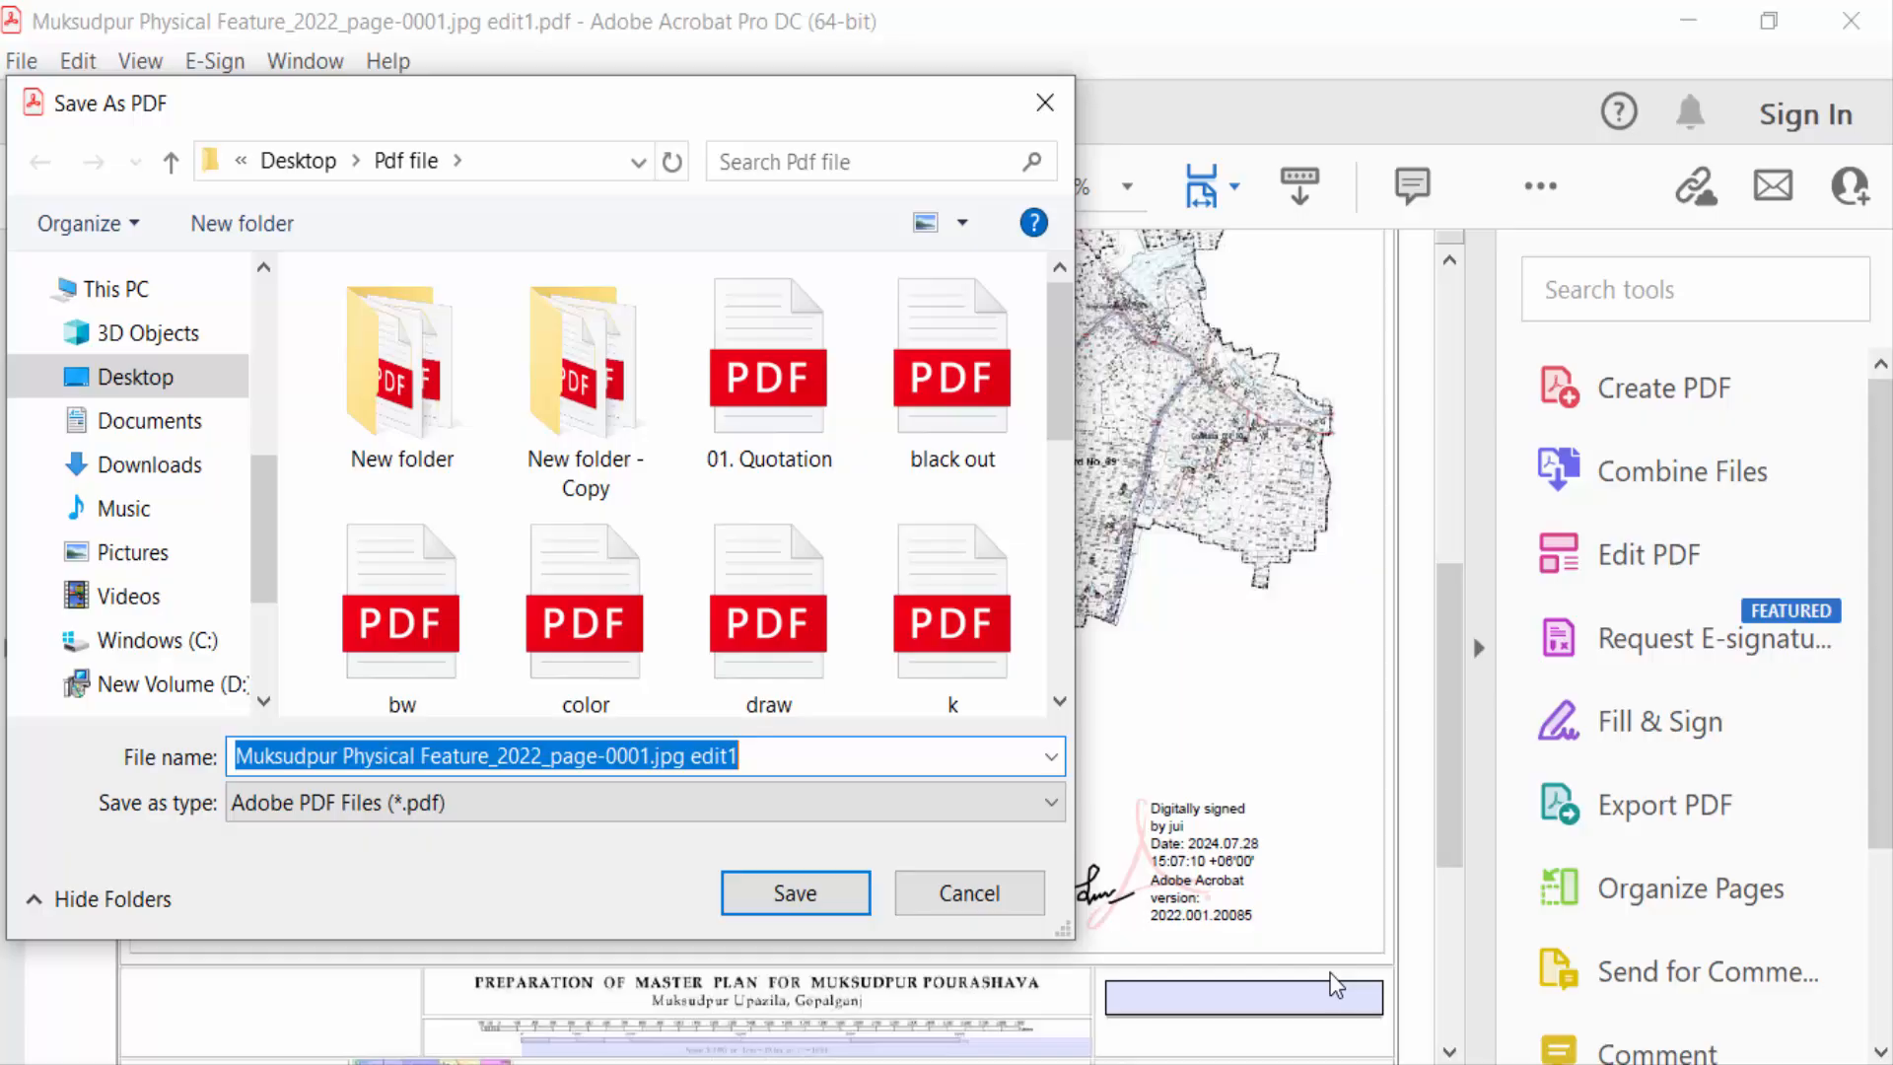
click(745, 757)
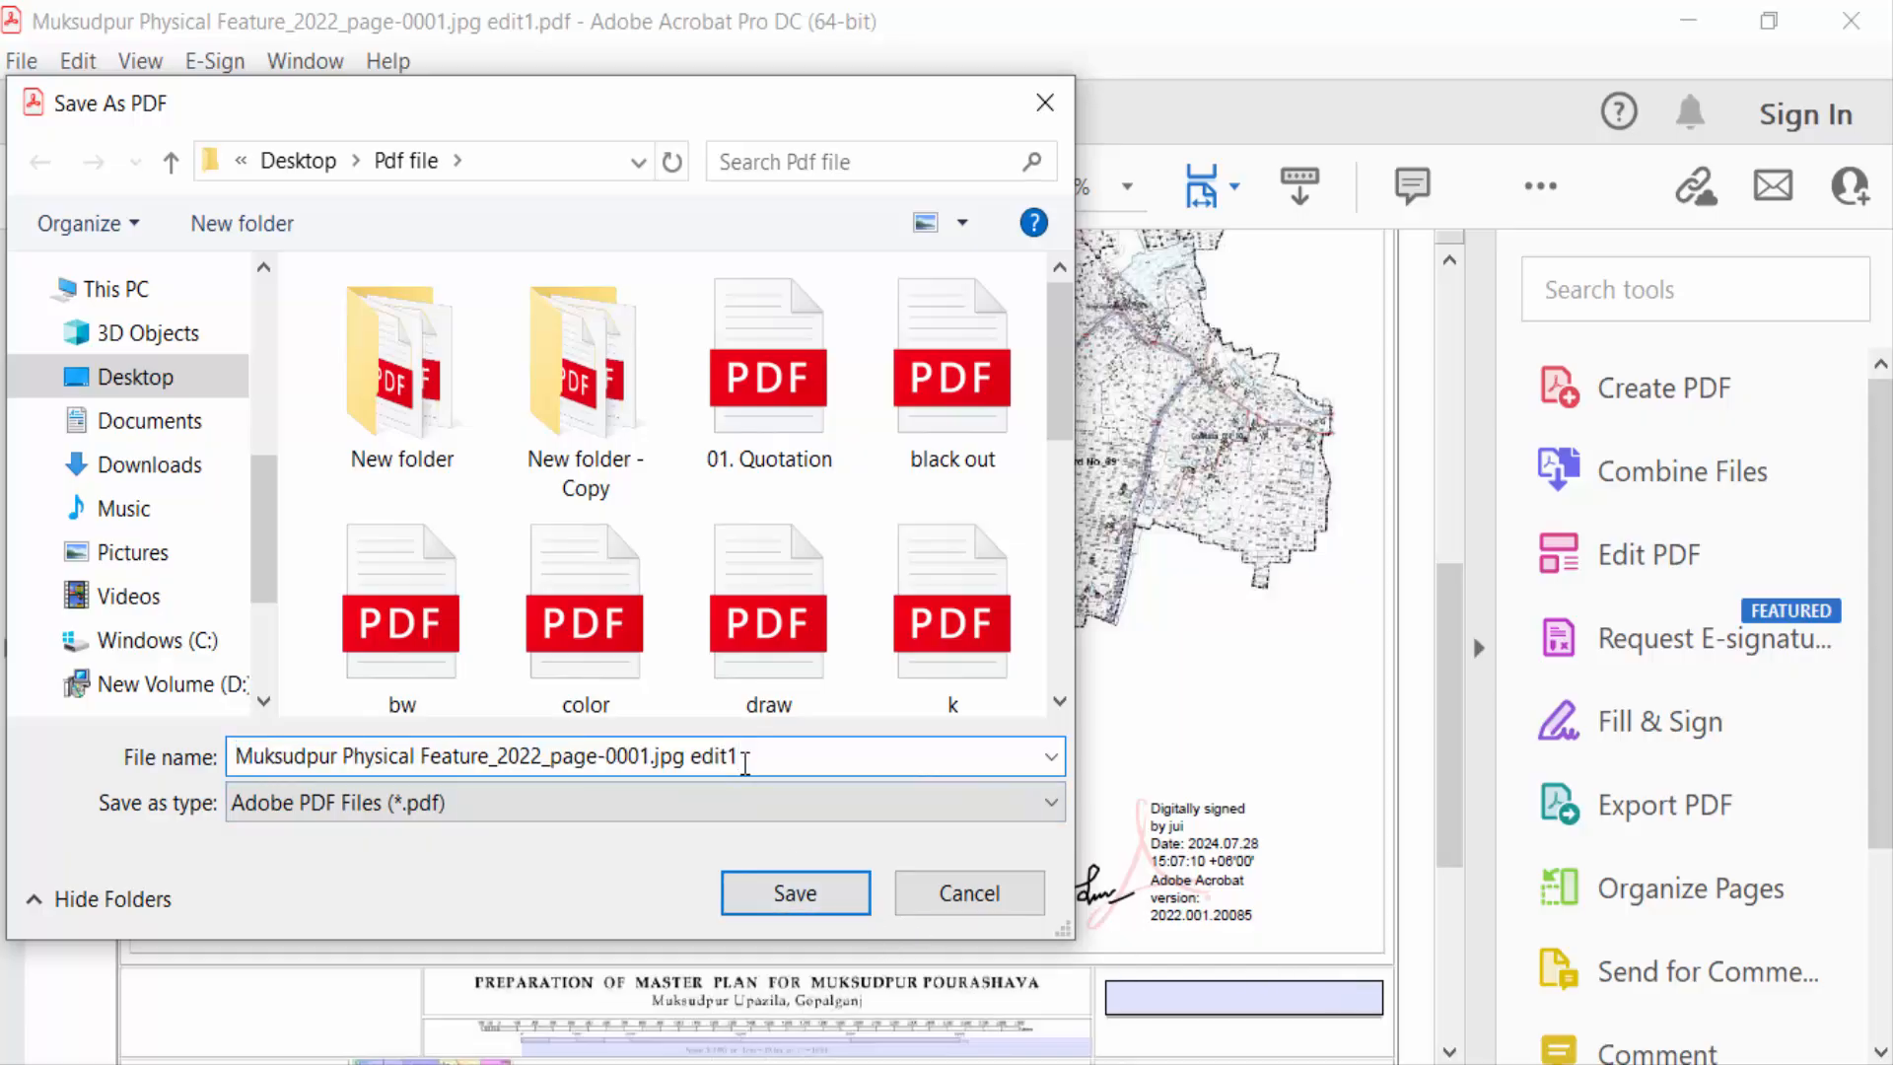
click(795, 894)
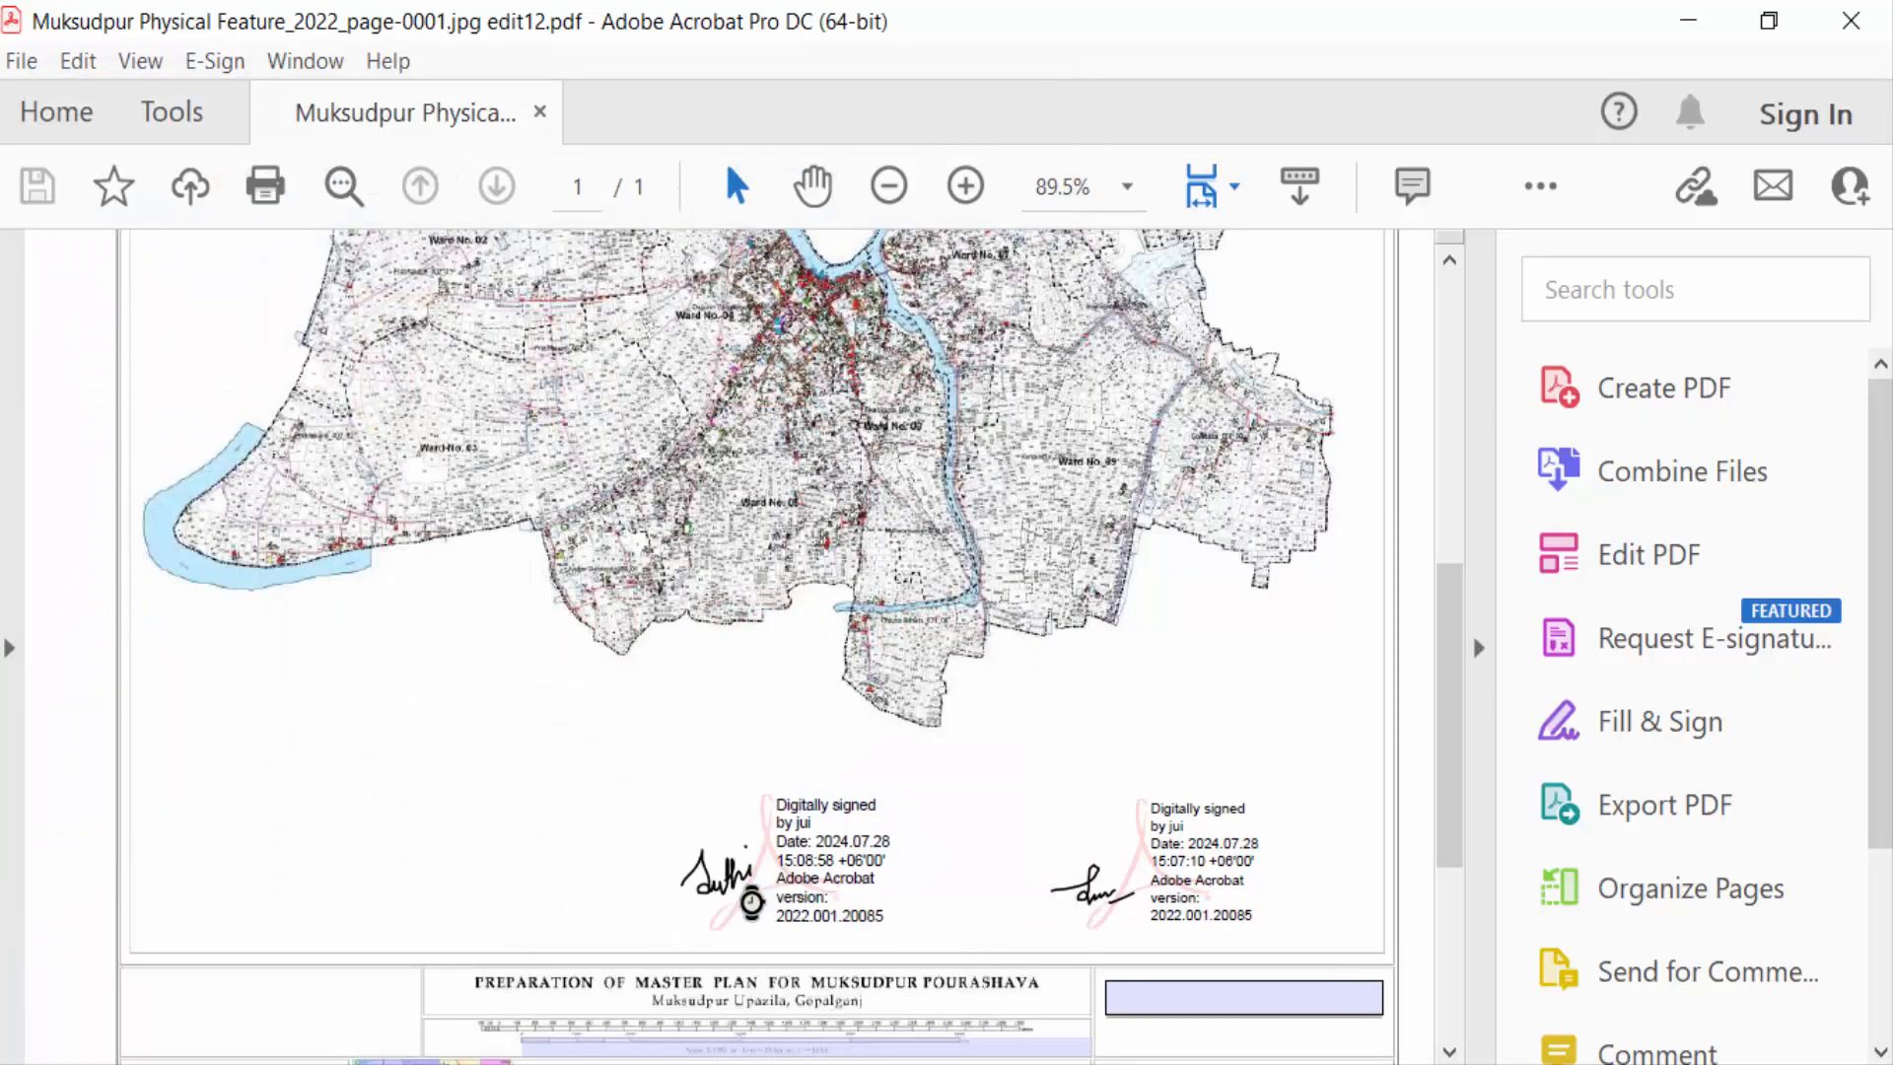
scroll(down, 3)
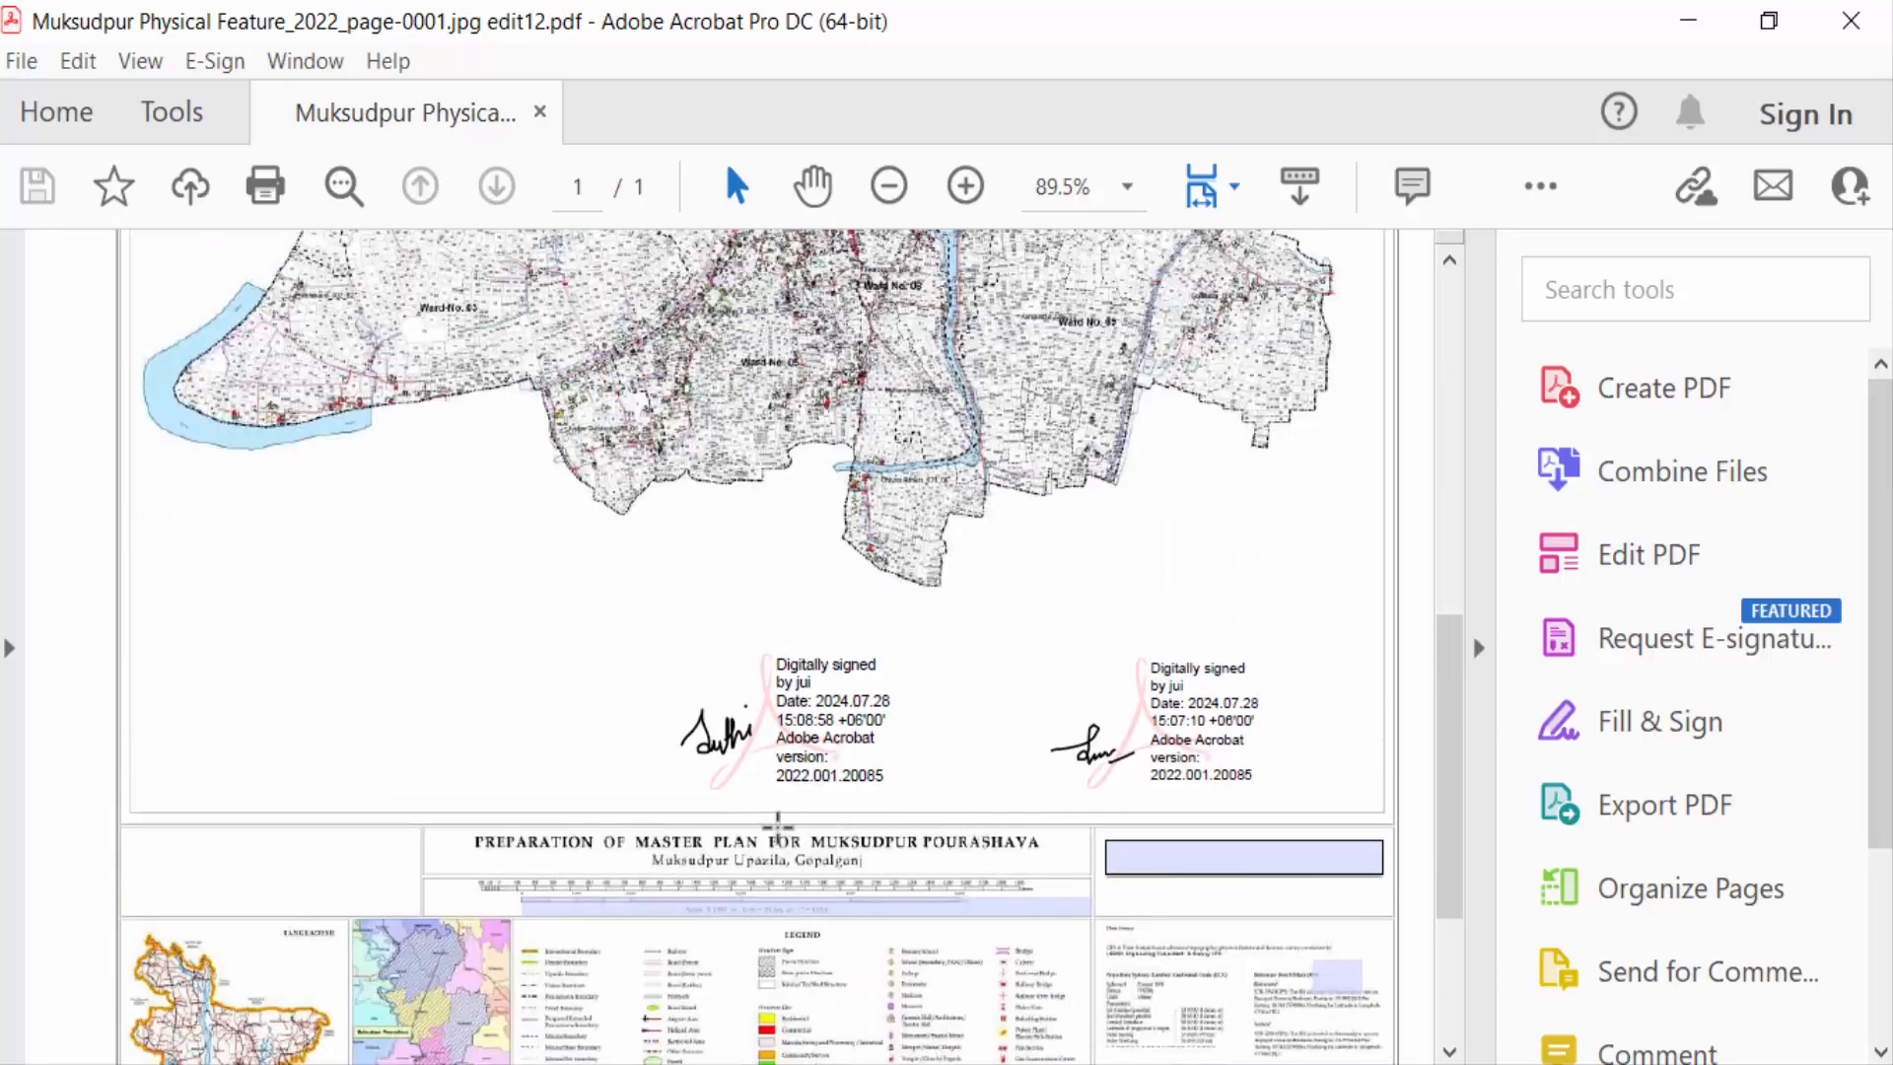